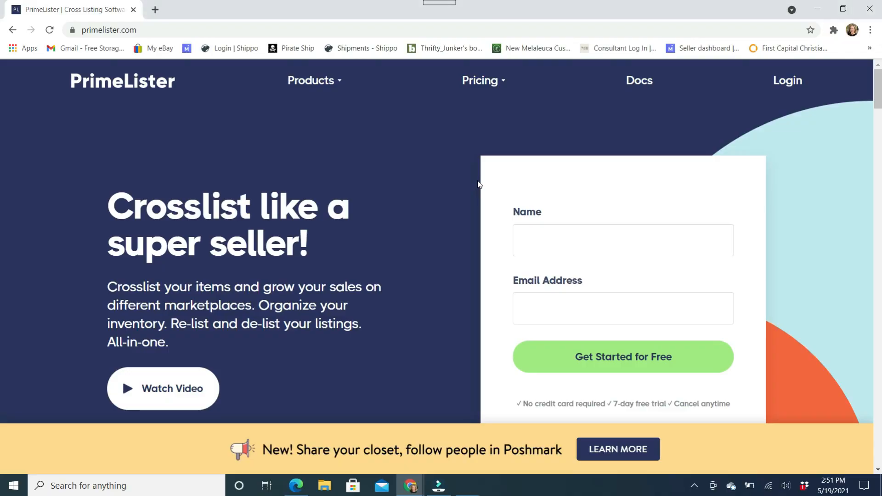
pyautogui.moveTo(531, 139)
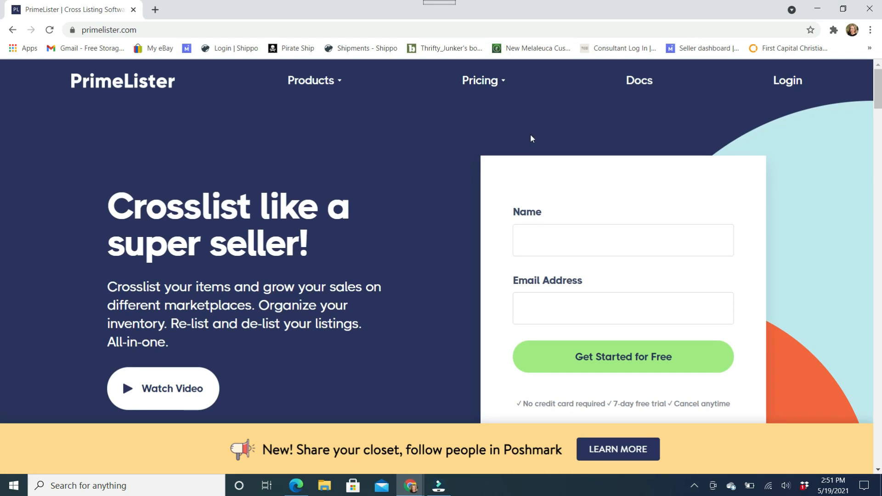
pyautogui.moveTo(539, 130)
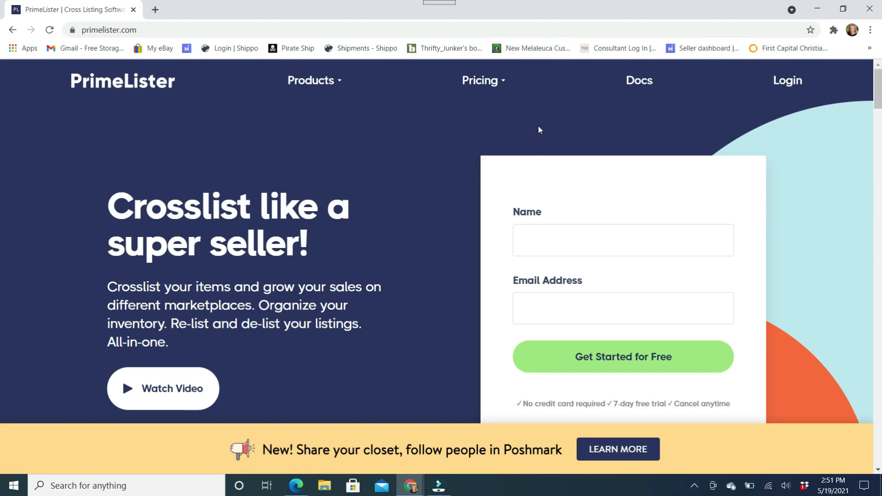
pyautogui.moveTo(535, 130)
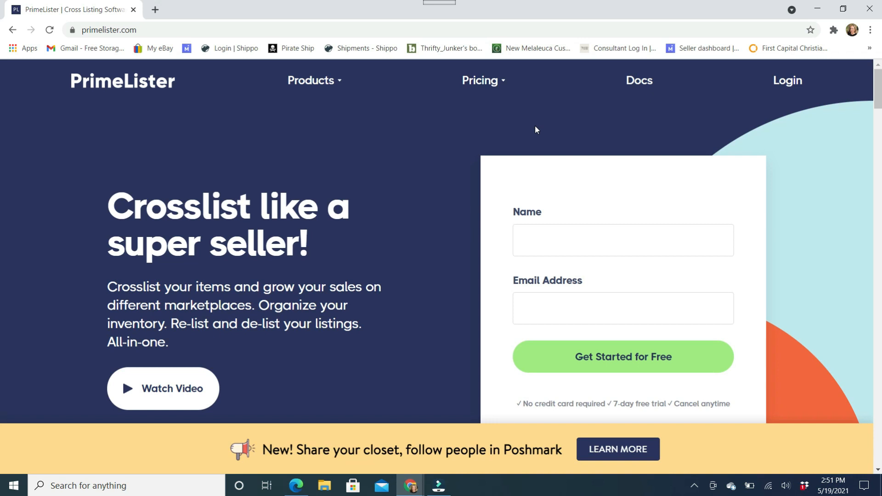
pyautogui.moveTo(501, 129)
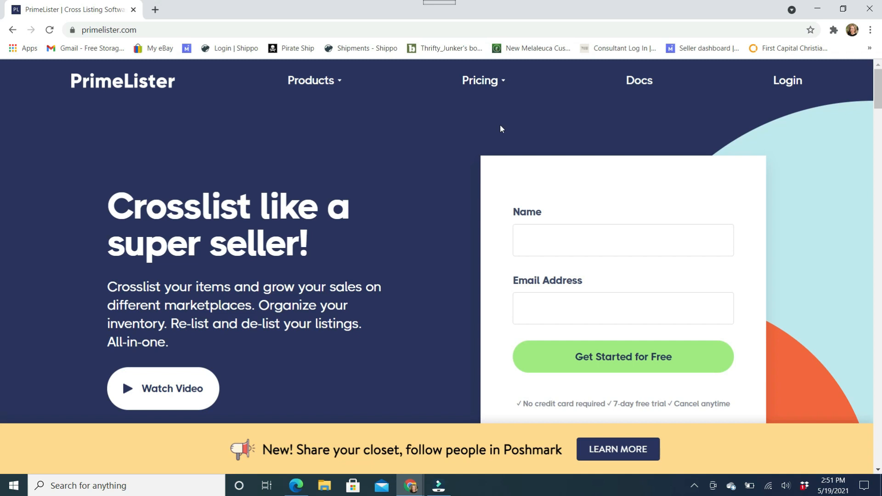
pyautogui.moveTo(302, 172)
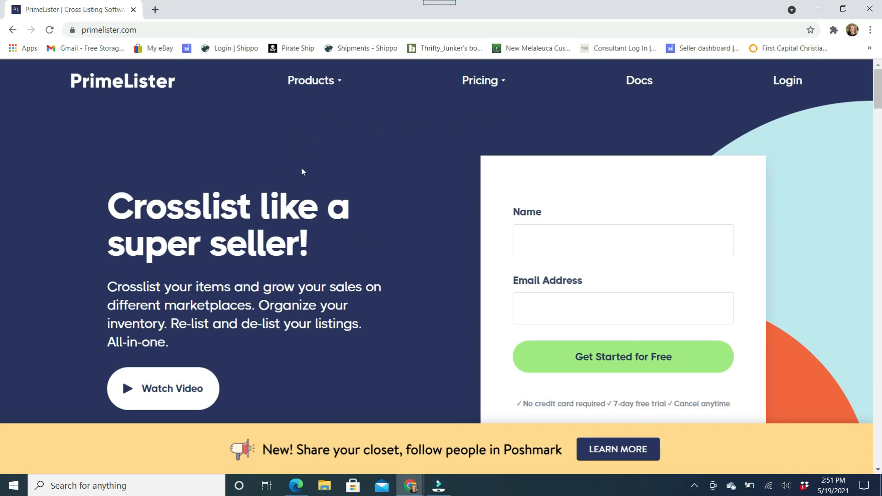
pyautogui.moveTo(565, 188)
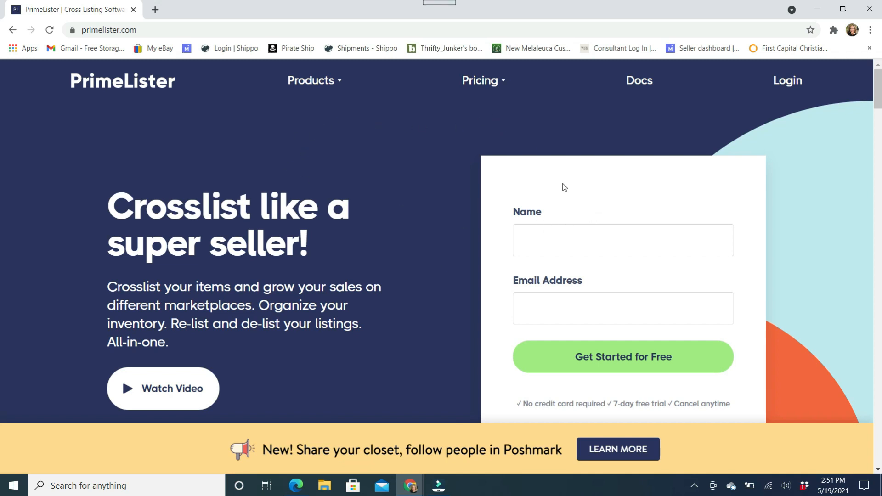
pyautogui.moveTo(454, 343)
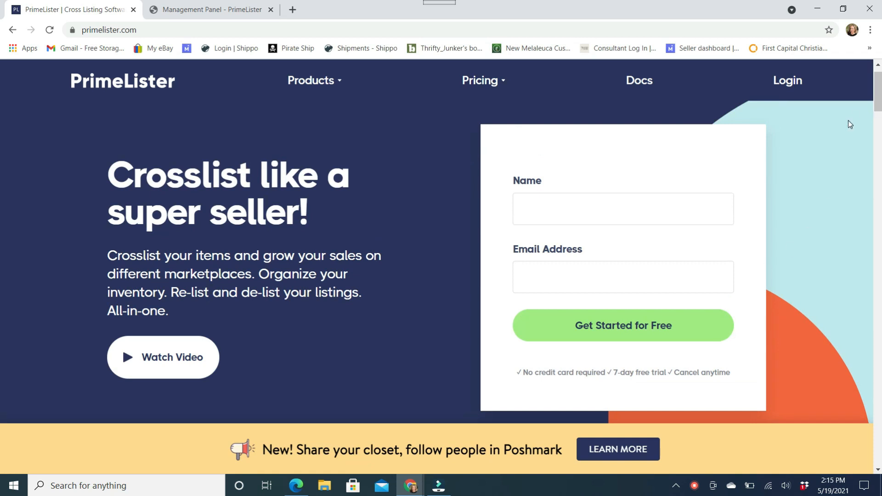
# - Sign in and land on the Management Panel home with the completed setup checklist and Knowledge Base
pyautogui.scroll(-3)
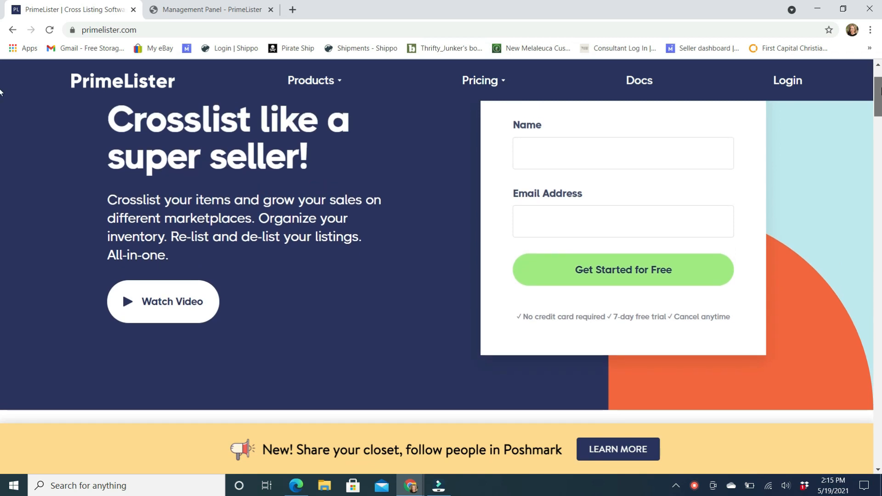
pyautogui.scroll(-3)
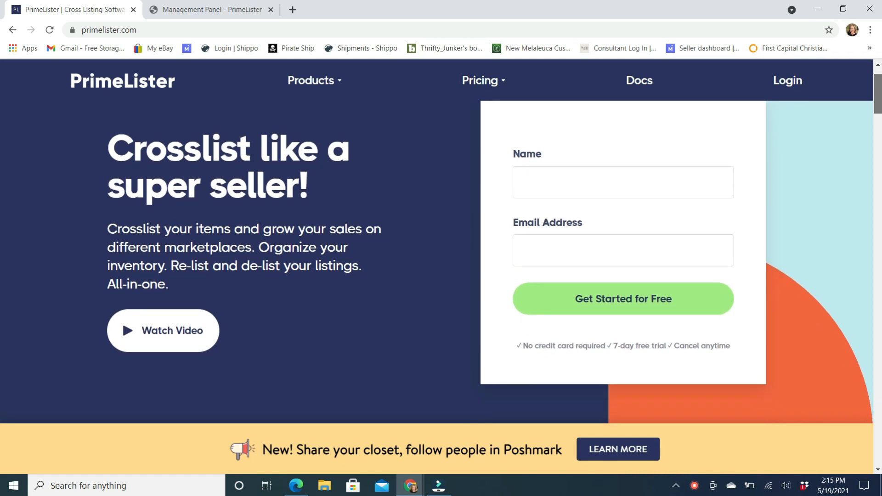
pyautogui.scroll(-3)
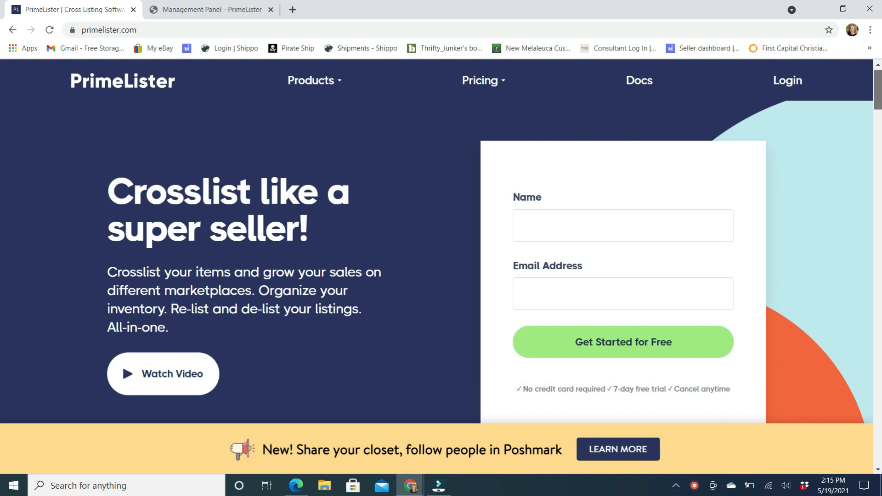
pyautogui.scroll(-3)
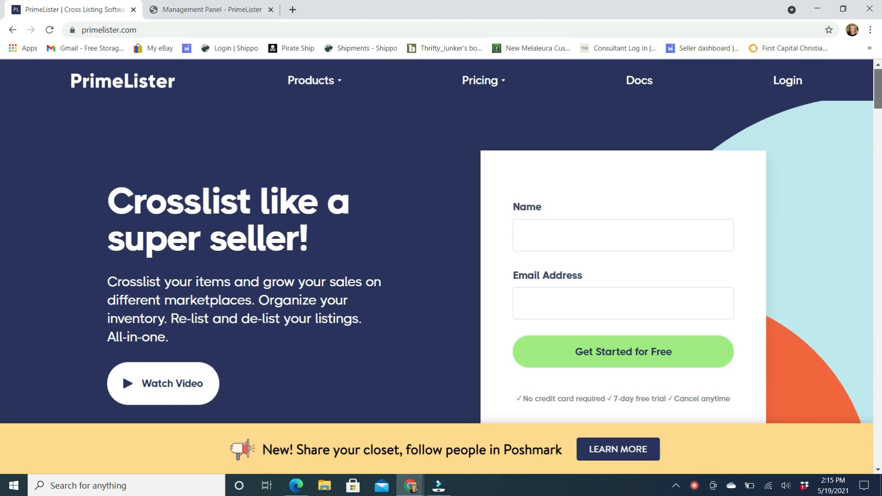
pyautogui.scroll(-3)
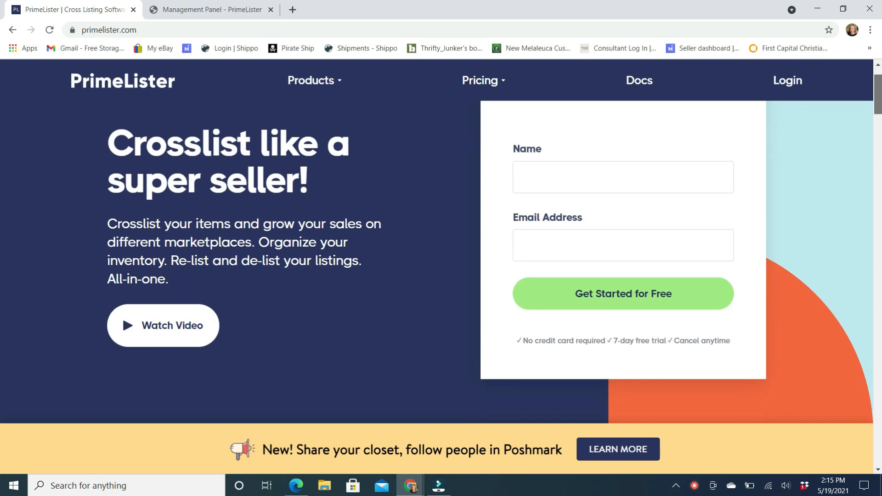
pyautogui.scroll(-3)
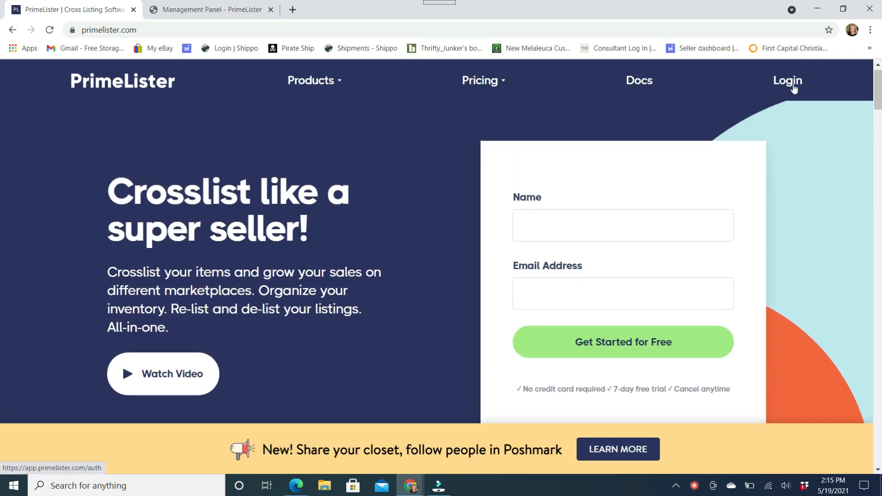
pyautogui.click(787, 81)
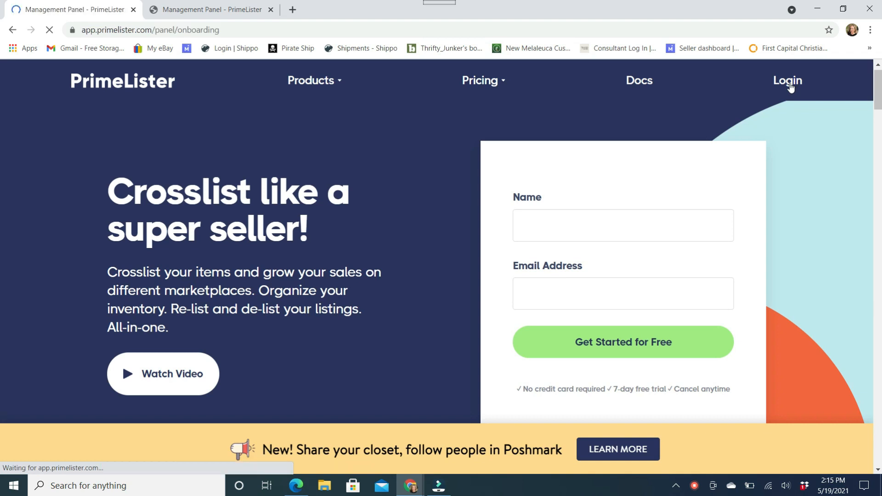
pyautogui.click(787, 81)
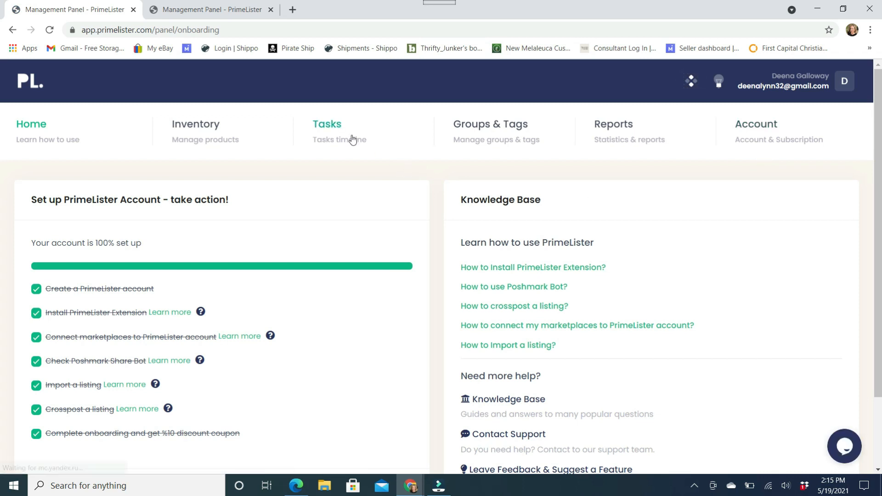
pyautogui.moveTo(408, 166)
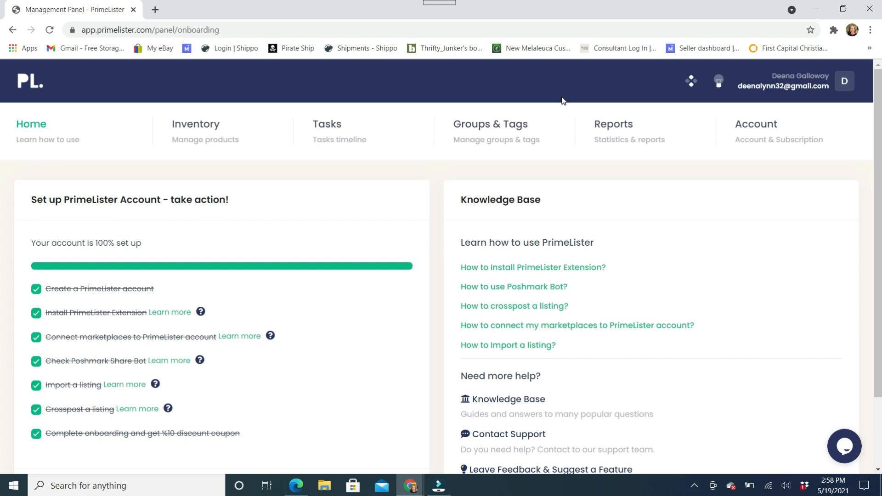
pyautogui.moveTo(566, 100)
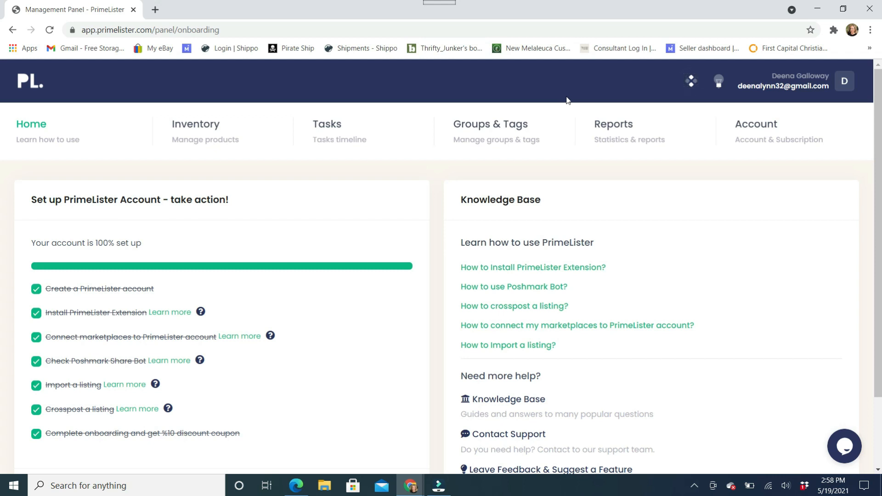
pyautogui.click(154, 10)
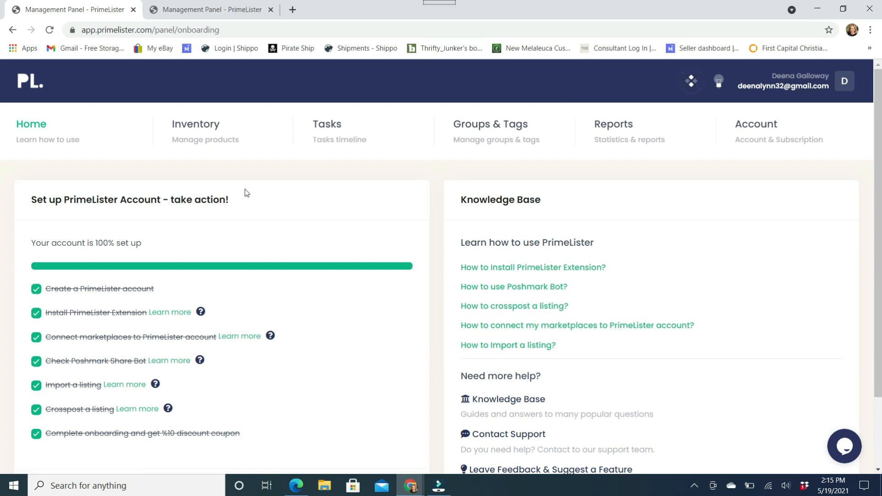
pyautogui.moveTo(130, 345)
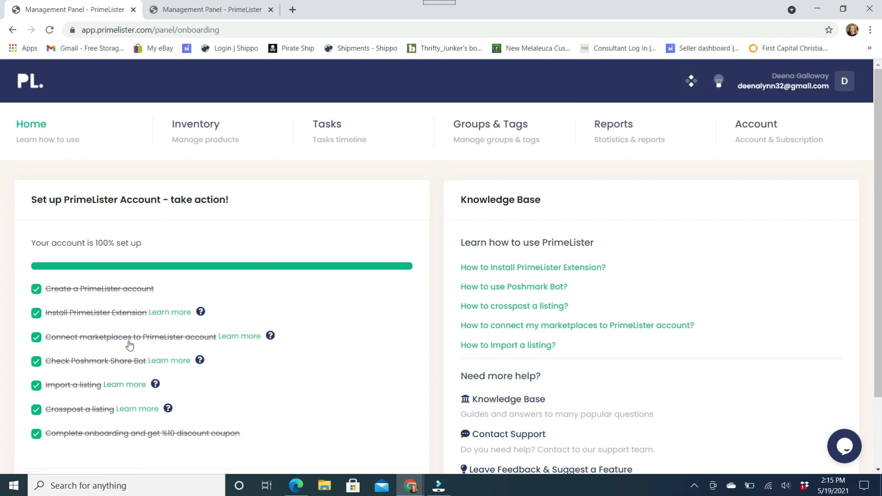
pyautogui.moveTo(106, 314)
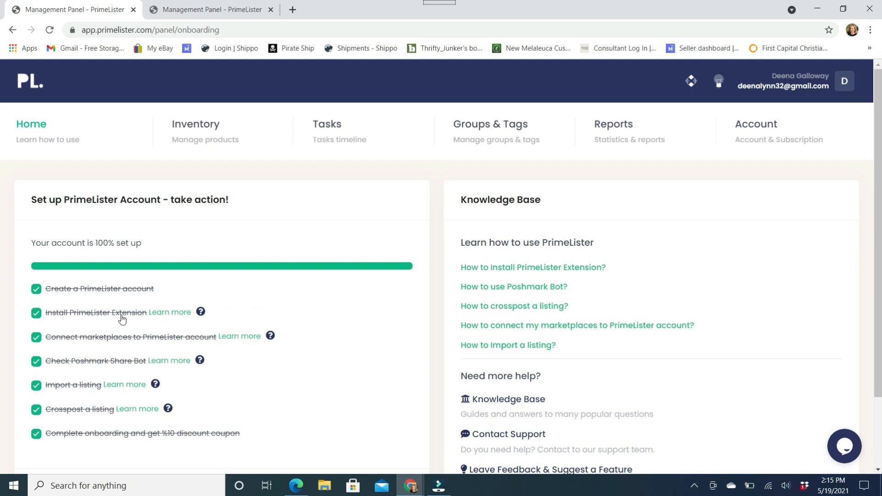
pyautogui.moveTo(242, 336)
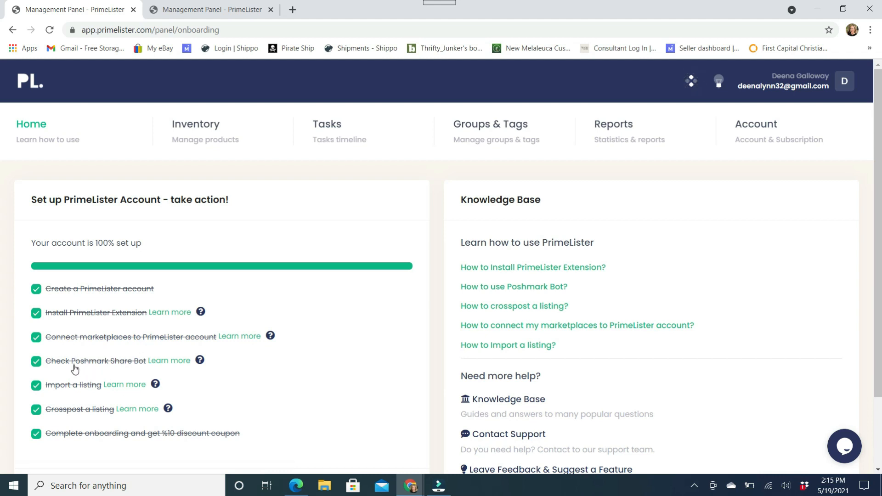
pyautogui.moveTo(100, 372)
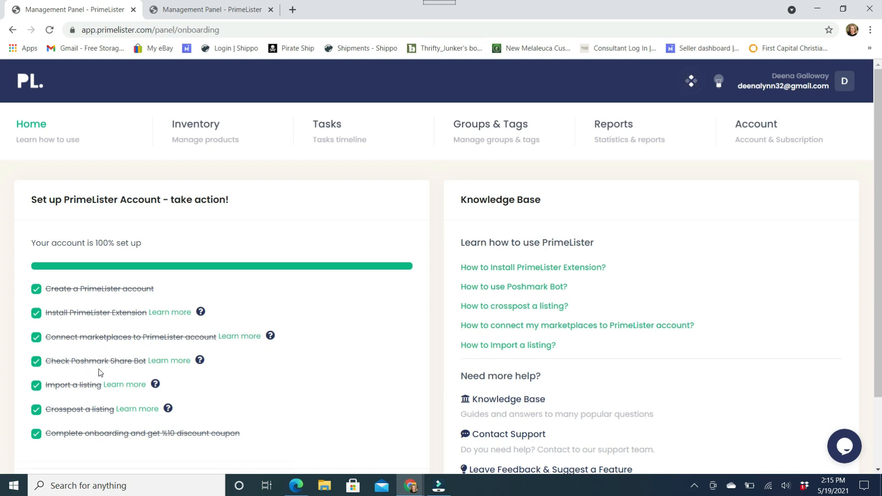
pyautogui.moveTo(85, 369)
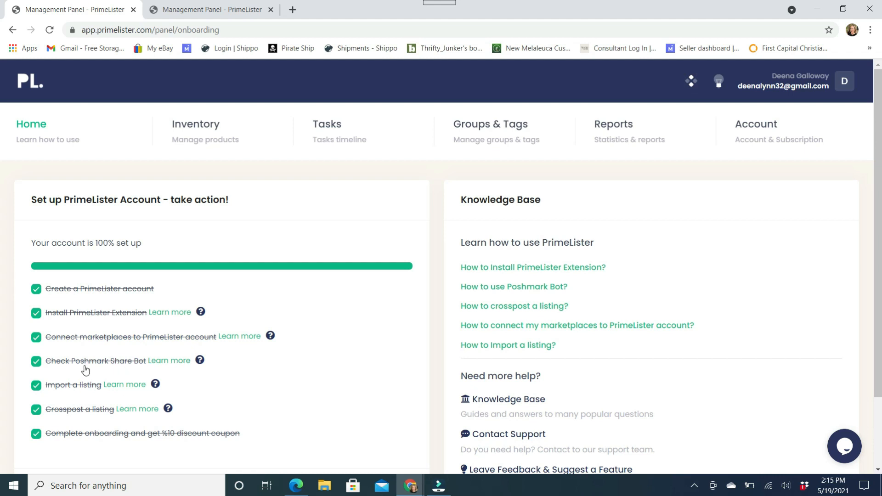
pyautogui.moveTo(88, 370)
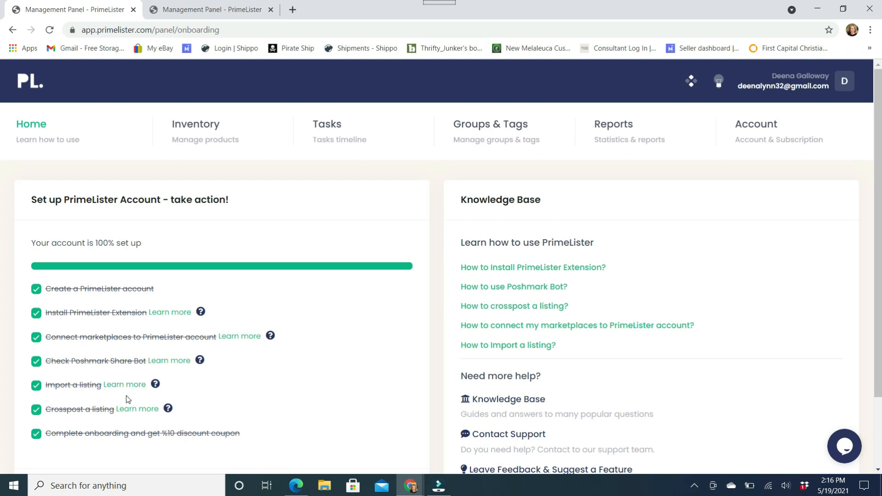
pyautogui.moveTo(99, 420)
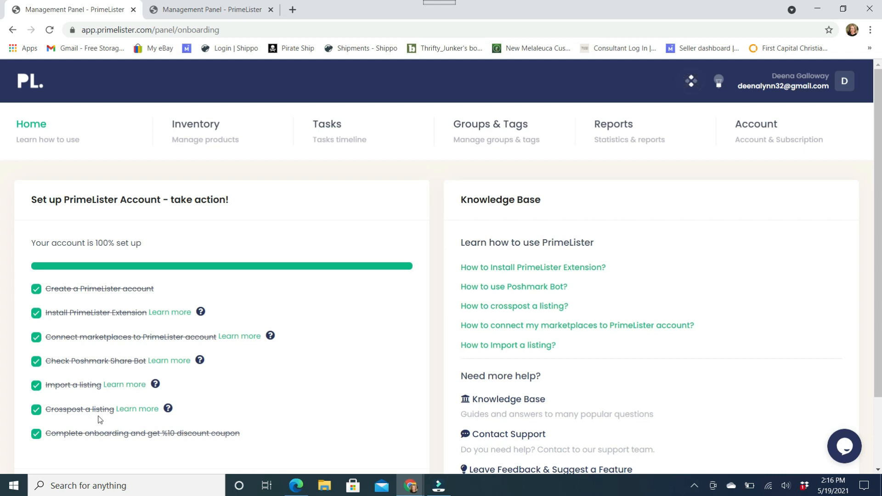
pyautogui.moveTo(302, 350)
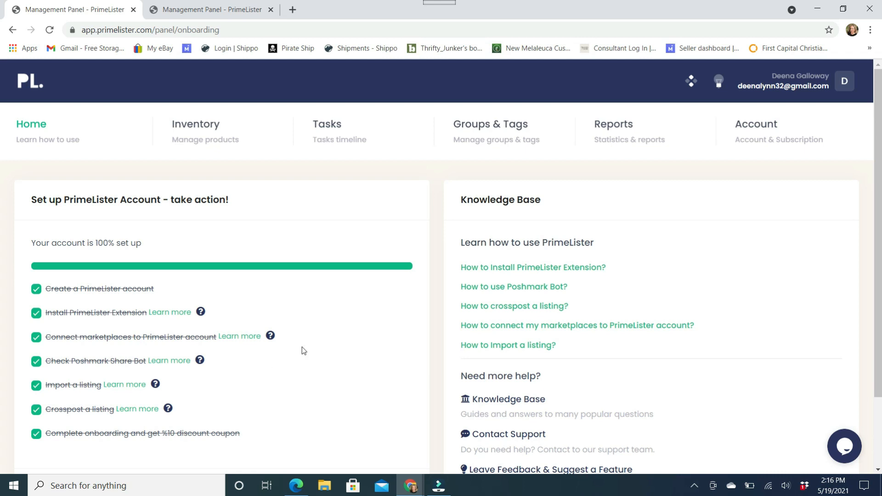
pyautogui.moveTo(119, 220)
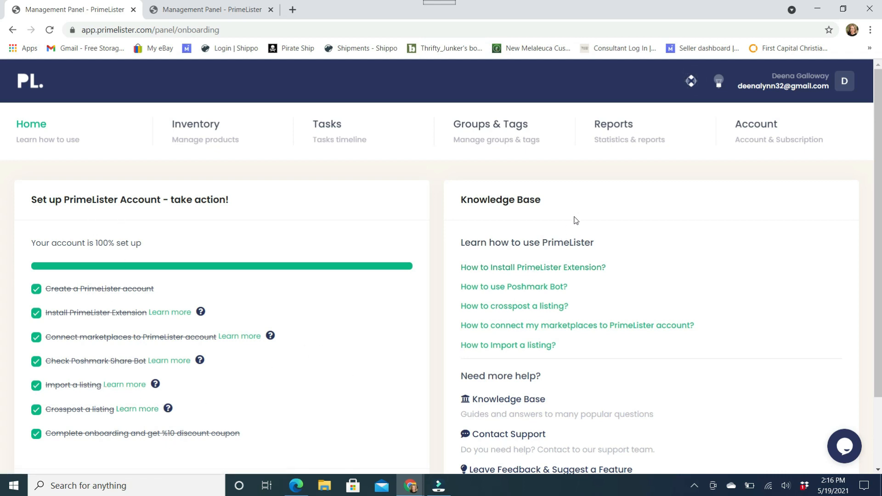
pyautogui.moveTo(169, 360)
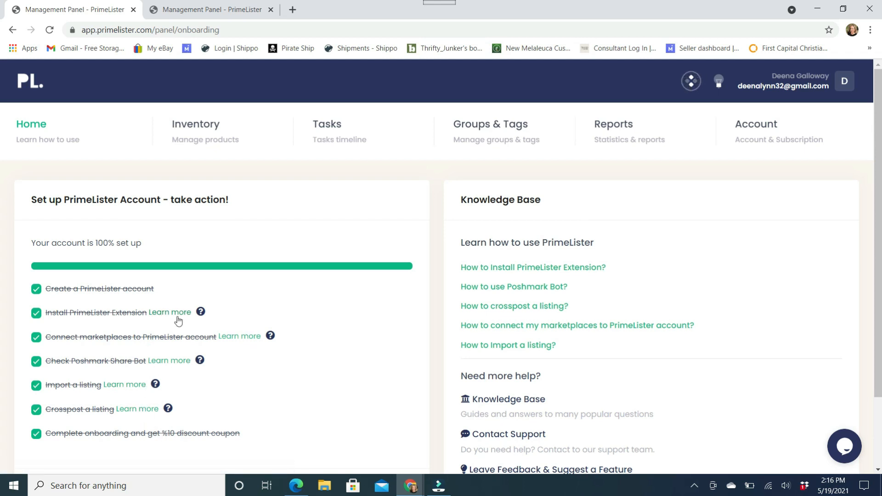
pyautogui.moveTo(746, 242)
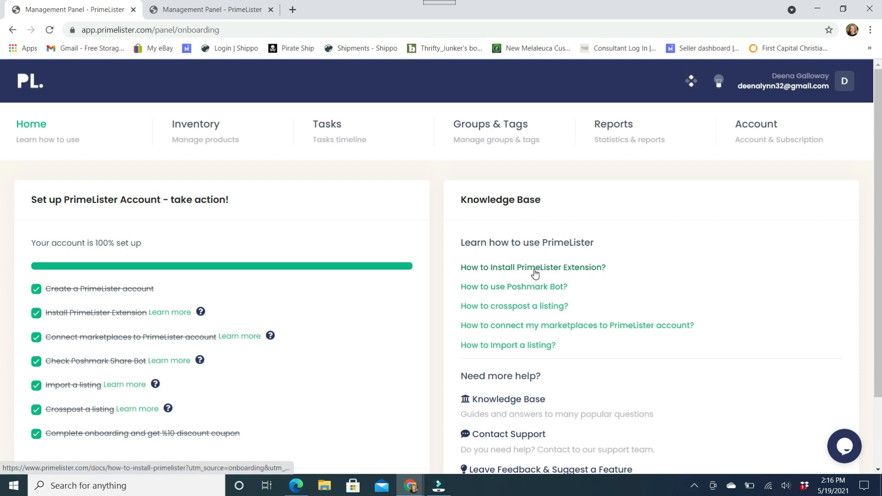
# - Follow the 'How to Install PrimeLister Extension?' guide to the extension's Chrome Web Store page
pyautogui.click(532, 267)
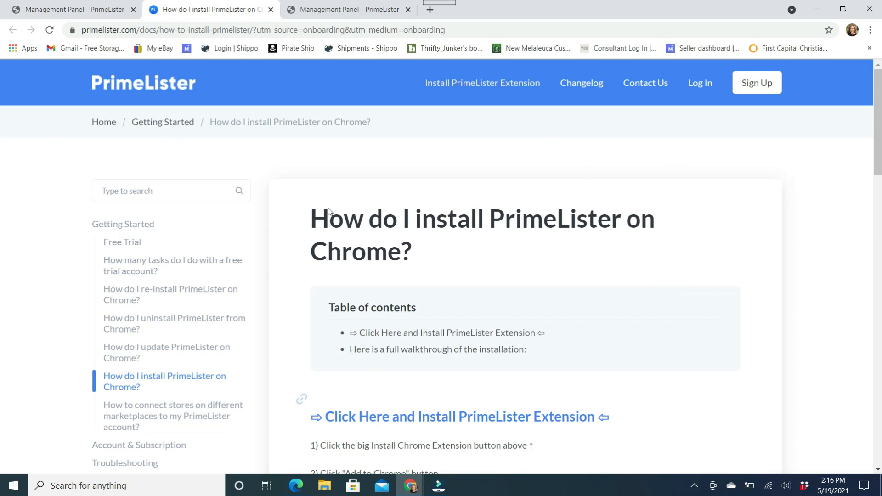
pyautogui.moveTo(424, 427)
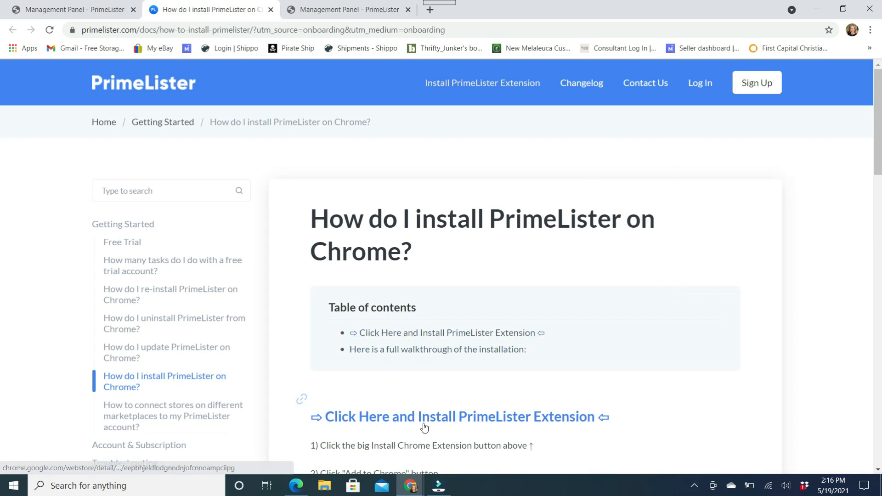
pyautogui.click(461, 416)
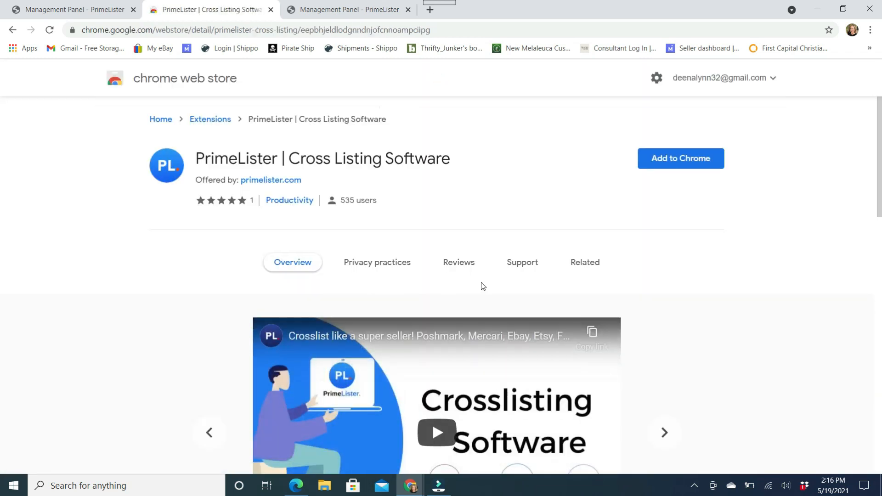
# - Add the PrimeLister Cross Listing Software extension to Chrome and confirm the install
pyautogui.click(680, 158)
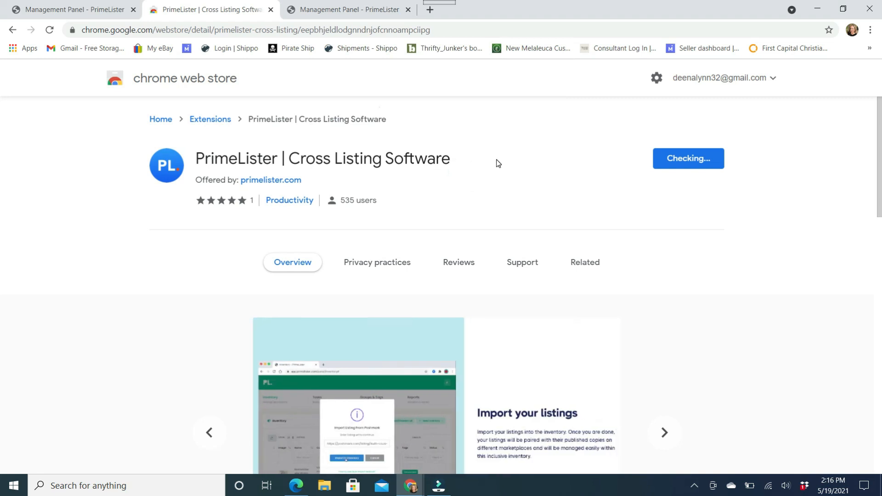
pyautogui.click(687, 158)
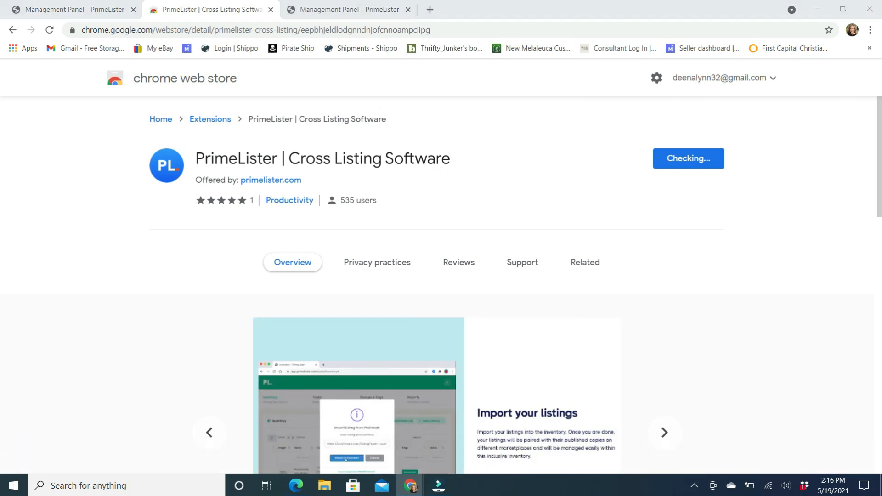
pyautogui.click(584, 261)
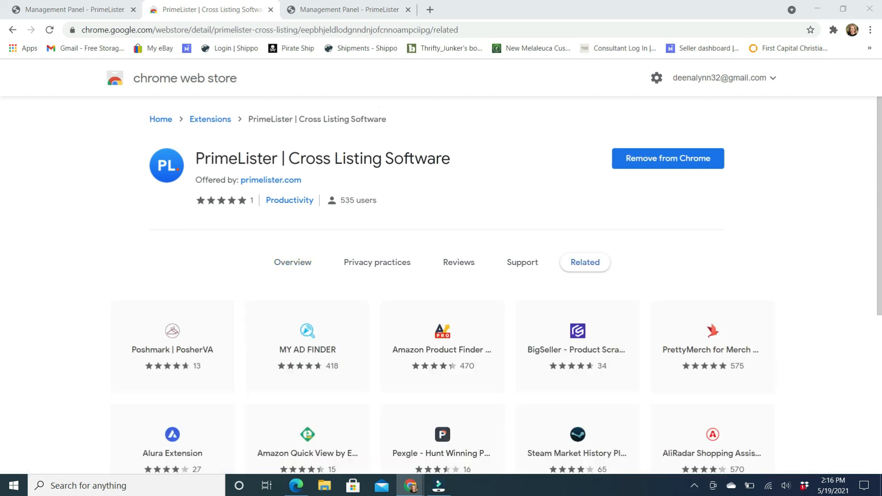
pyautogui.moveTo(758, 249)
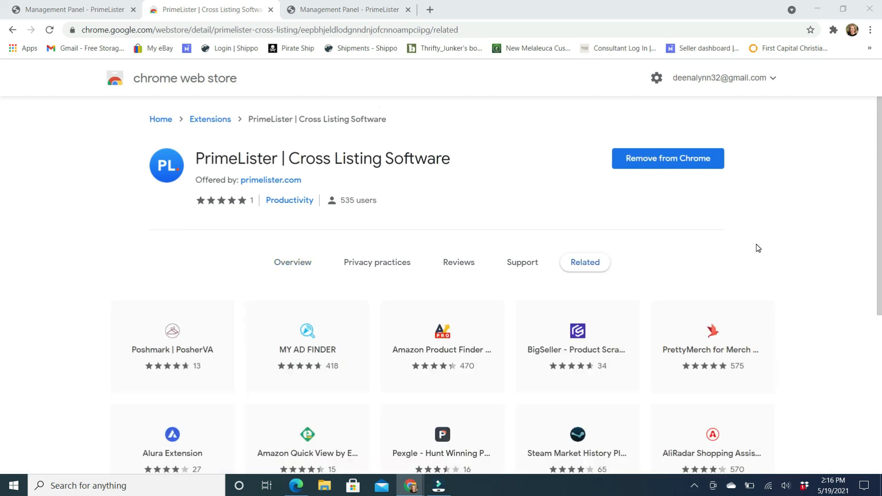
pyautogui.moveTo(781, 205)
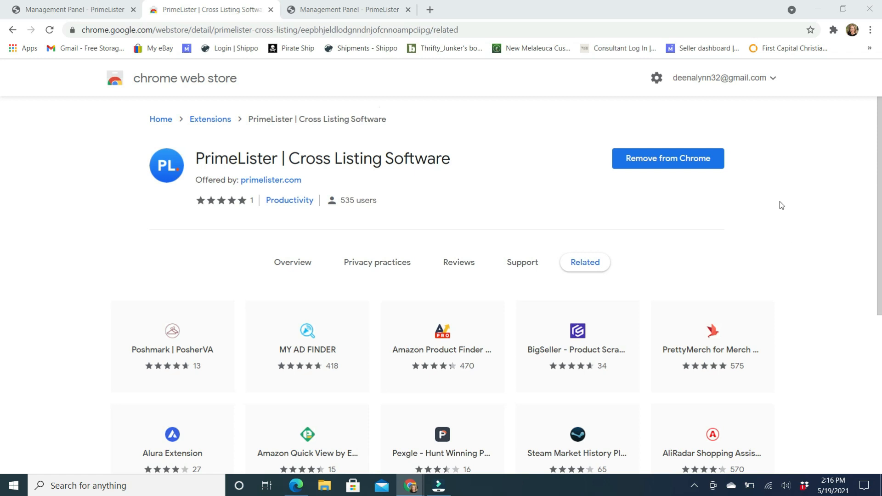
pyautogui.moveTo(812, 192)
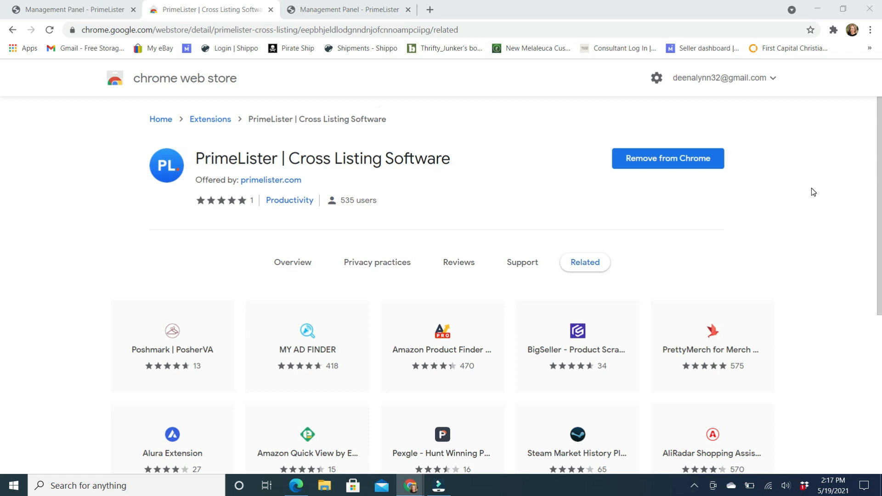
pyautogui.moveTo(560, 123)
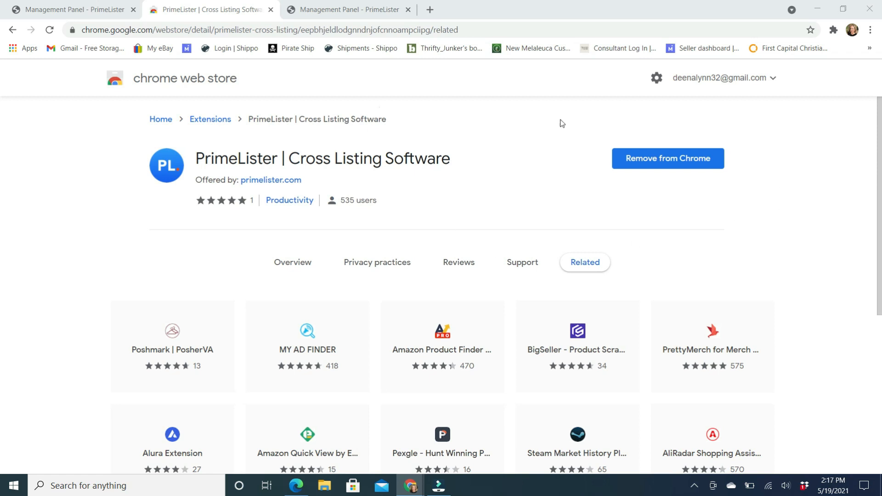
pyautogui.moveTo(567, 123)
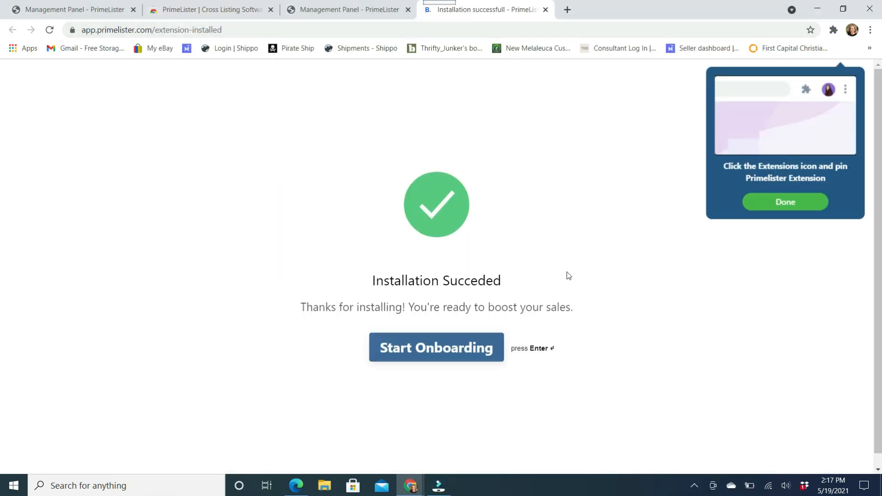
# - Close the pin-the-extension tooltip on the Installation Succeeded page
pyautogui.click(833, 29)
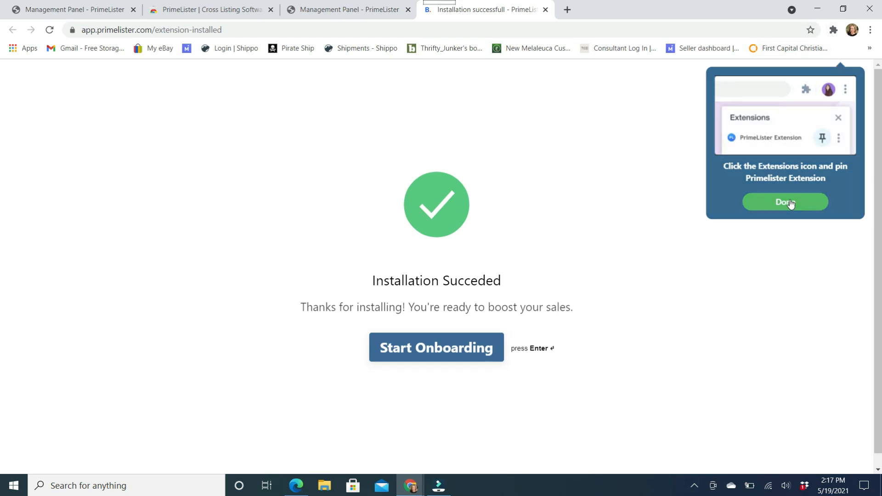
pyautogui.click(783, 202)
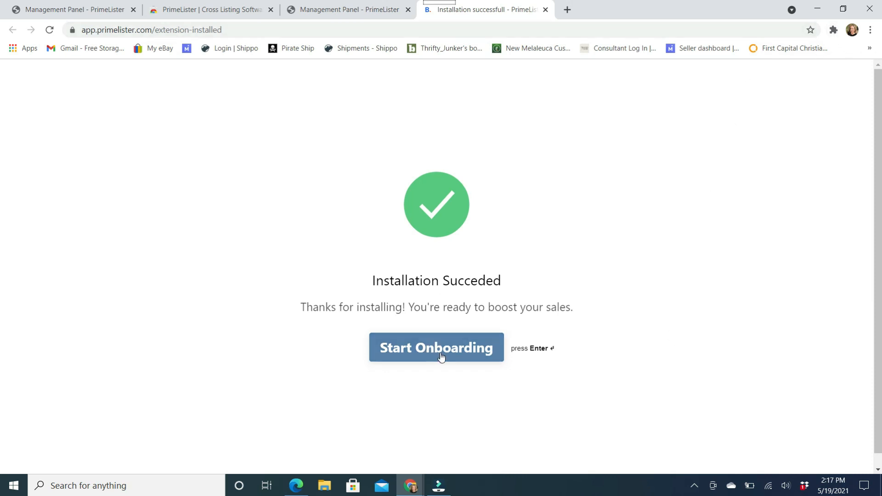
# - Start onboarding and answer the product-interest survey with 'I'm just looking'
pyautogui.click(435, 347)
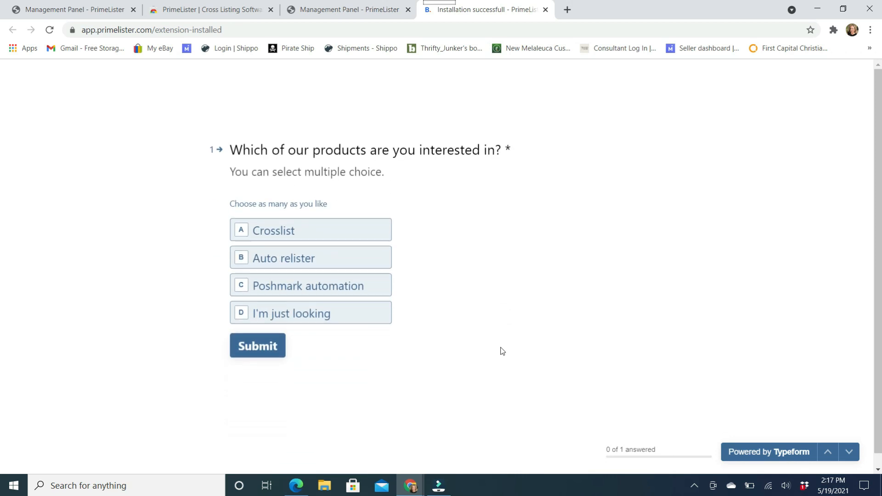
pyautogui.moveTo(347, 202)
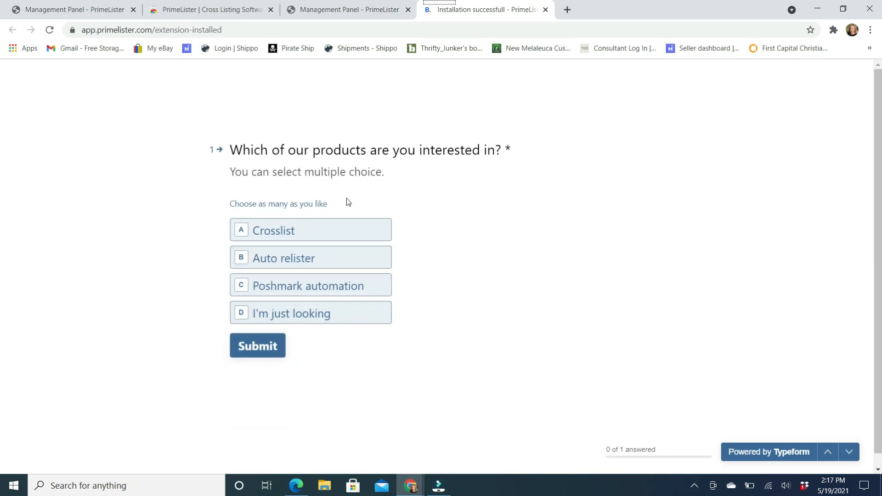
pyautogui.moveTo(284, 260)
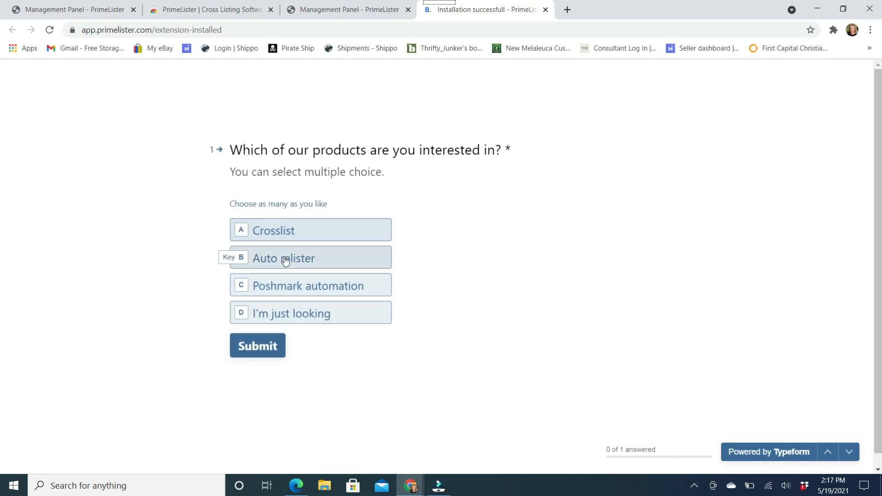
pyautogui.moveTo(321, 320)
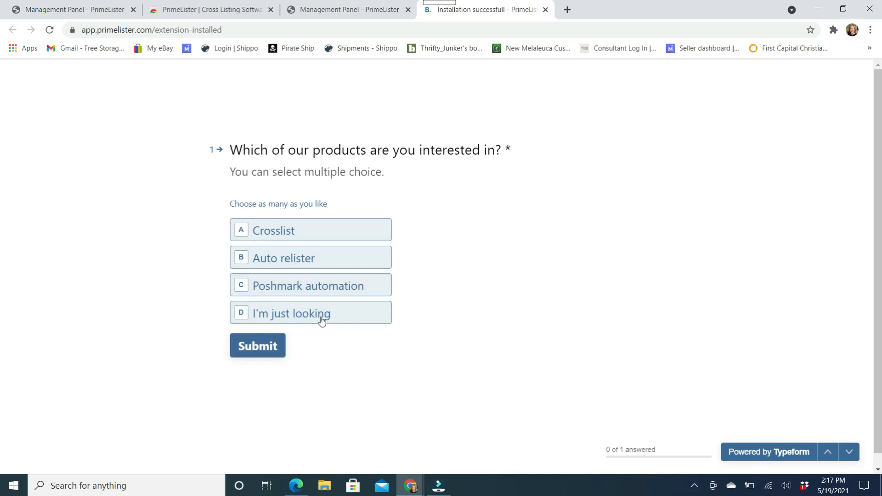
pyautogui.click(347, 9)
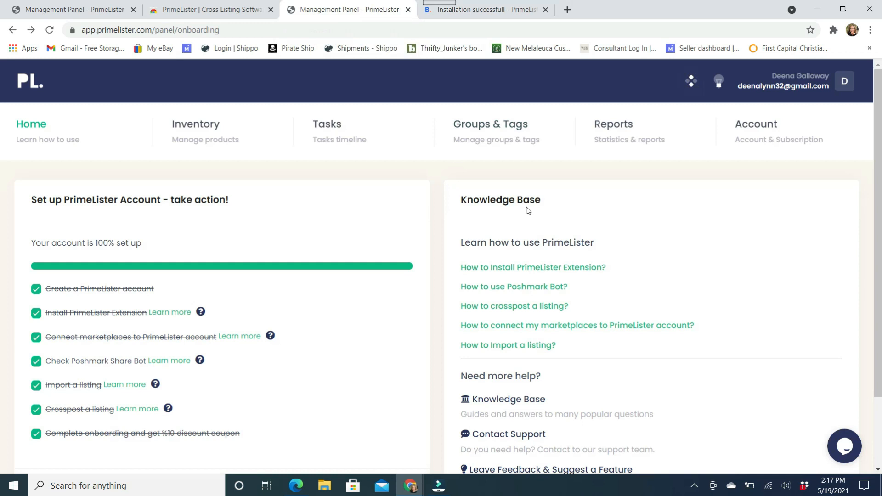
pyautogui.moveTo(520, 201)
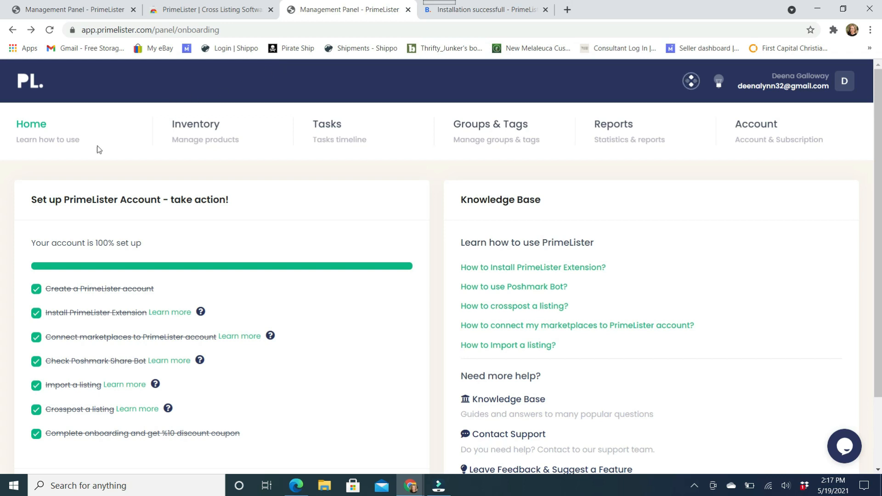
# - Go to Inventory from the Management Panel's top navigation
pyautogui.click(195, 124)
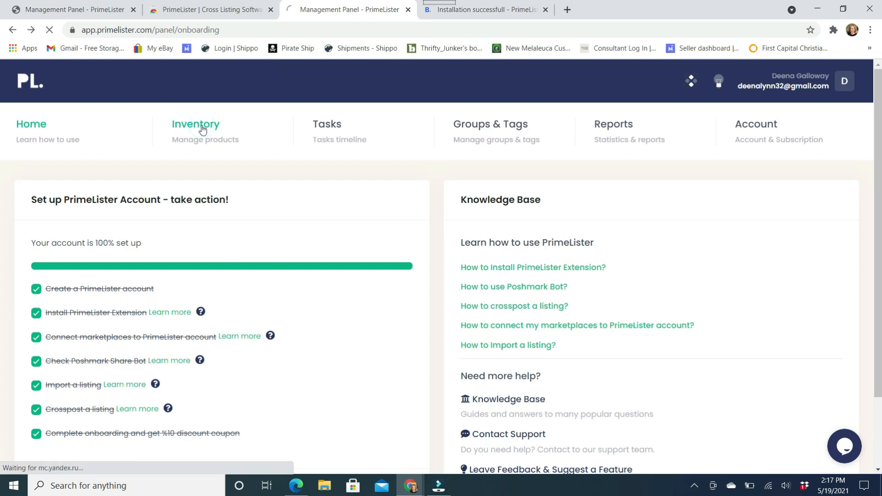
pyautogui.click(196, 124)
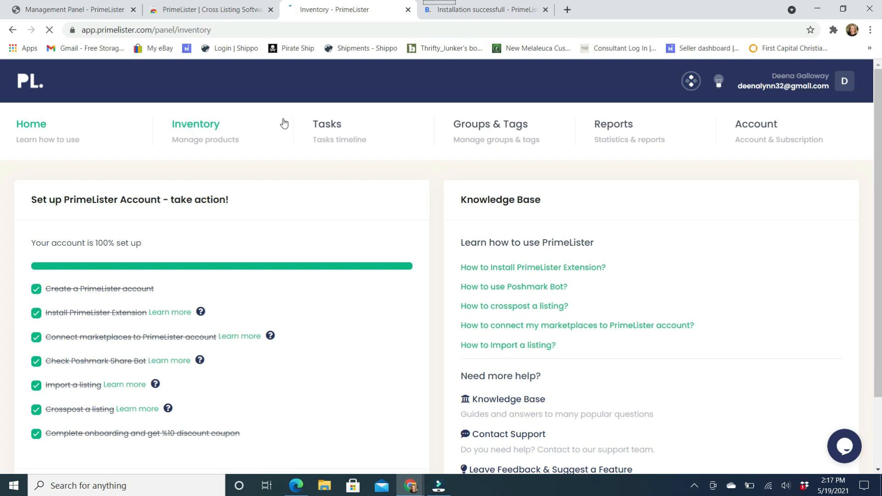
pyautogui.click(196, 124)
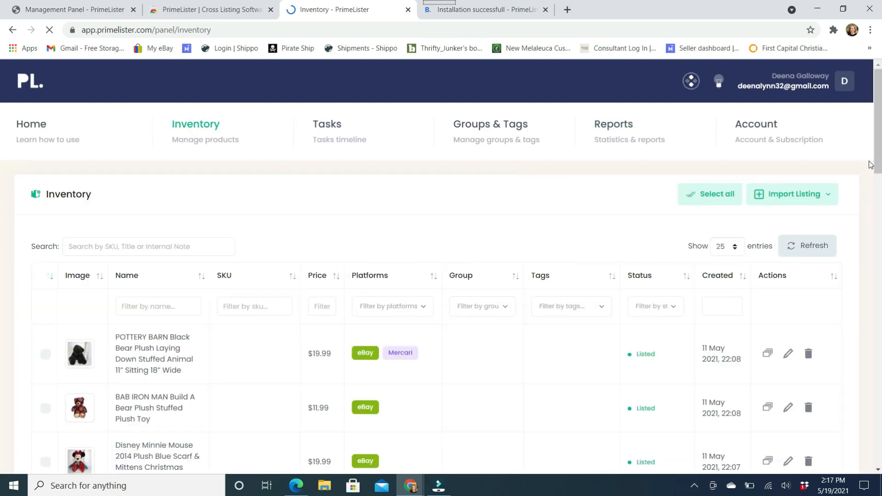
pyautogui.scroll(-3)
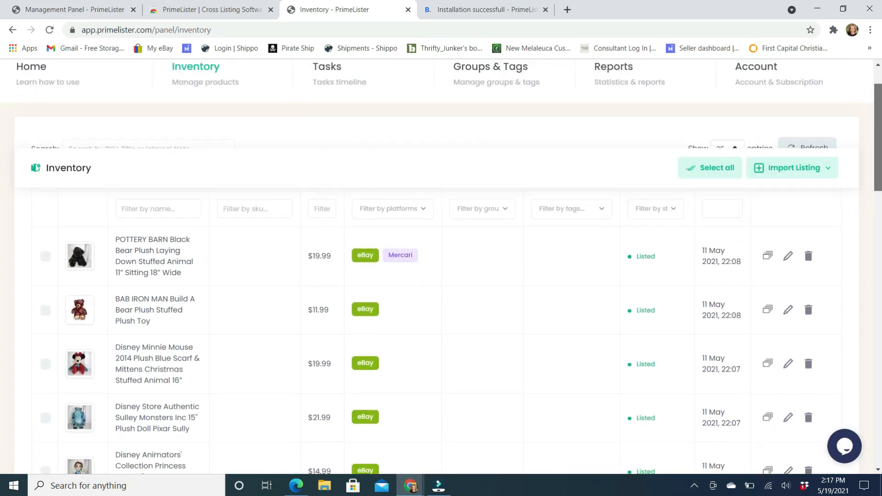
pyautogui.scroll(-3)
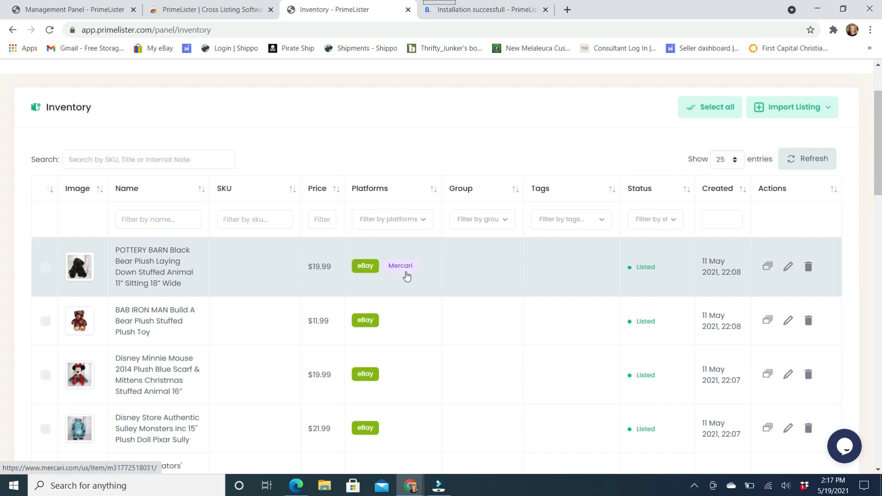
pyautogui.moveTo(370, 307)
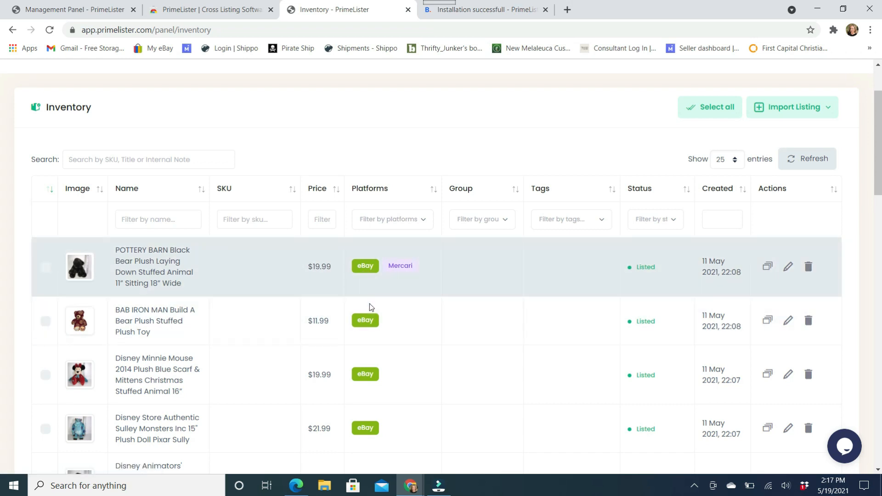
pyautogui.moveTo(835, 149)
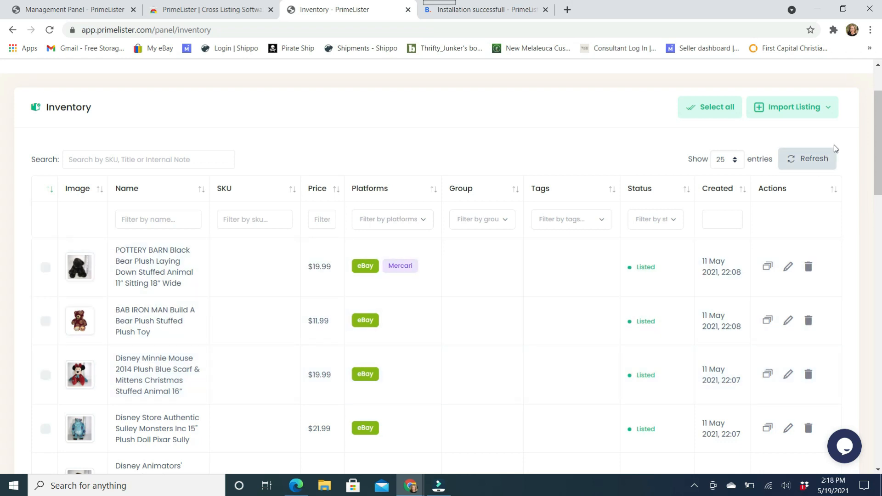
pyautogui.scroll(-3)
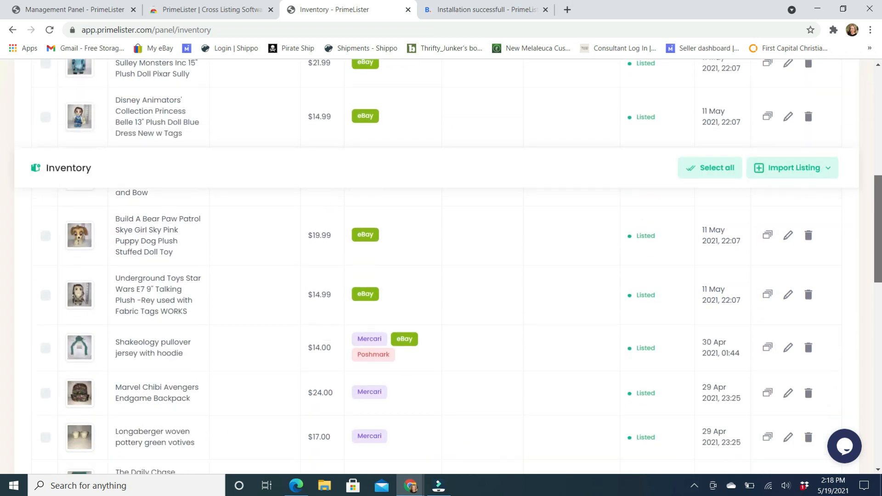
pyautogui.scroll(-3)
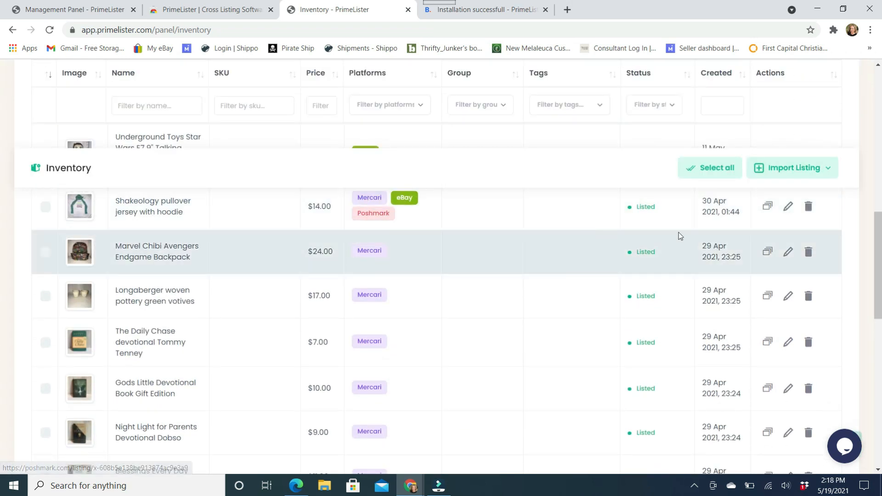
pyautogui.scroll(-3)
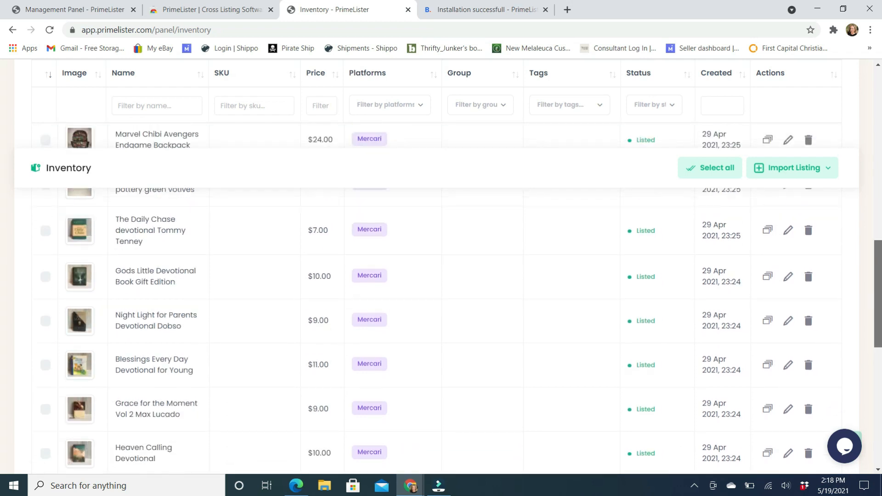
pyautogui.scroll(-3)
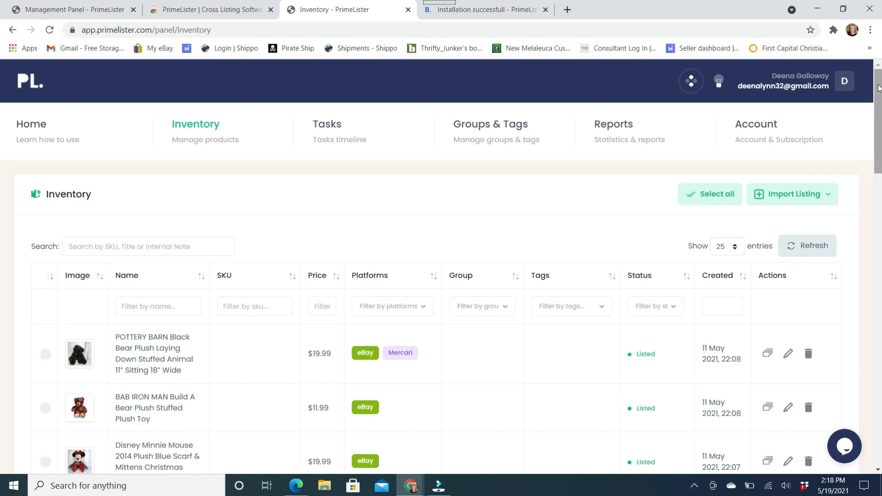
pyautogui.scroll(-3)
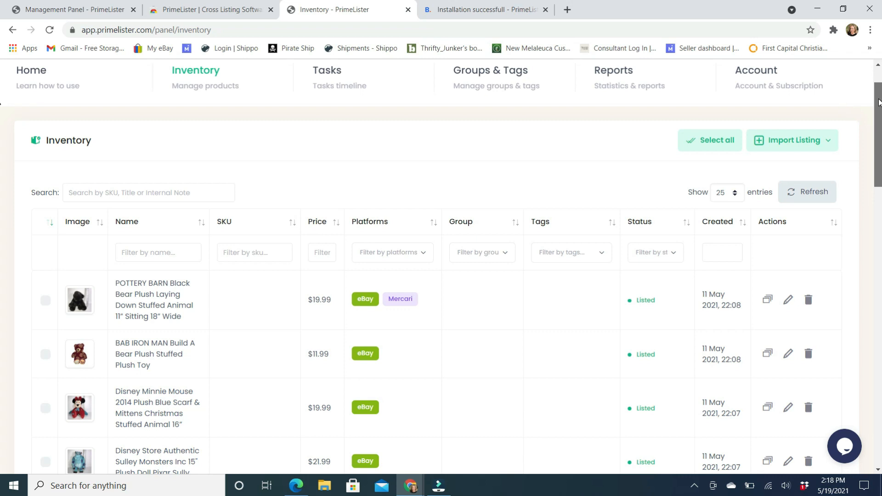
pyautogui.scroll(-3)
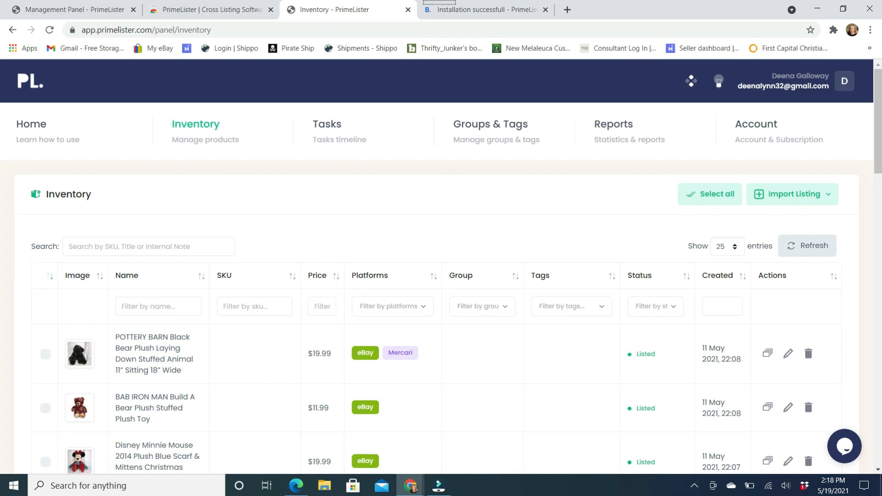
pyautogui.moveTo(859, 181)
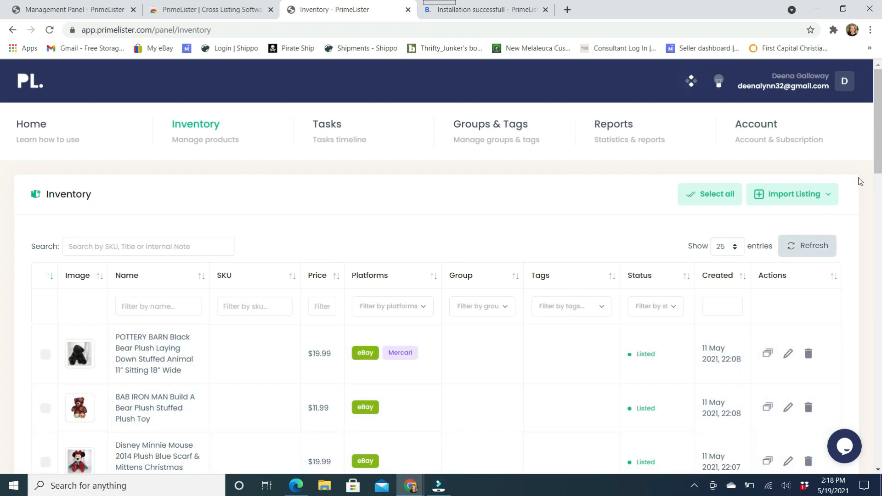
pyautogui.scroll(-3)
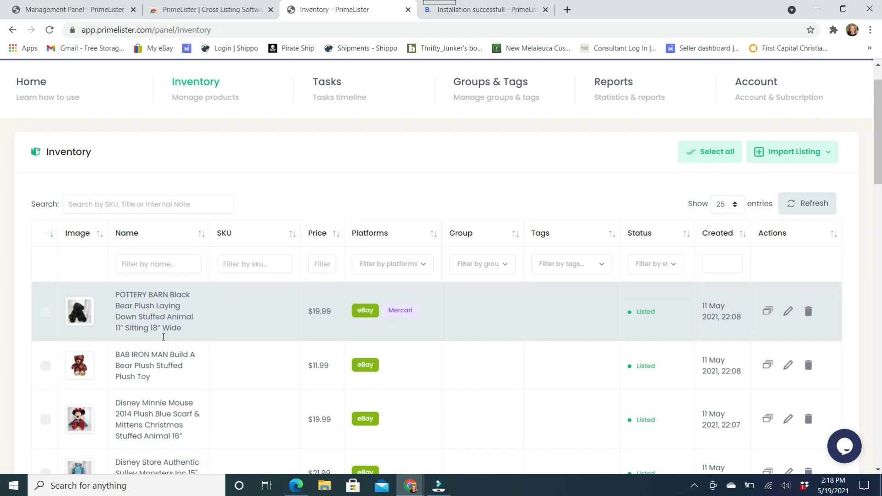
pyautogui.moveTo(766, 312)
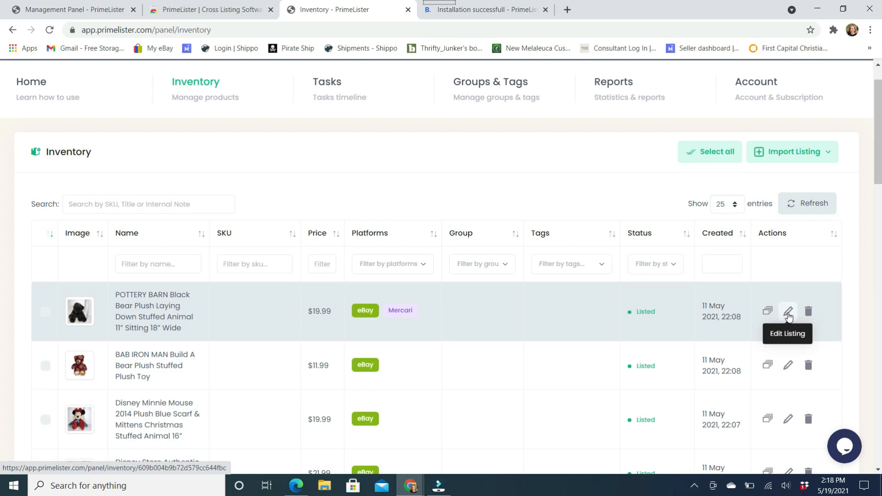
pyautogui.moveTo(875, 364)
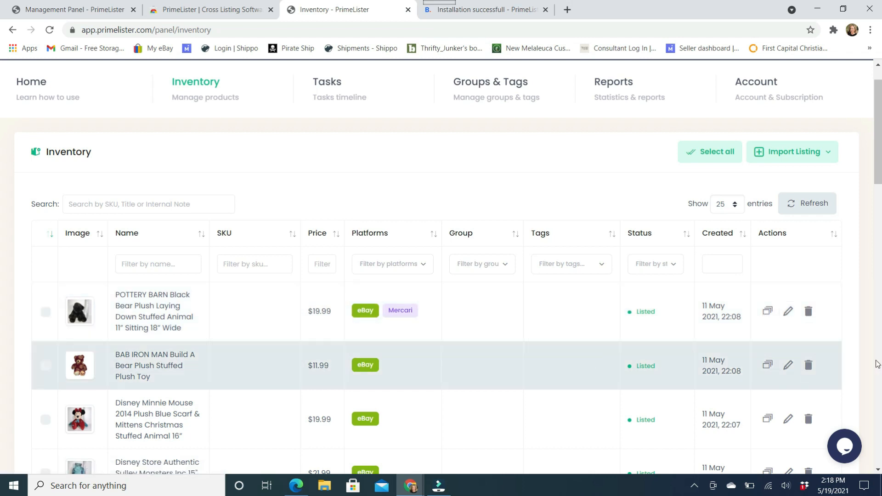
pyautogui.moveTo(809, 311)
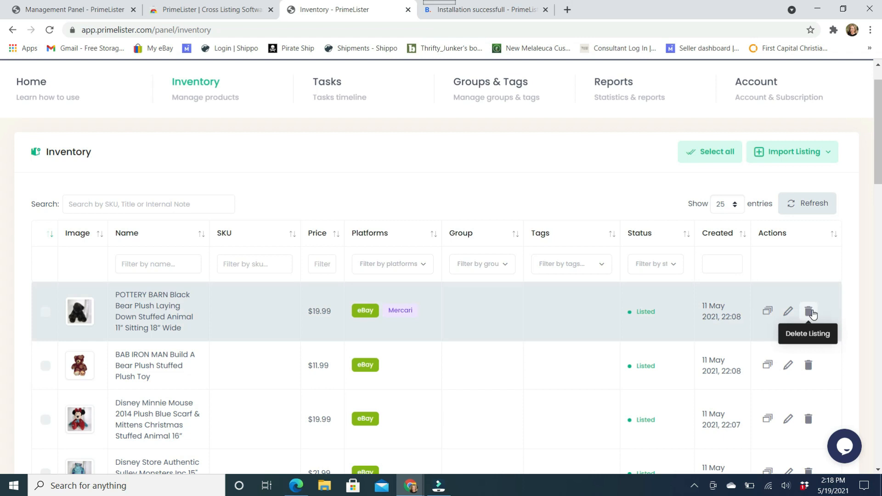
pyautogui.moveTo(589, 312)
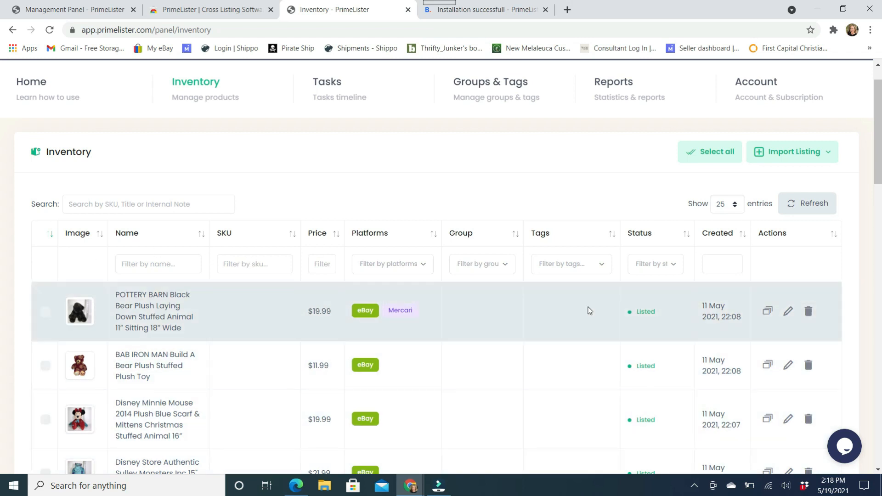
pyautogui.moveTo(769, 311)
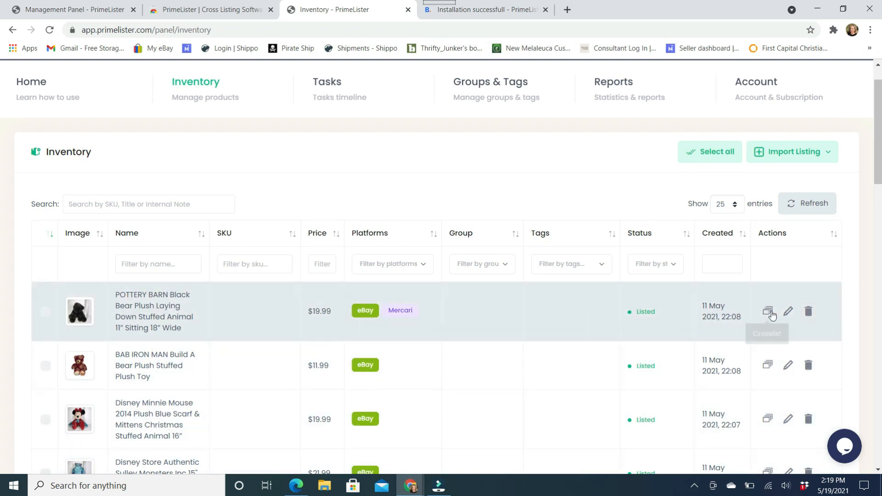
# - Crosslist the Pottery Barn bear to Poshmark US and Facebook, execute the task and acknowledge the queued message
pyautogui.click(767, 312)
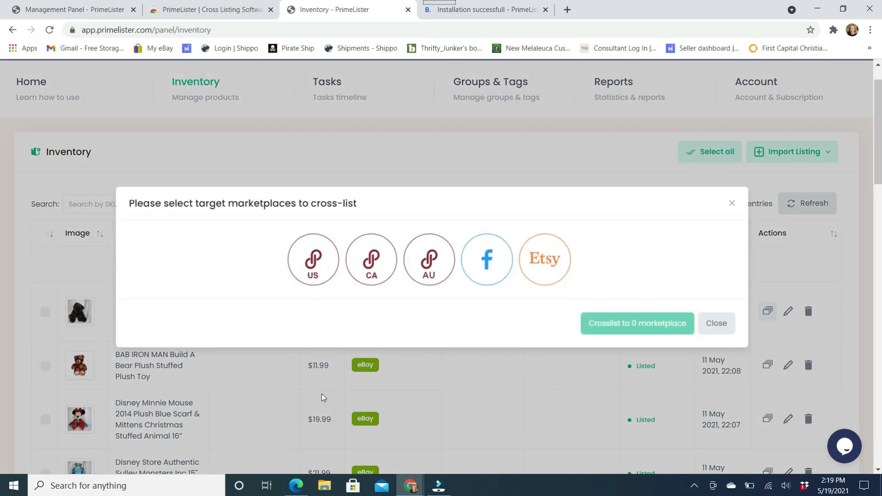
pyautogui.moveTo(285, 291)
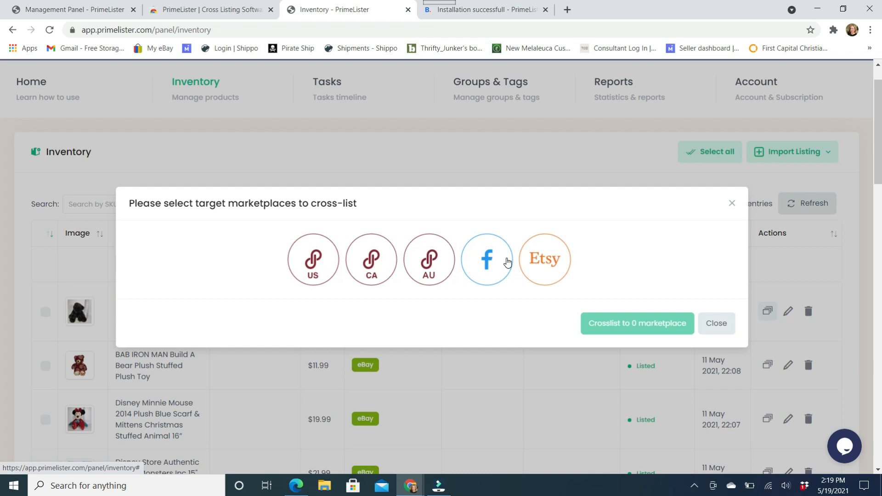
pyautogui.moveTo(552, 259)
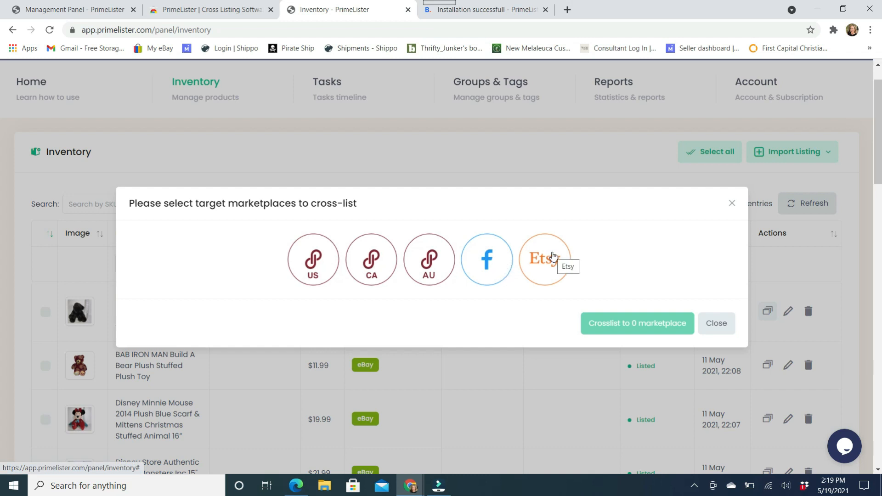
pyautogui.moveTo(465, 283)
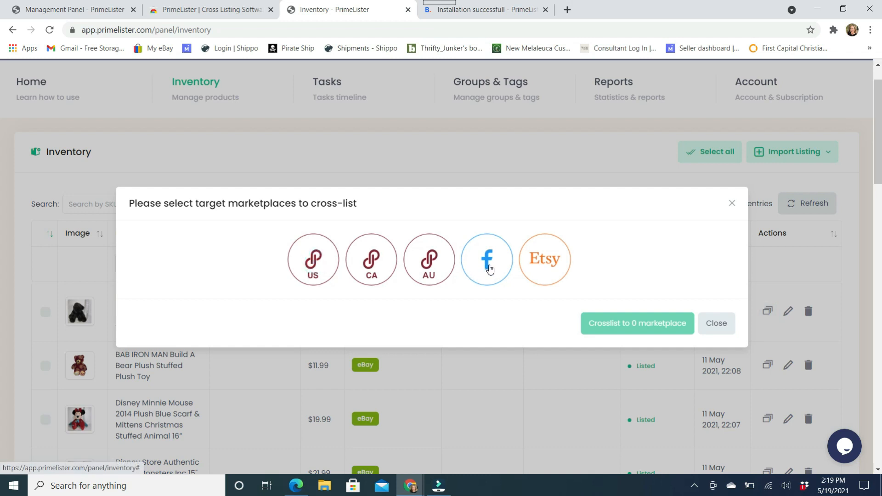
pyautogui.click(486, 259)
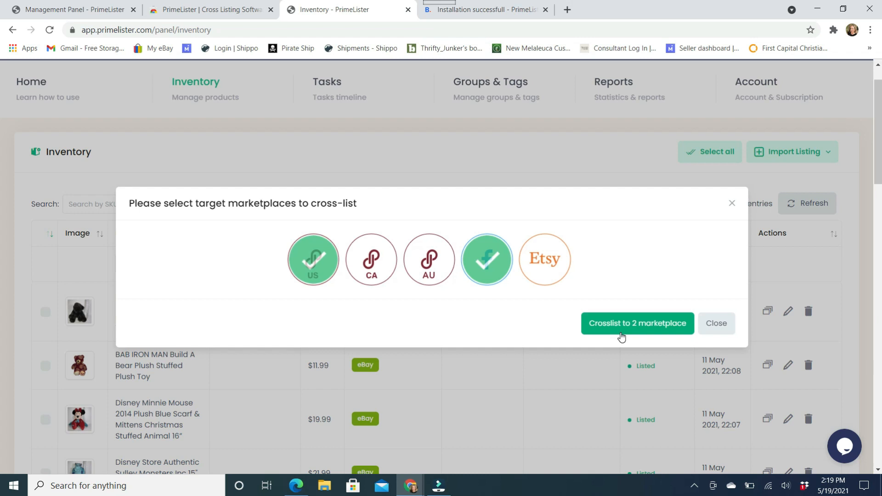
pyautogui.click(636, 322)
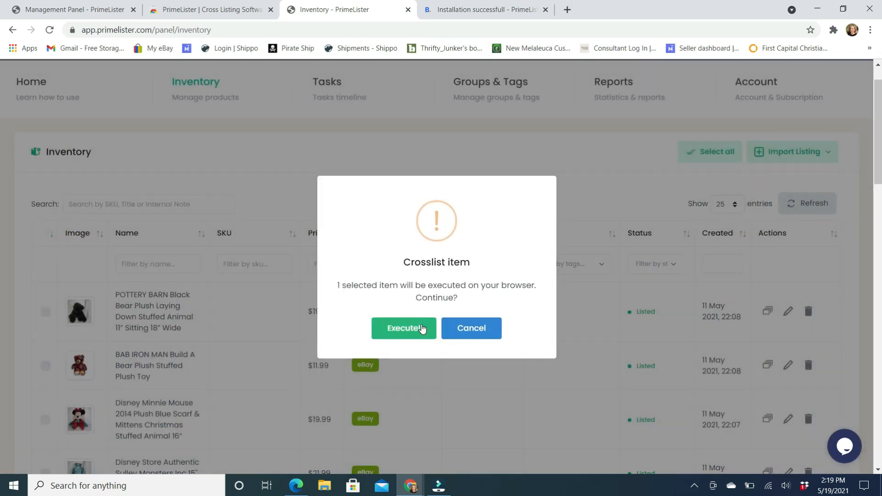
pyautogui.click(403, 328)
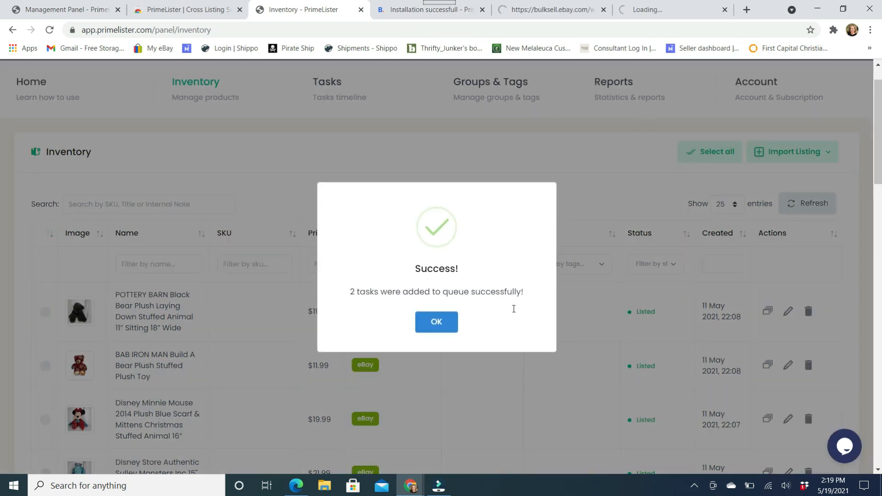
pyautogui.click(435, 321)
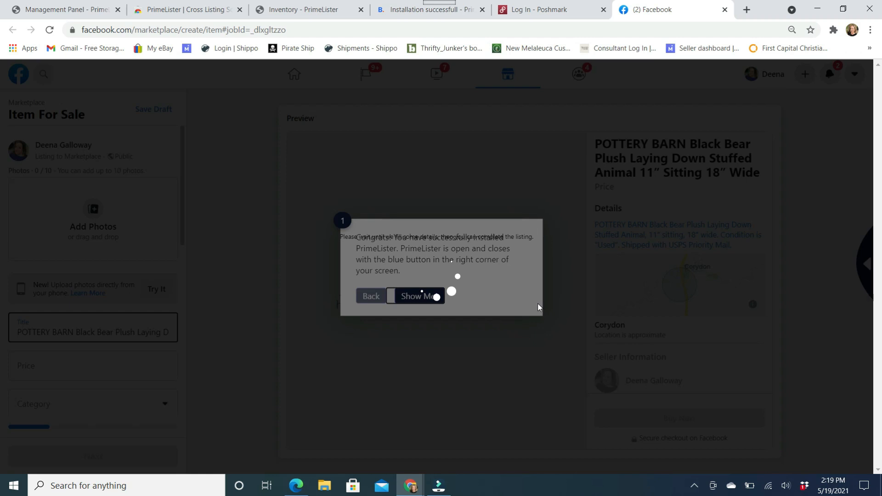
# - Step through the extension's welcome tour on the $20 bear form and accept the fill-in-blank-fields notice
pyautogui.write('$20')
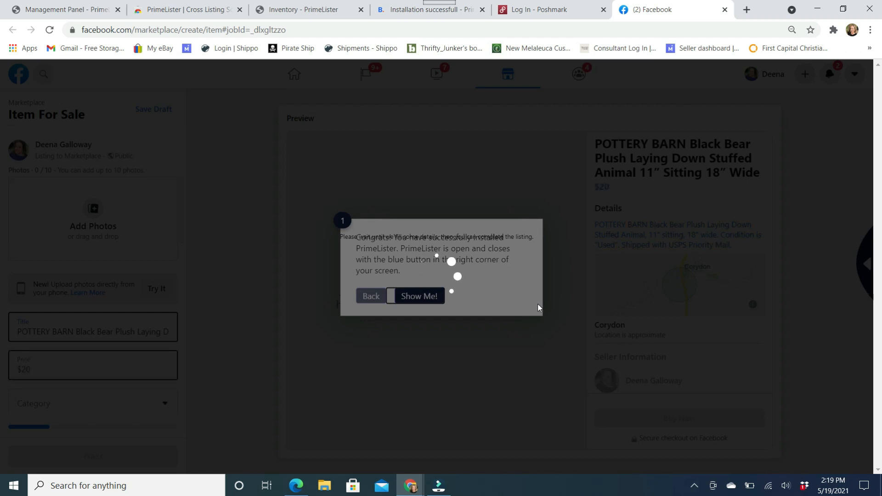
pyautogui.moveTo(386, 294)
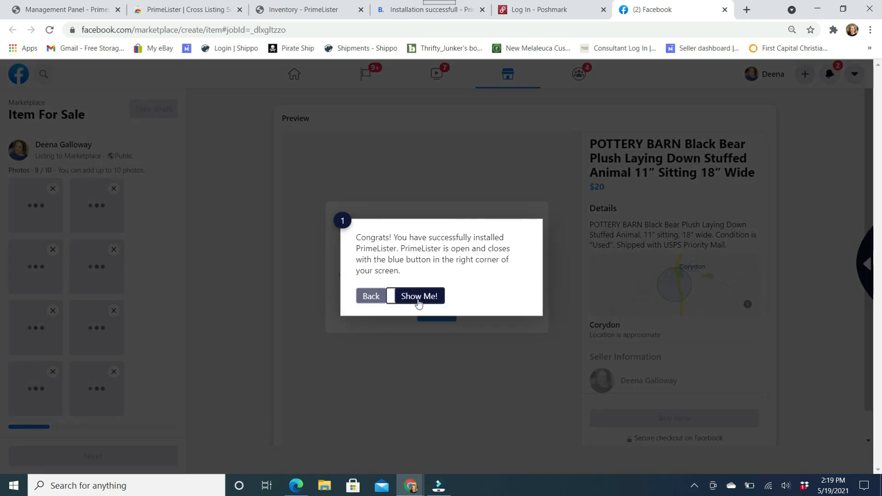
pyautogui.click(419, 296)
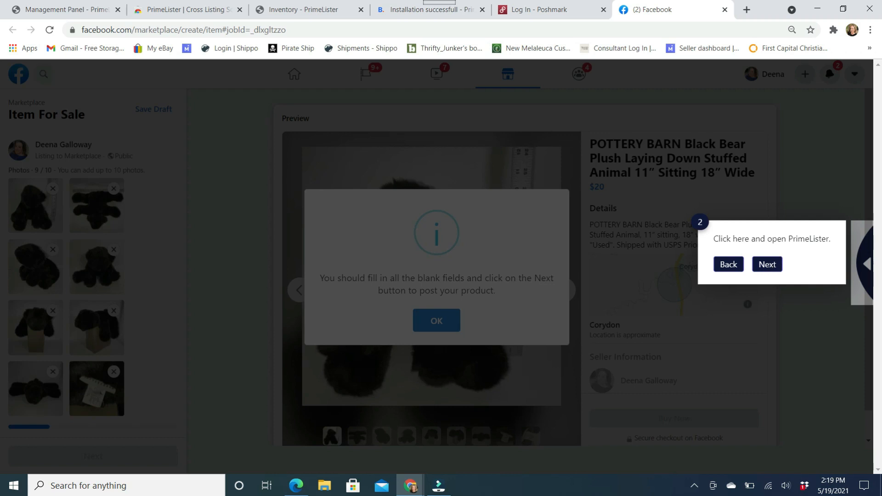
pyautogui.click(766, 264)
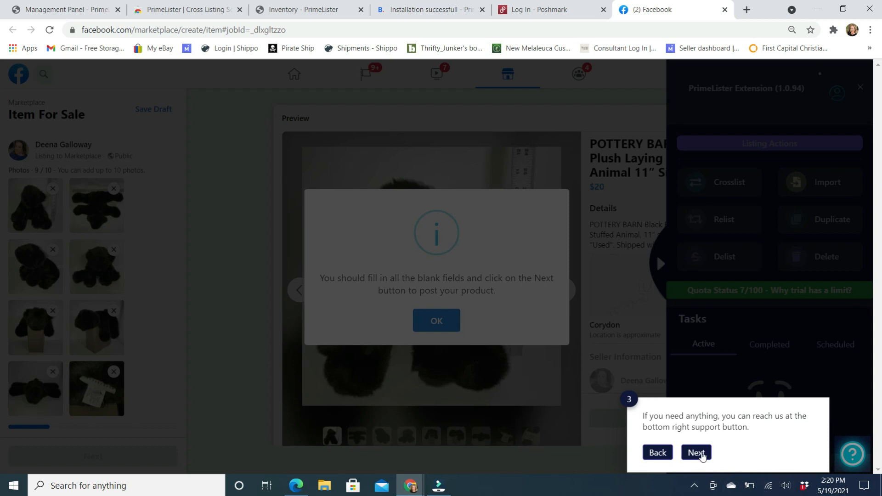
pyautogui.click(695, 451)
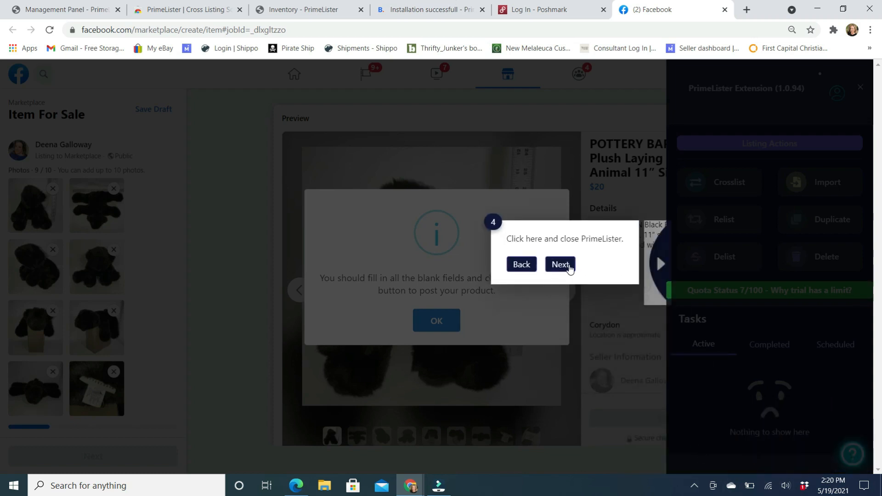
pyautogui.click(559, 264)
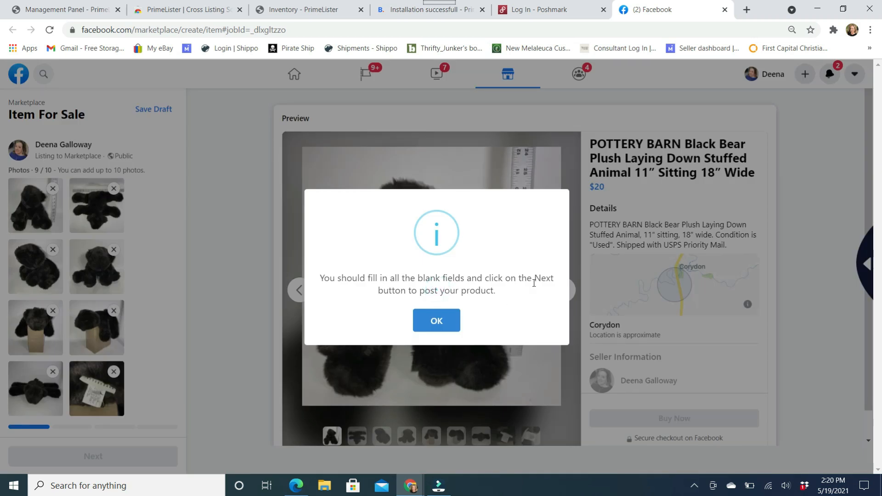
pyautogui.moveTo(481, 226)
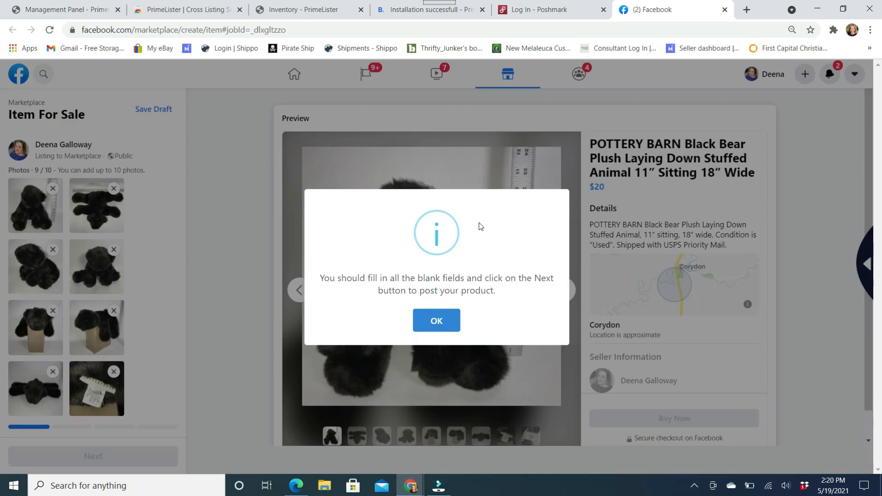
pyautogui.moveTo(429, 342)
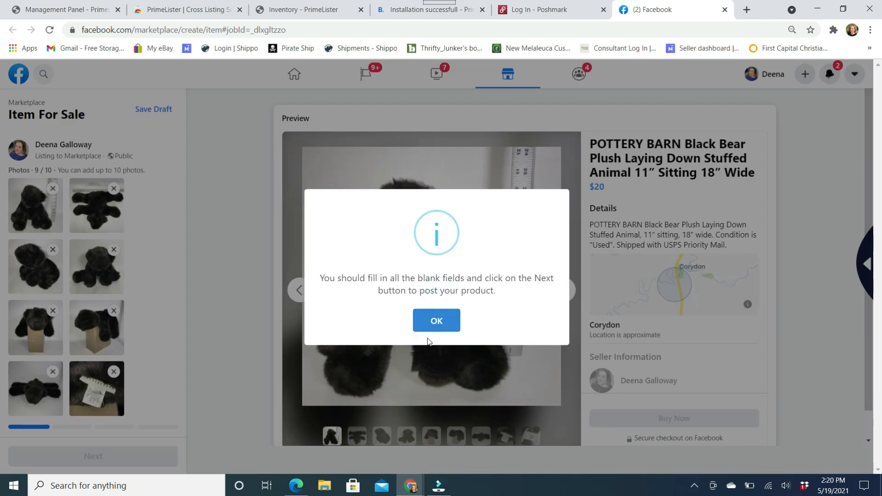
pyautogui.click(435, 320)
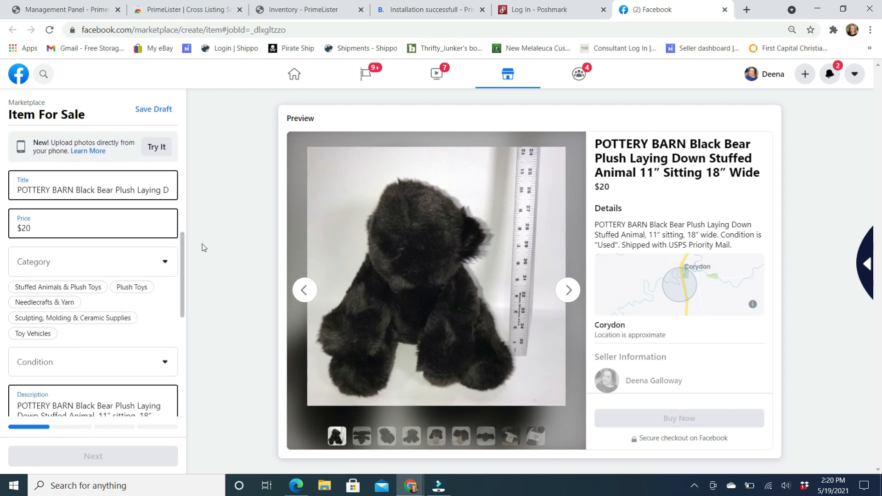
pyautogui.moveTo(182, 260)
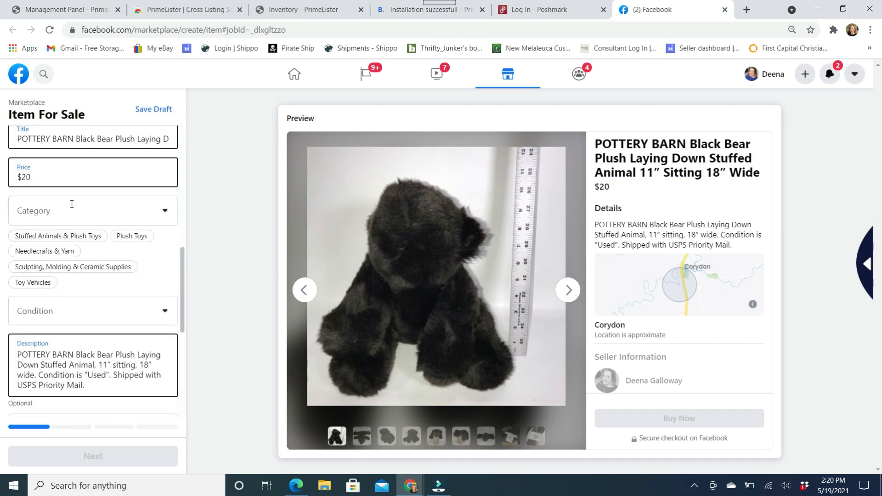
# - Choose the Stuffed Animals & Plush Toys category and review the form down to the policy notice
pyautogui.click(57, 236)
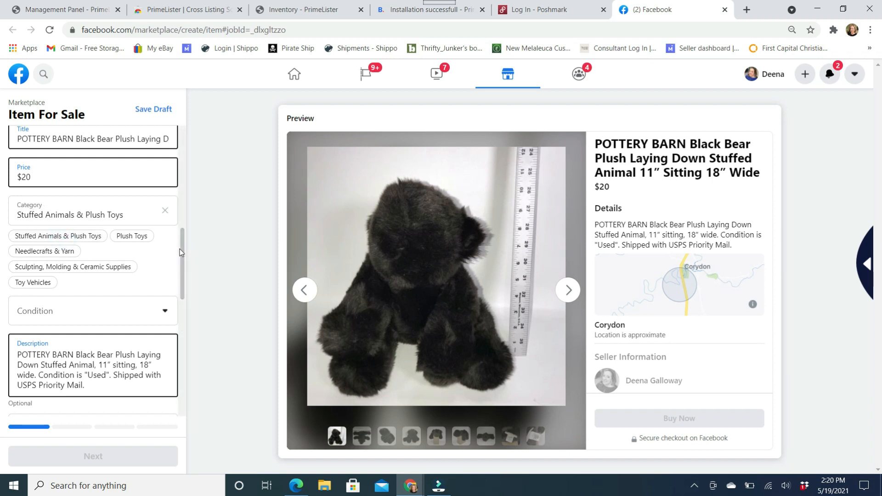
pyautogui.scroll(-3)
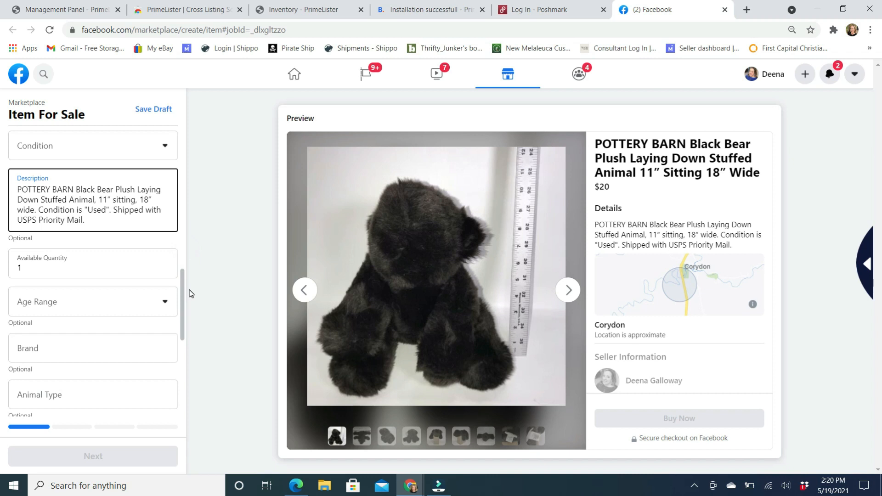
pyautogui.scroll(-3)
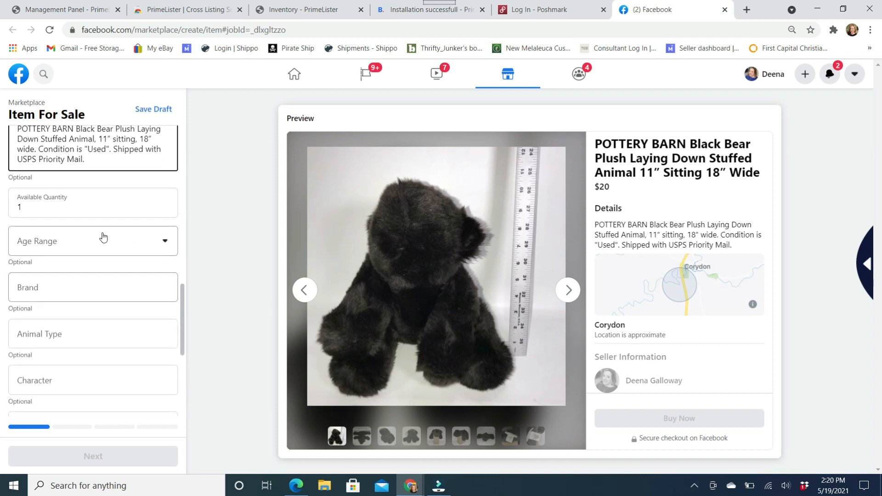
pyautogui.scroll(-3)
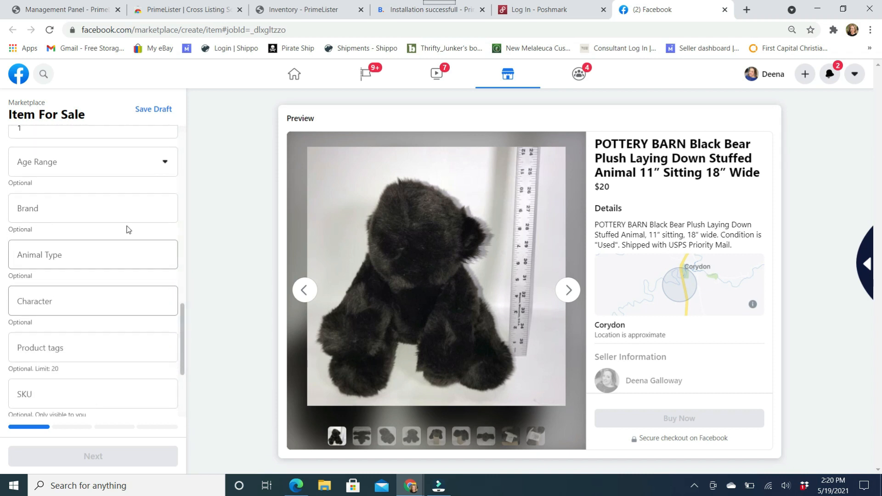
pyautogui.scroll(-3)
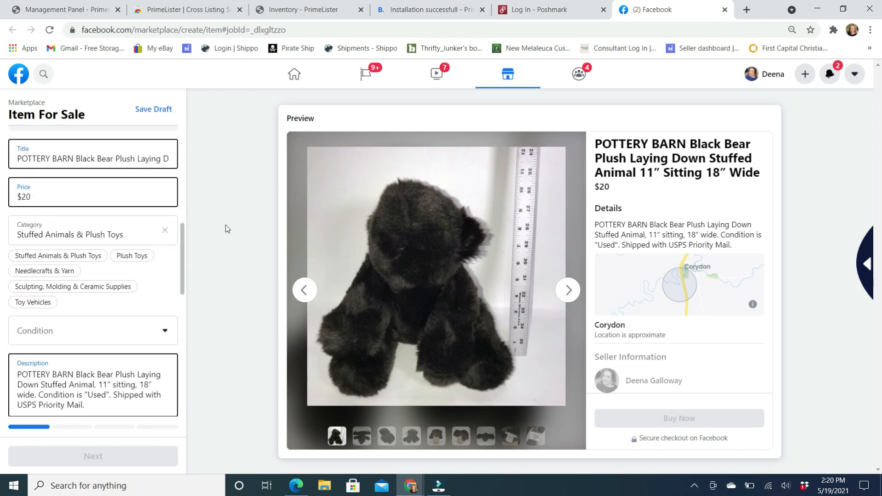
pyautogui.scroll(-3)
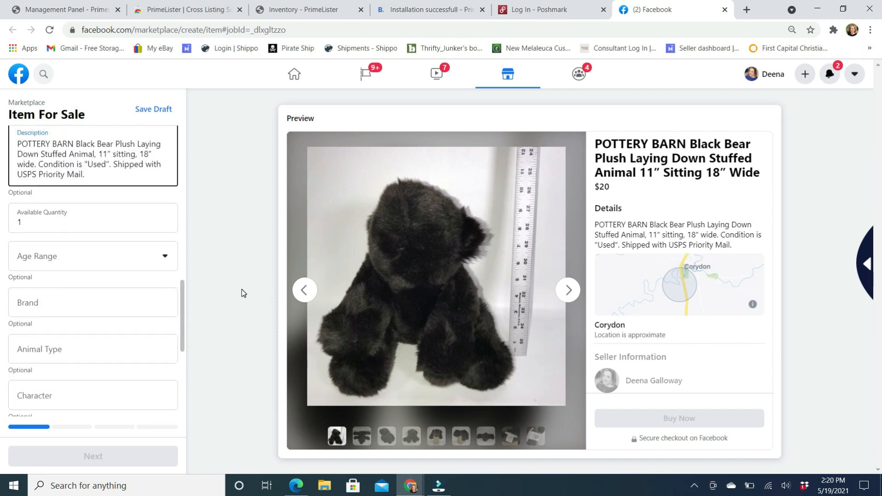
pyautogui.scroll(-3)
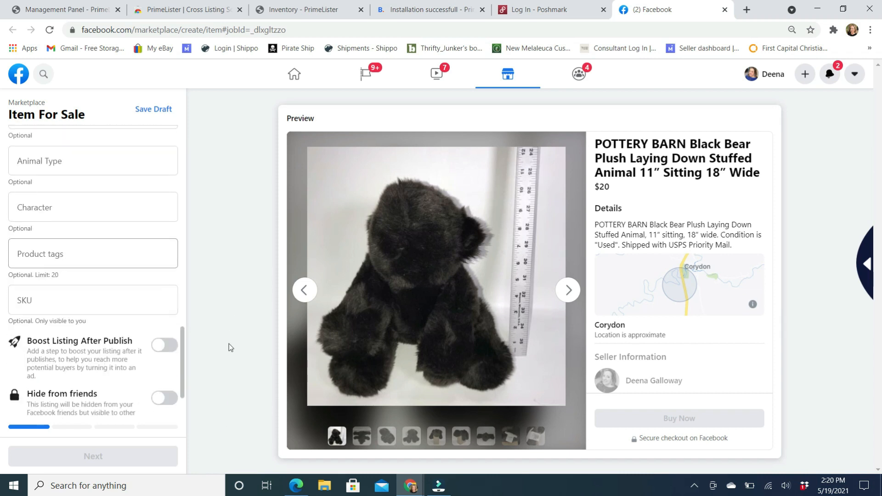
pyautogui.scroll(-3)
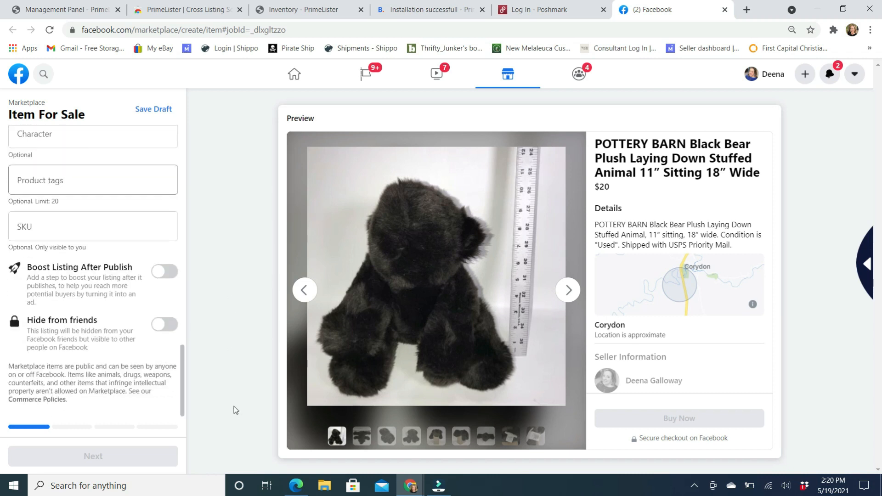
pyautogui.moveTo(331, 459)
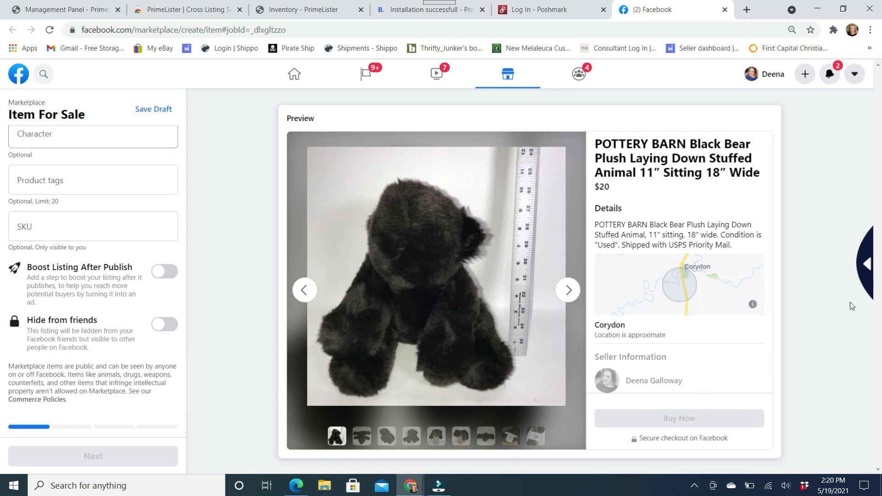
# - Open the extension panel and check its Completed, Active and Scheduled task lists
pyautogui.click(868, 263)
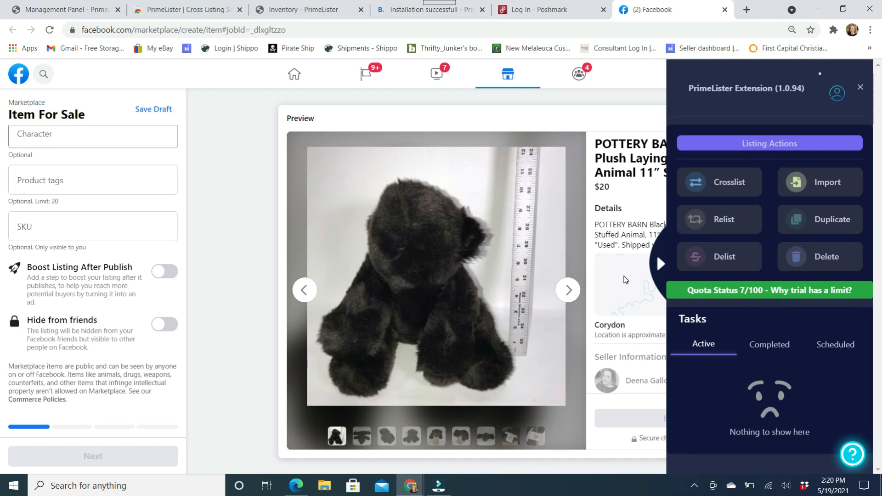
pyautogui.moveTo(648, 267)
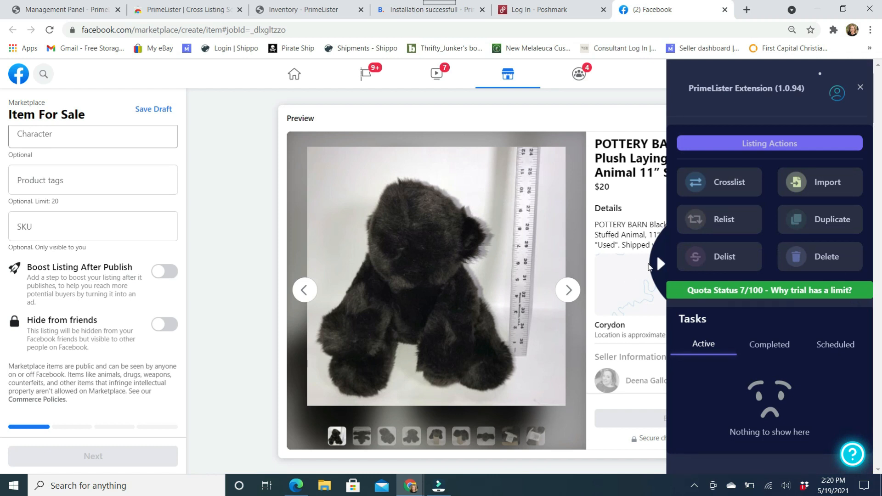
pyautogui.moveTo(778, 262)
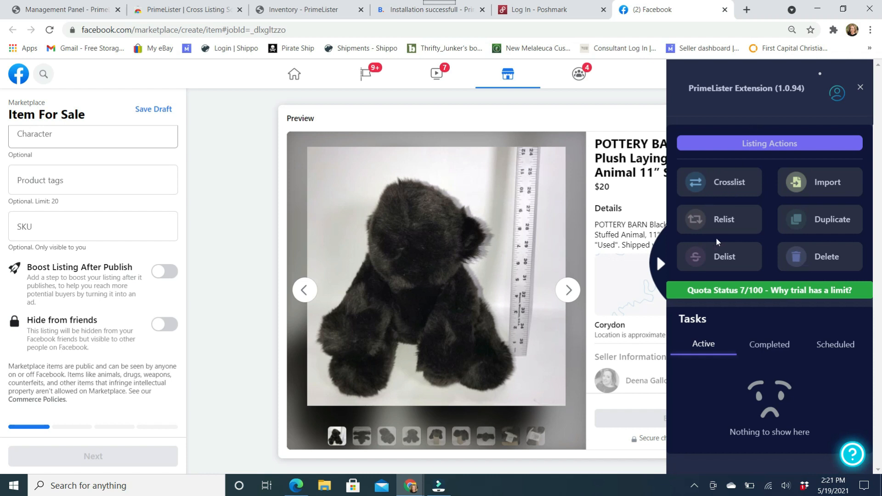
pyautogui.moveTo(733, 249)
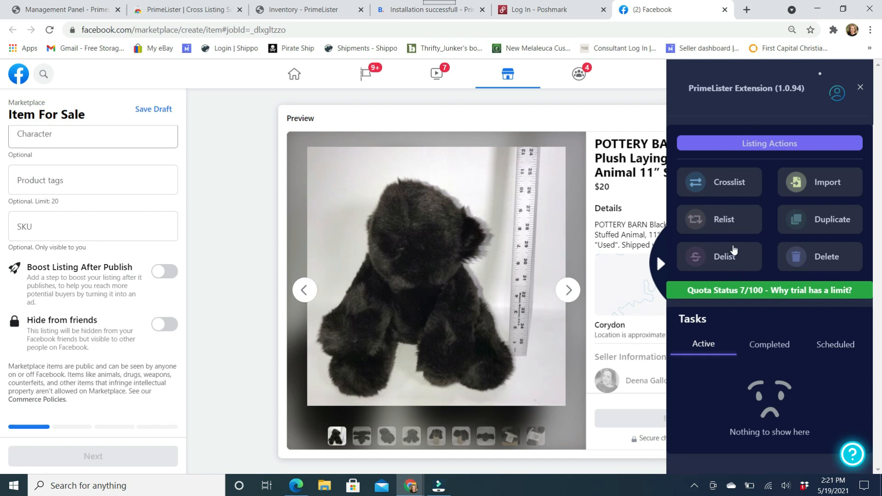
pyautogui.moveTo(815, 233)
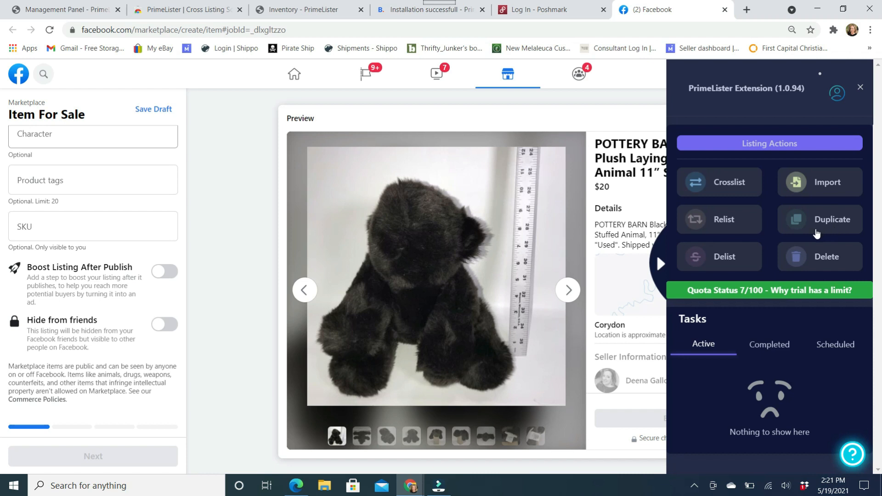
pyautogui.moveTo(810, 263)
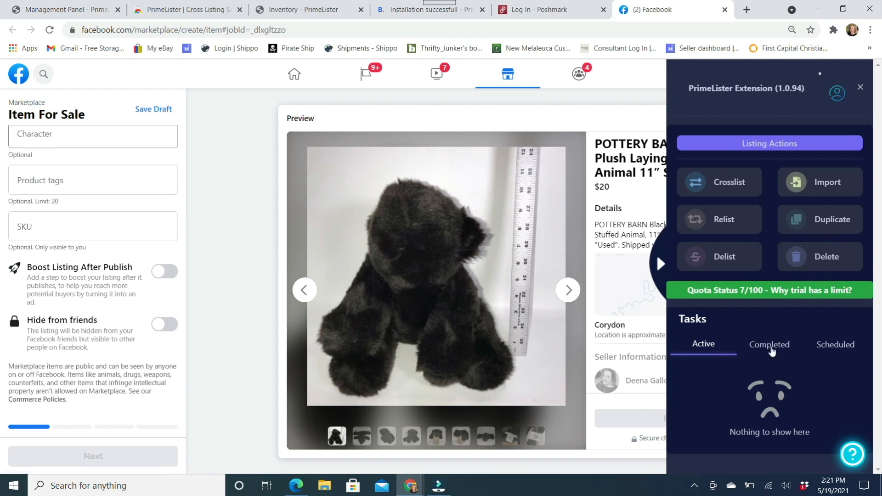
pyautogui.click(769, 344)
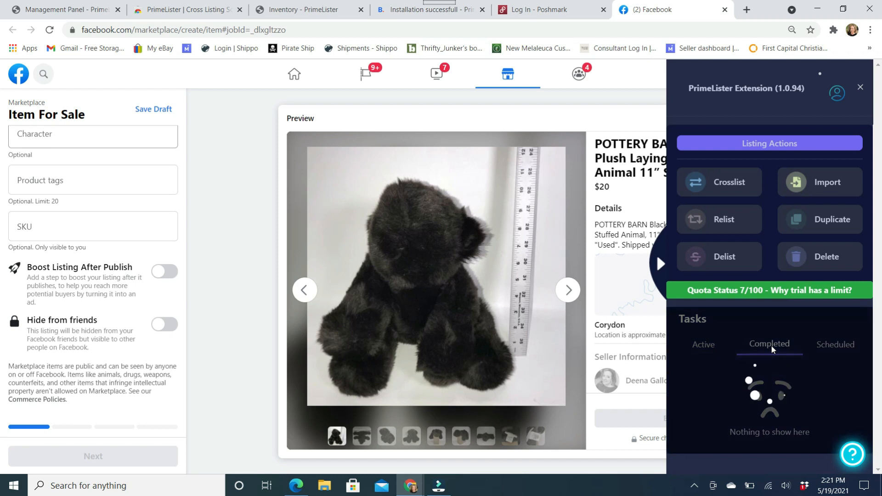
pyautogui.click(768, 344)
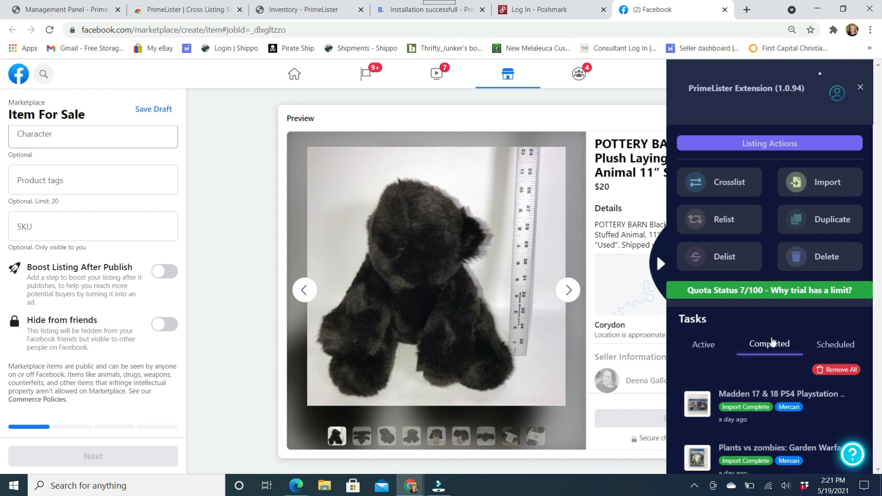
pyautogui.click(703, 343)
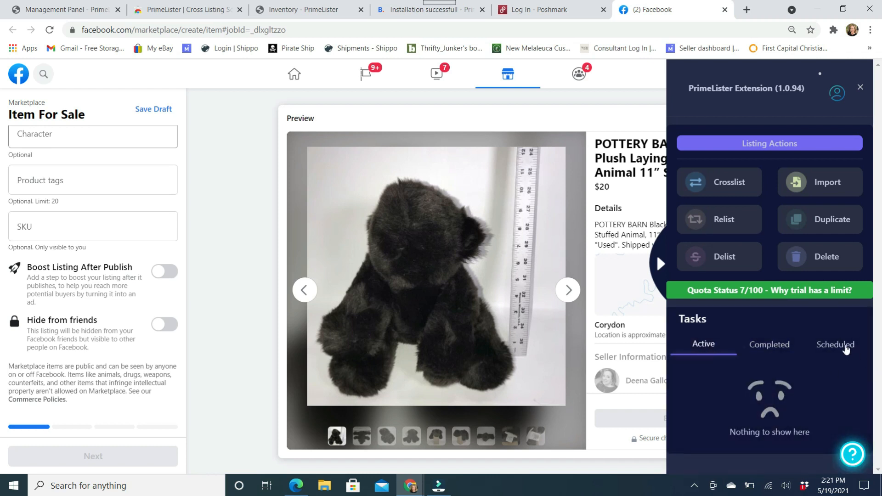
pyautogui.click(835, 344)
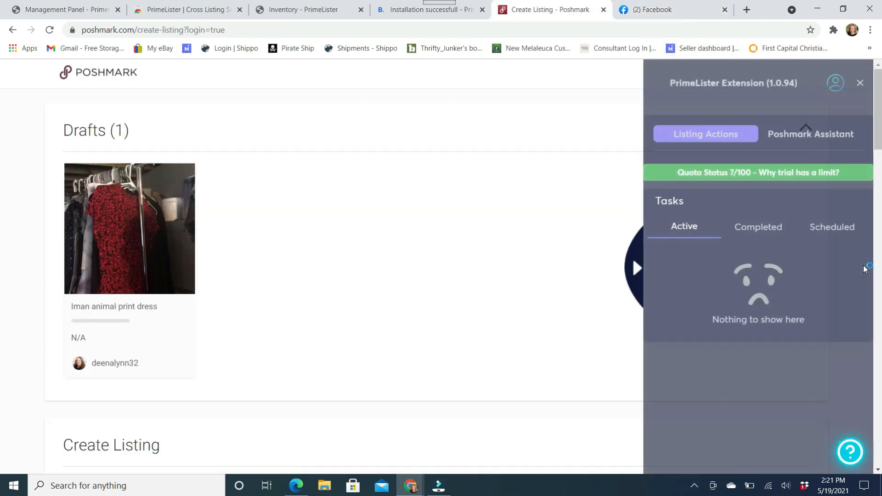
# - Collapse the PrimeLister sidebar over the Poshmark closet and close the 'Installation successful' page
pyautogui.click(704, 134)
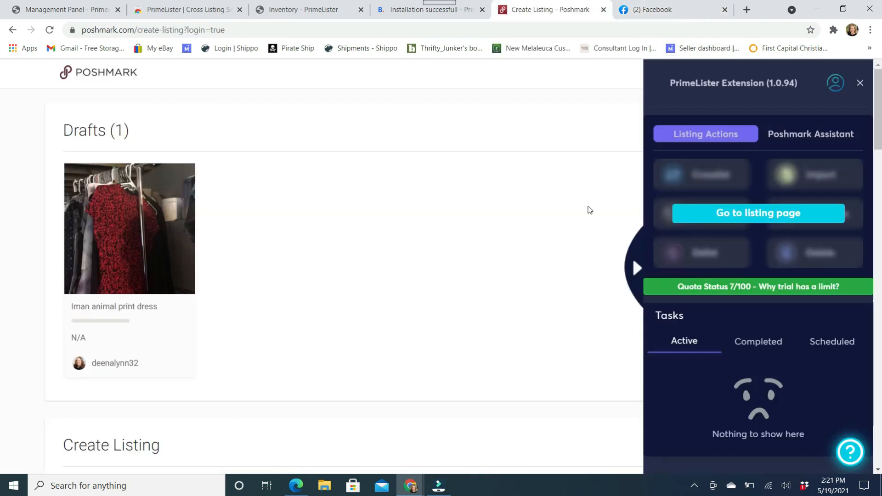
pyautogui.click(757, 214)
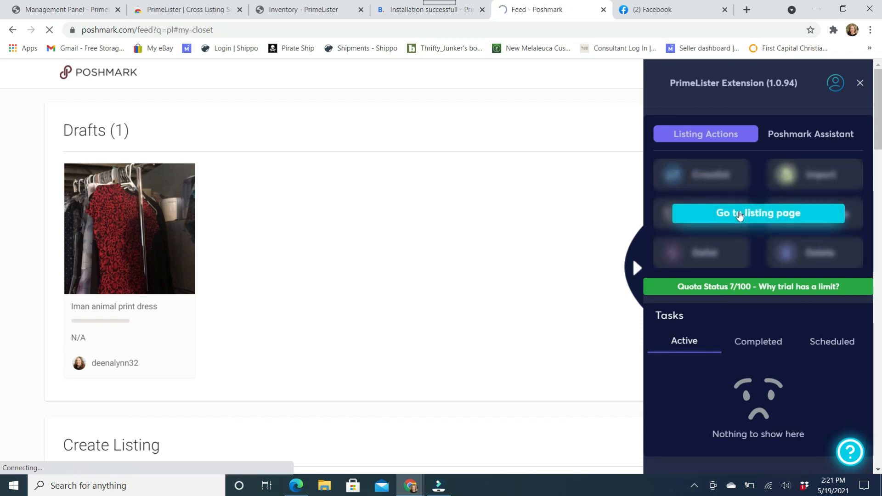
pyautogui.click(758, 212)
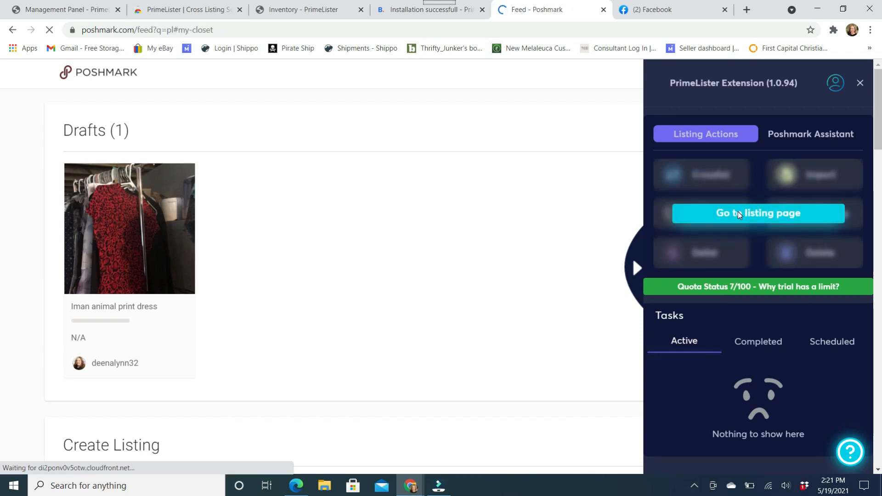
pyautogui.click(757, 213)
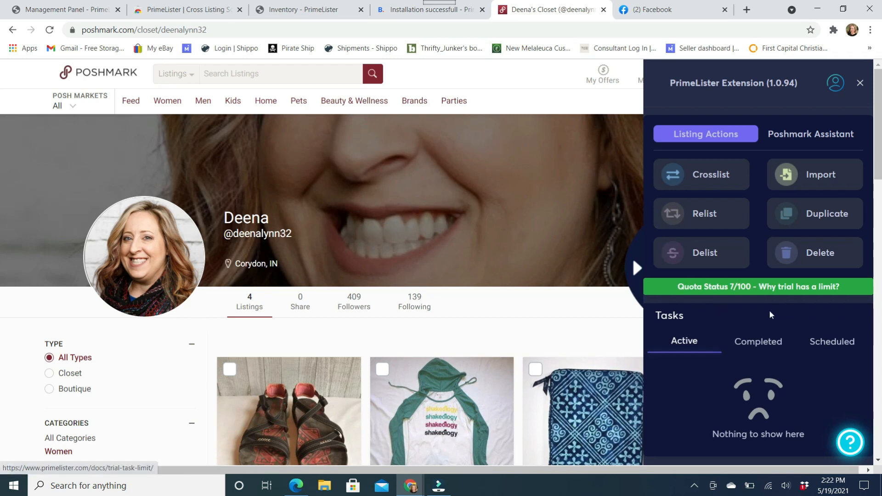
pyautogui.moveTo(753, 297)
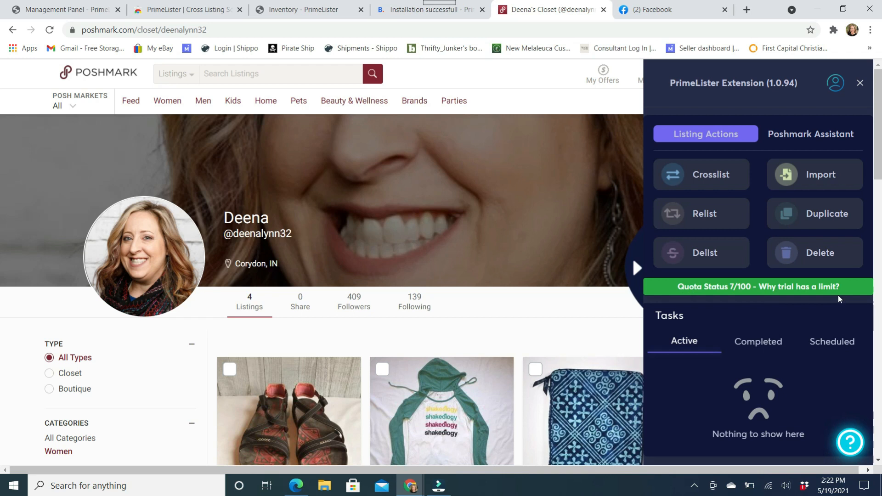
pyautogui.moveTo(676, 289)
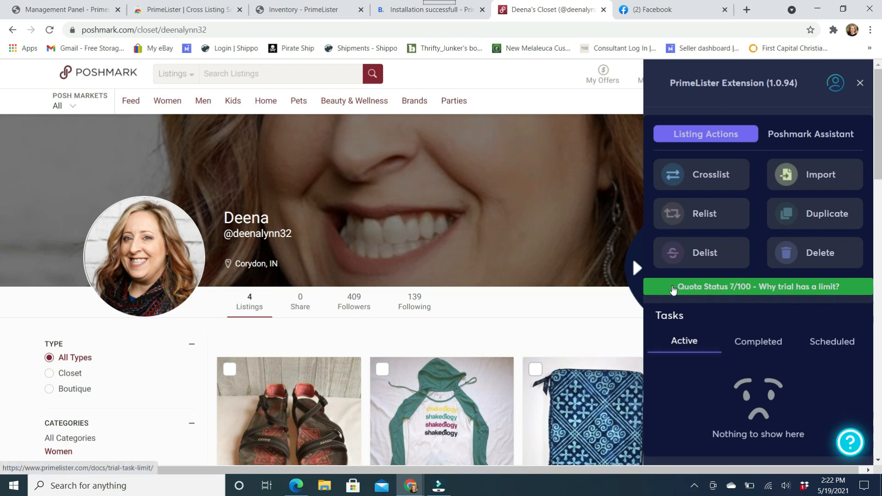
pyautogui.moveTo(745, 298)
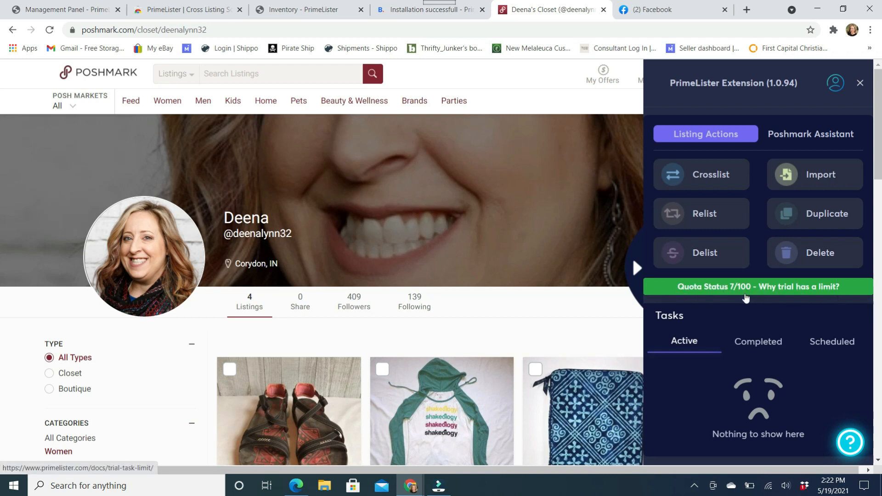
pyautogui.moveTo(709, 204)
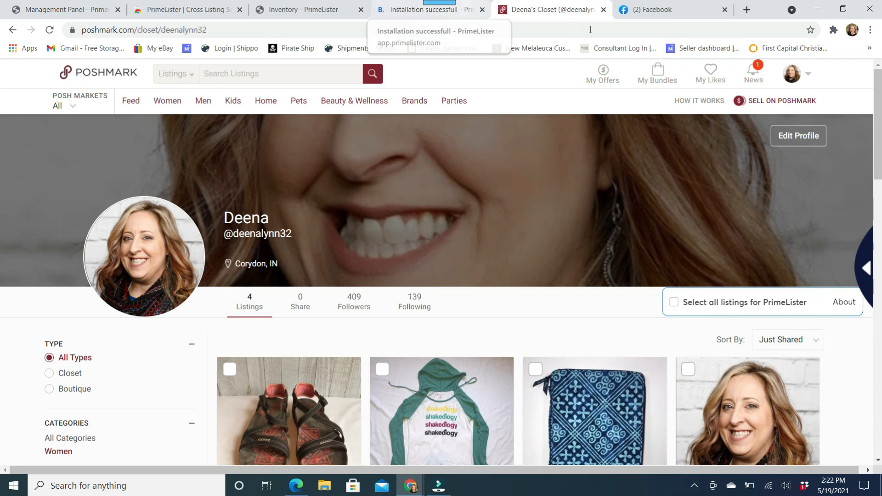
pyautogui.click(669, 9)
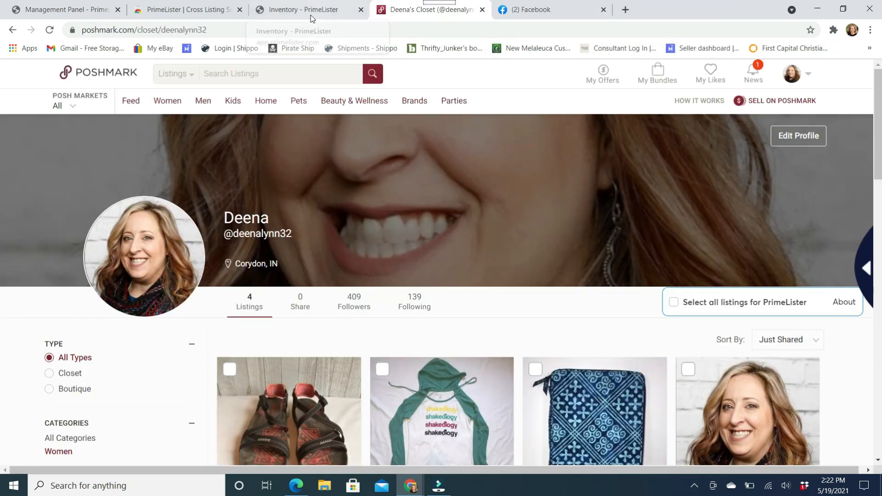
# - Show the Tasks page listing completed Mercari imports and eBay/Mercari cross-posts
pyautogui.click(308, 9)
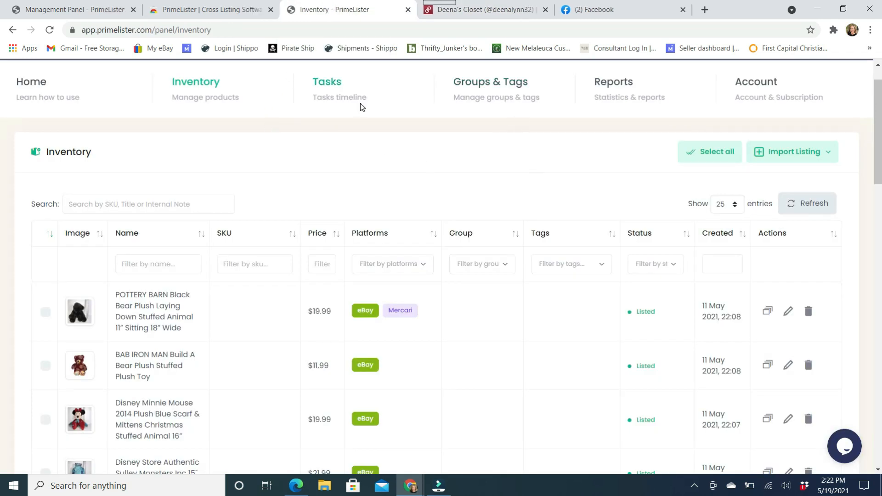
pyautogui.click(326, 82)
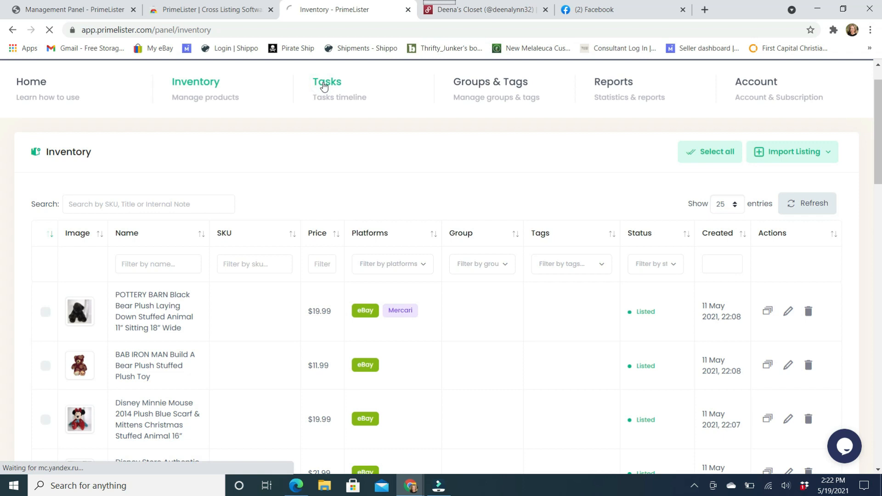
pyautogui.click(327, 82)
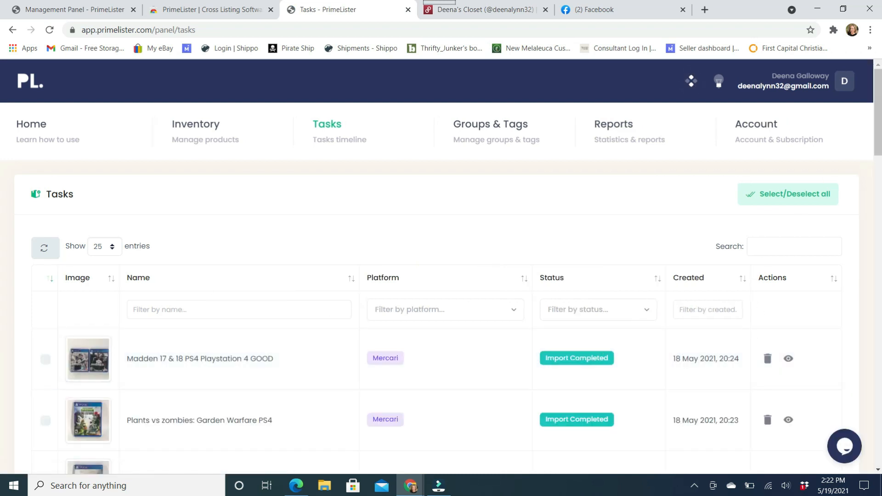
pyautogui.scroll(-3)
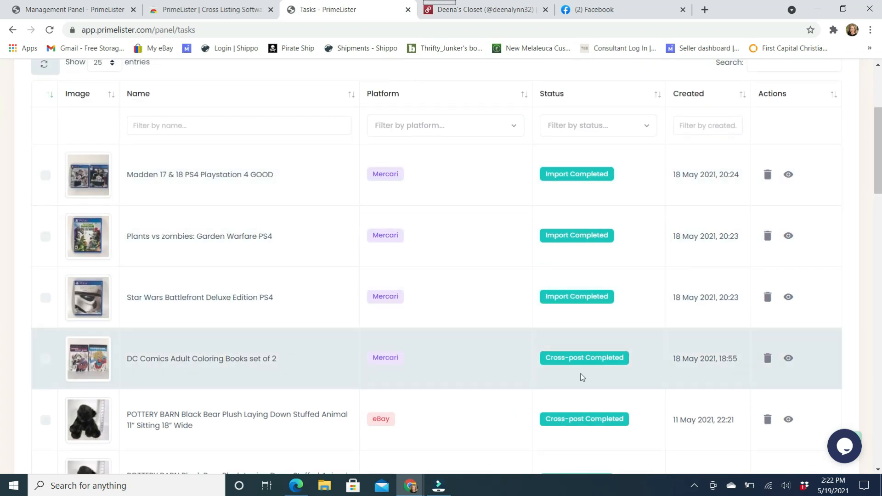
pyautogui.moveTo(594, 310)
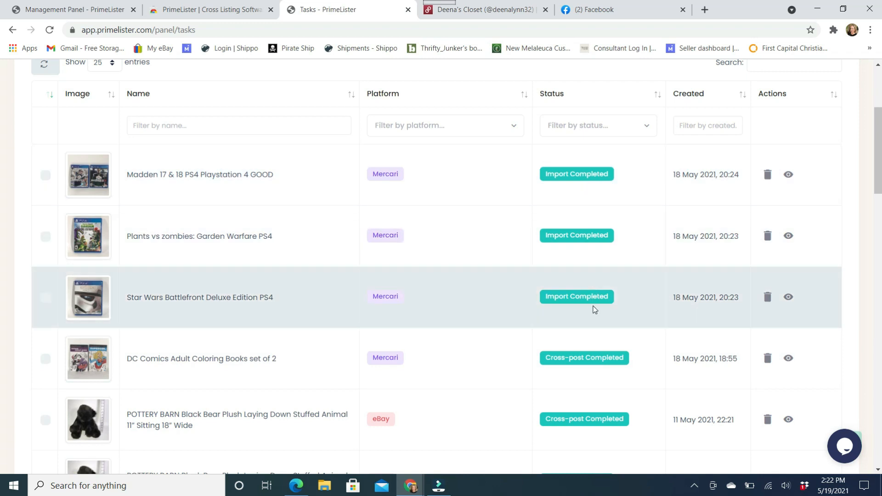
pyautogui.moveTo(597, 340)
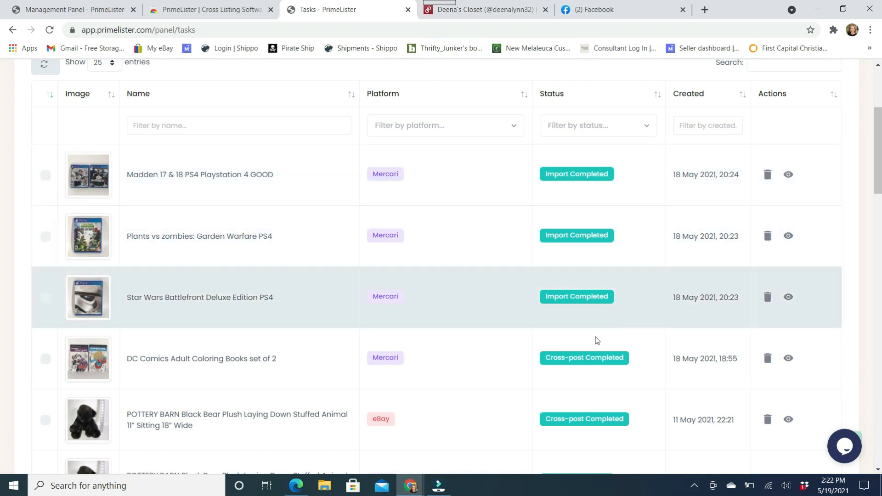
pyautogui.moveTo(585, 380)
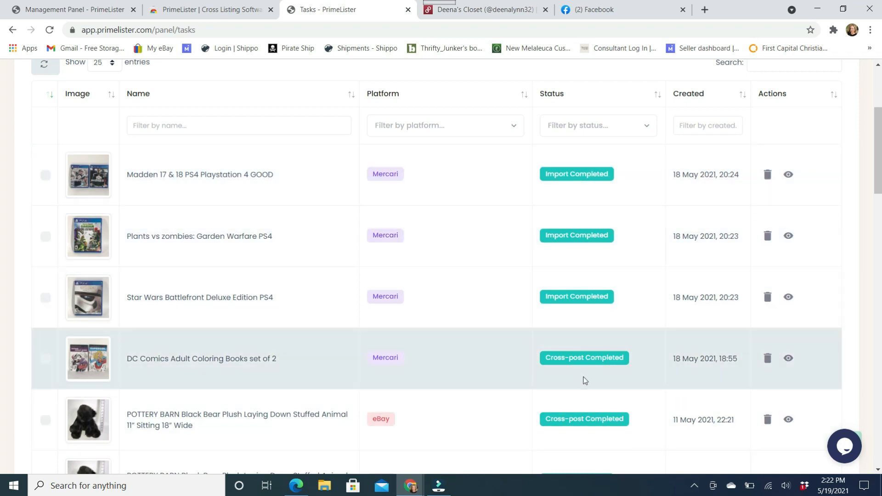
pyautogui.moveTo(600, 440)
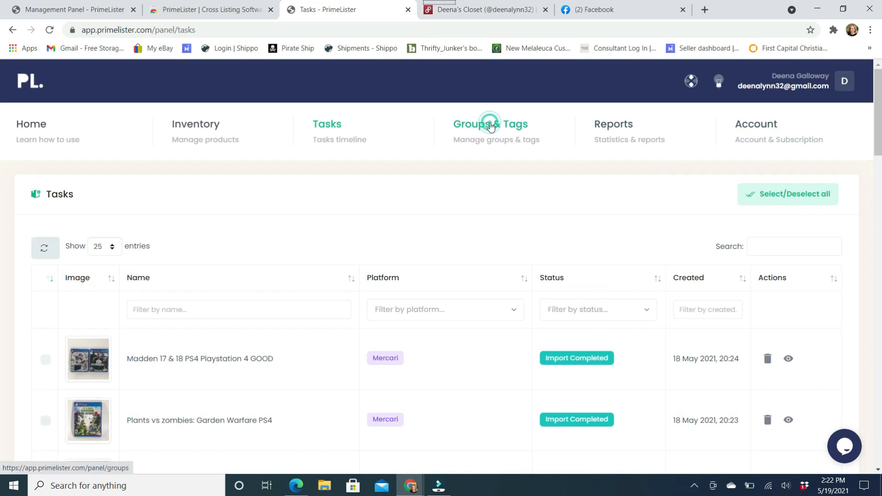
# - Review the Groups & Tags tables: General, Shoes, Phones groups and Discounted, NWT, Free Shipping tags
pyautogui.click(490, 124)
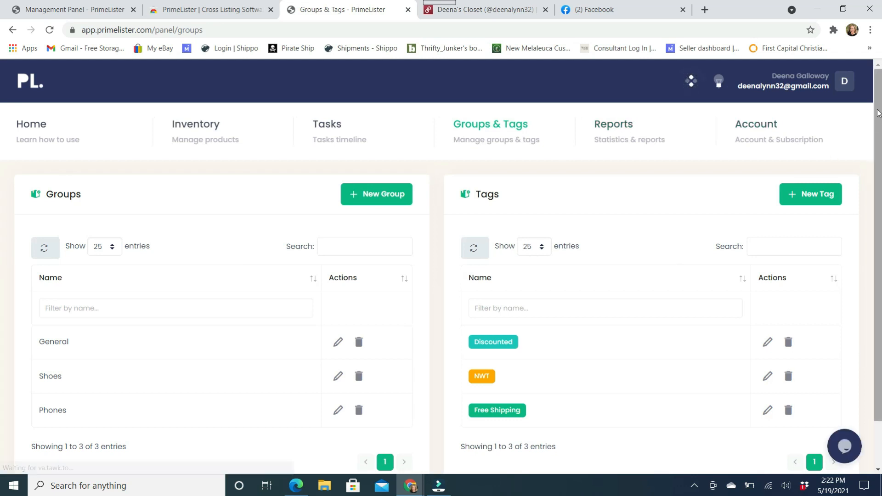
pyautogui.scroll(-3)
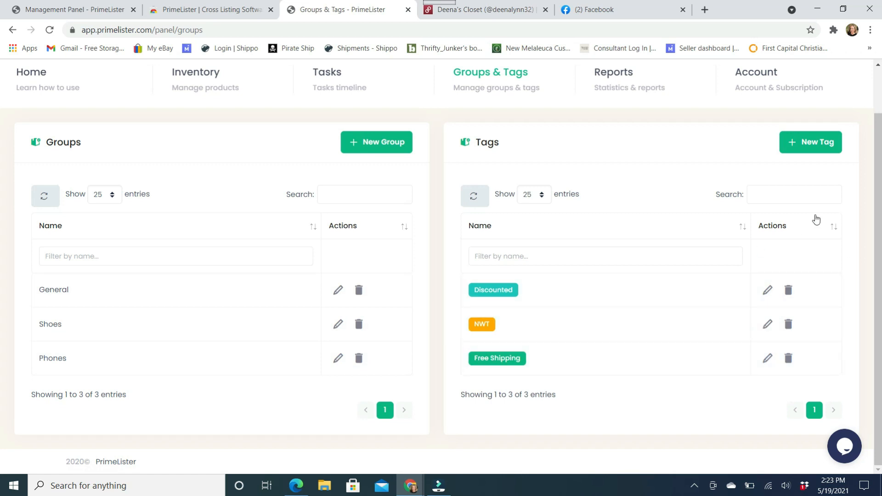
pyautogui.moveTo(503, 366)
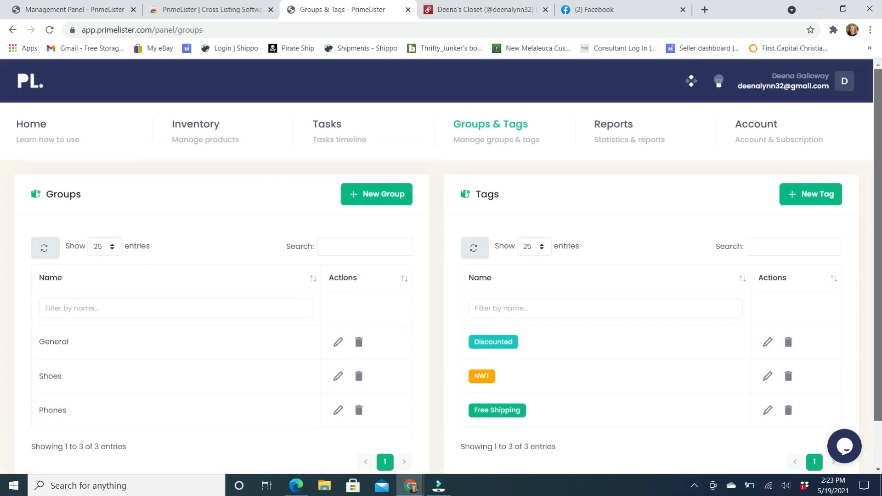
pyautogui.click(613, 124)
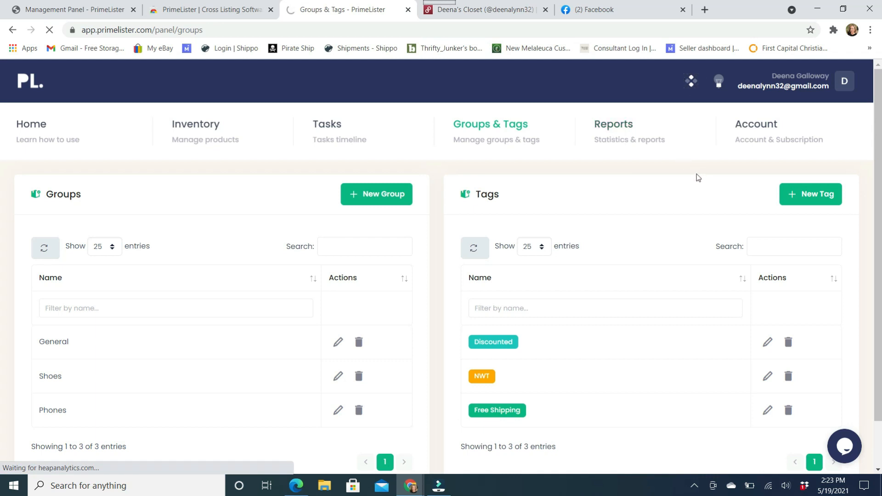
pyautogui.moveTo(612, 124)
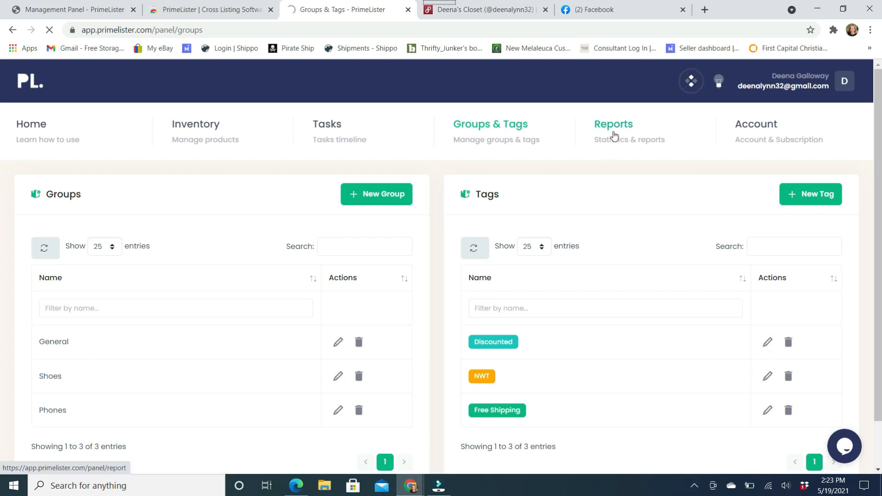
# - View the Crosslist & Auto-Relister Reports for today, all totals at zero
pyautogui.click(613, 124)
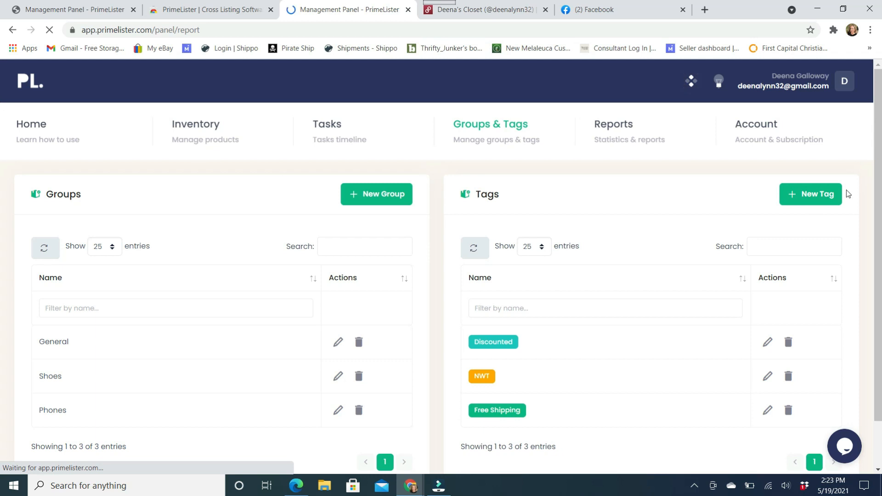
pyautogui.click(613, 124)
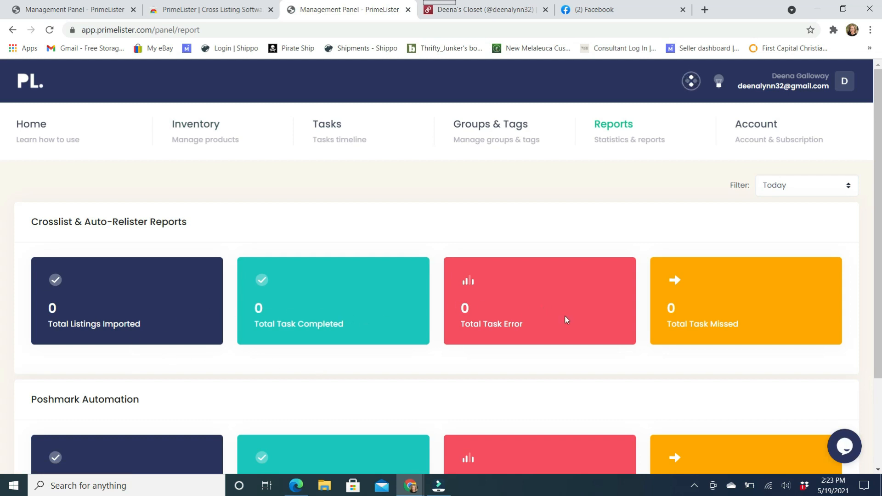
pyautogui.moveTo(588, 66)
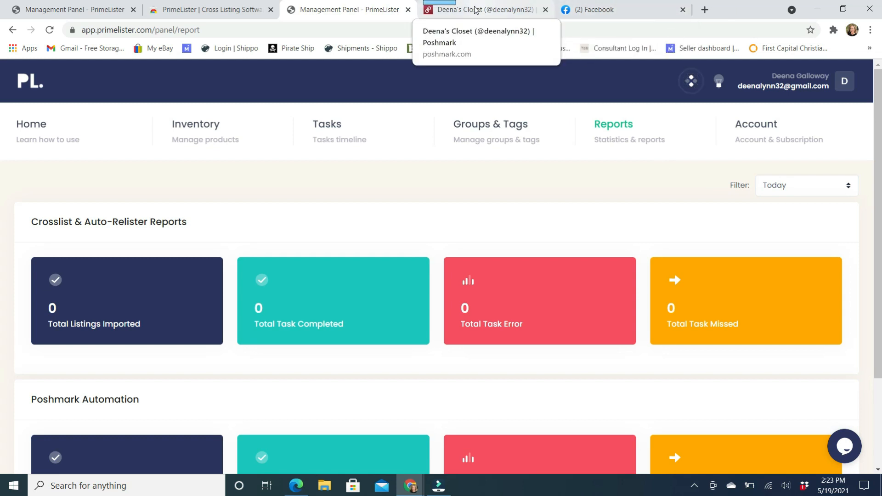
# - Pass through the Facebook Marketplace listing and return to the Deena's Closet Poshmark page
pyautogui.click(612, 9)
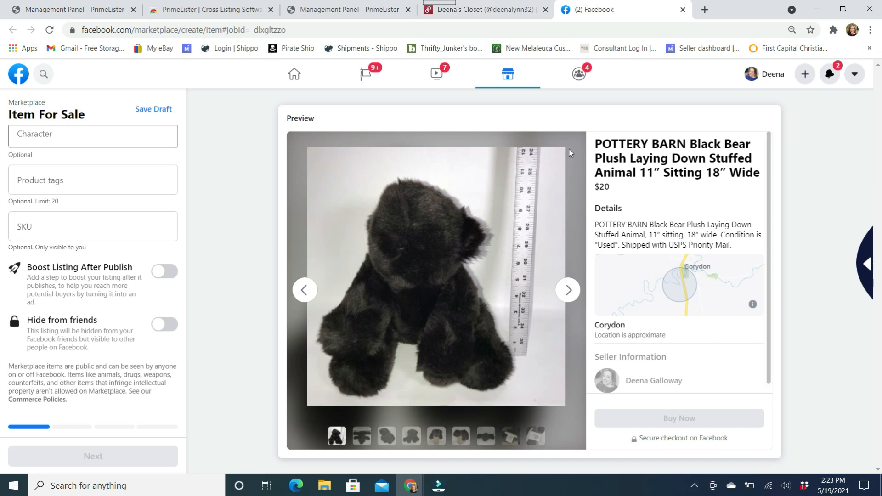
pyautogui.click(484, 9)
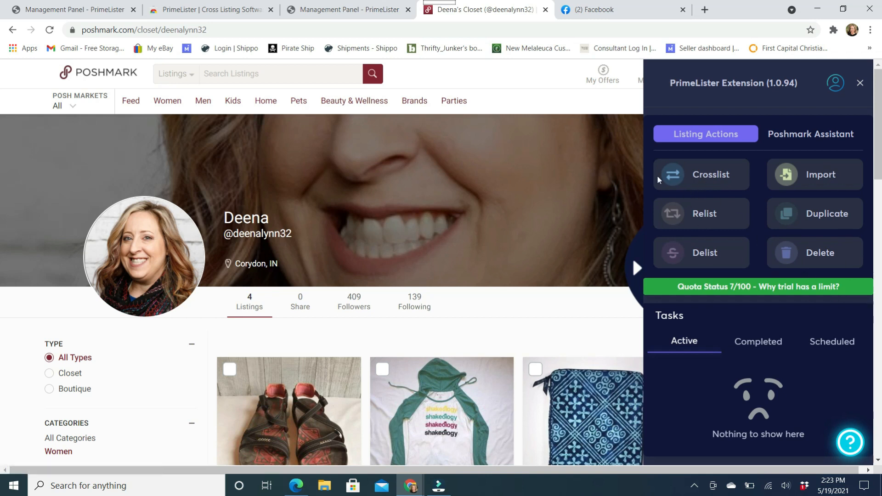
pyautogui.moveTo(663, 152)
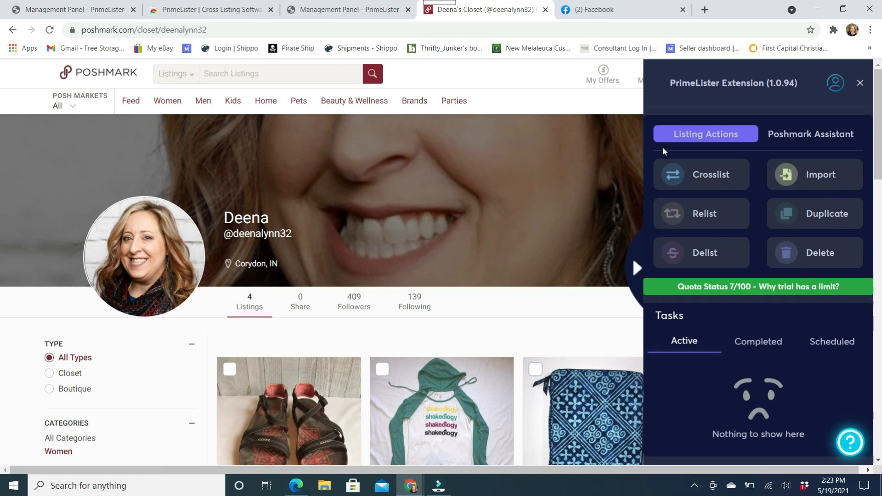
pyautogui.moveTo(706, 135)
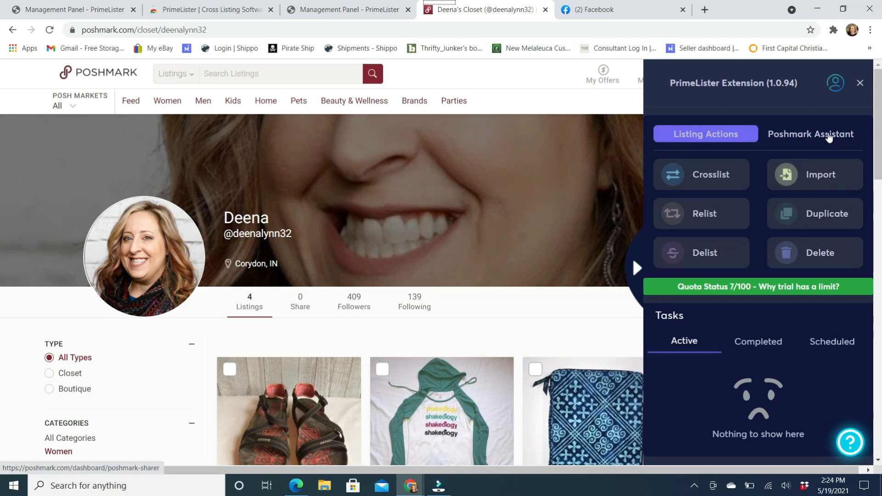
# - Review the Poshmark Assistant options for sharing, following, auto-like and task intervals
pyautogui.click(810, 134)
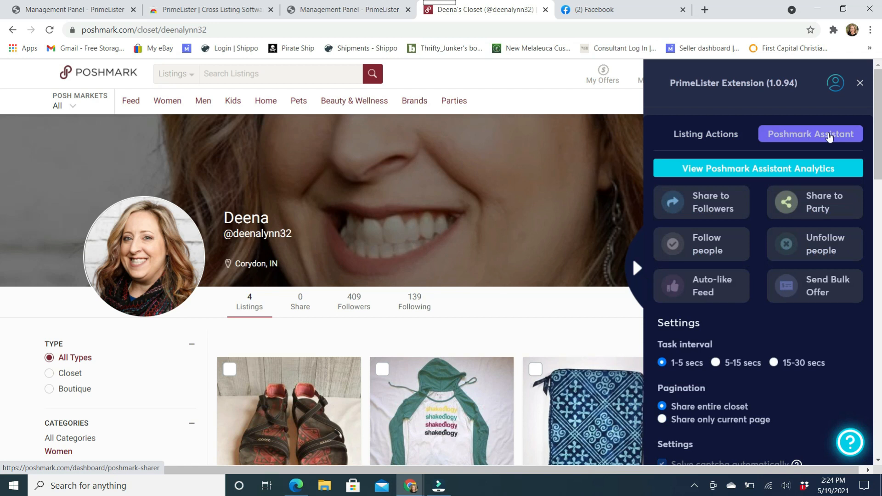
pyautogui.moveTo(722, 144)
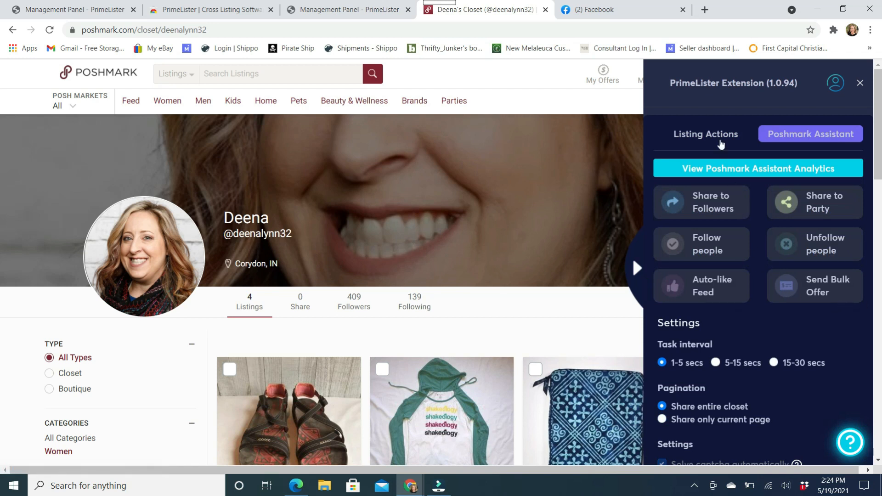
pyautogui.moveTo(791, 303)
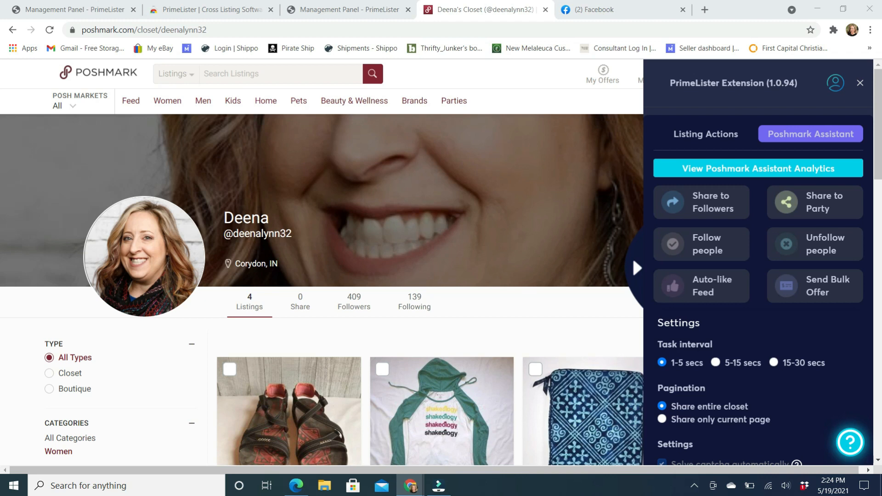
pyautogui.moveTo(99, 304)
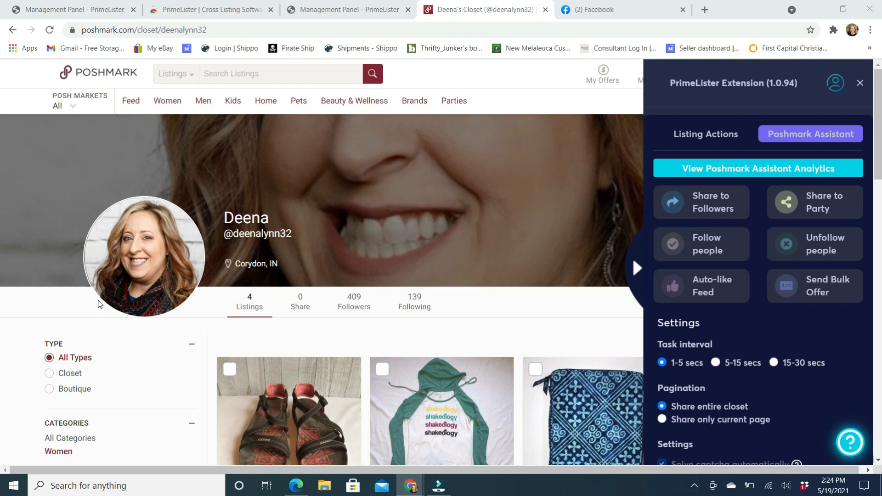
pyautogui.moveTo(107, 299)
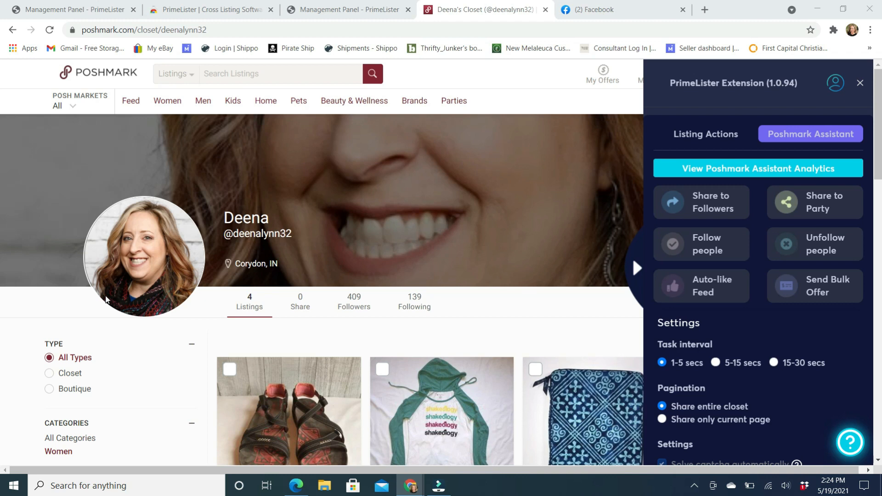
pyautogui.moveTo(106, 284)
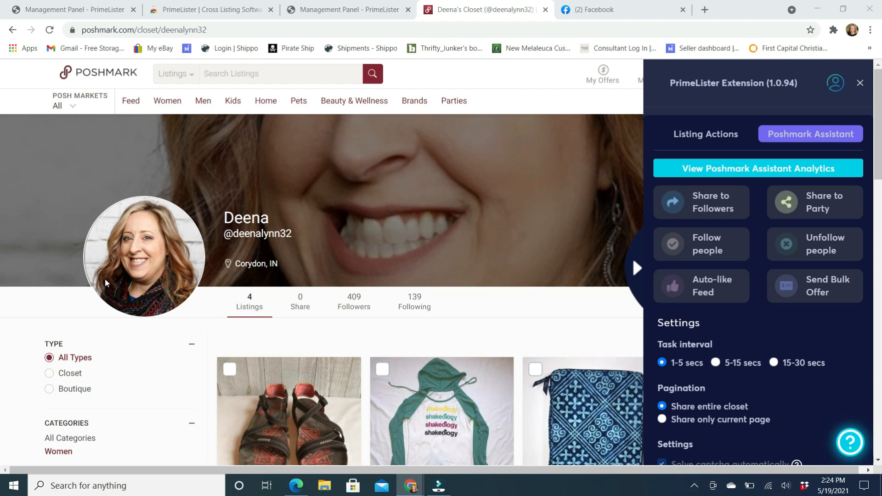
pyautogui.moveTo(794, 307)
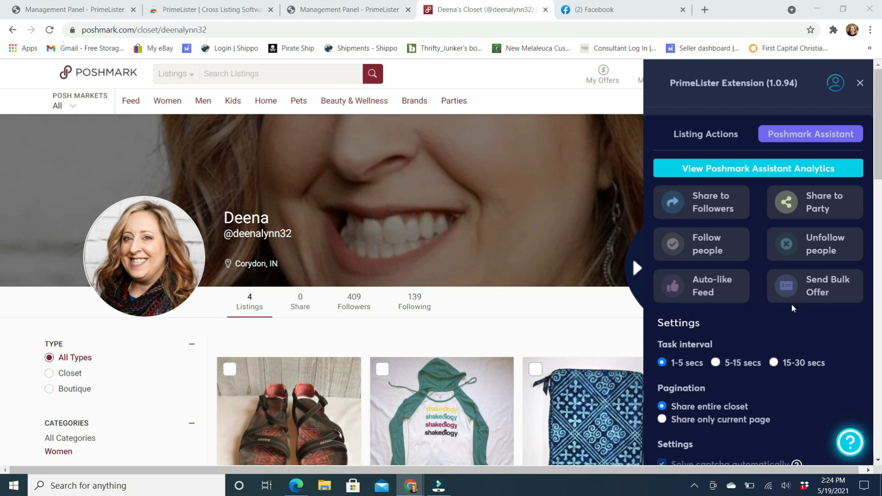
pyautogui.moveTo(783, 299)
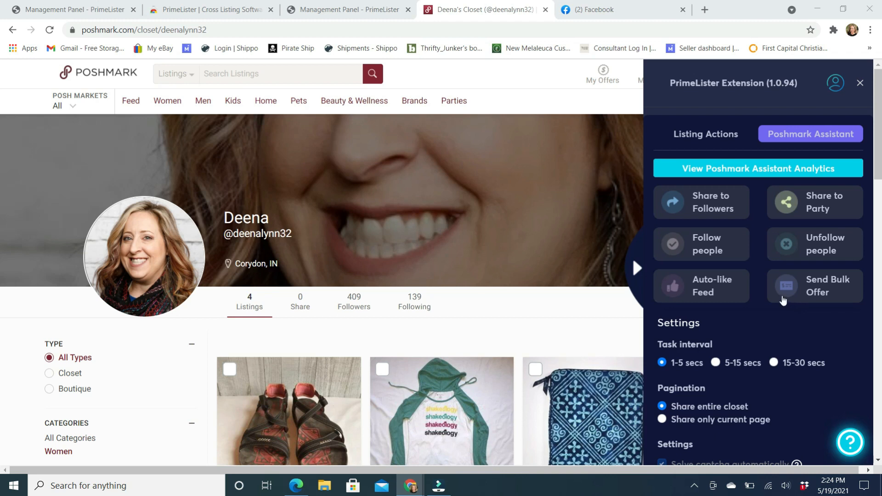
pyautogui.moveTo(842, 223)
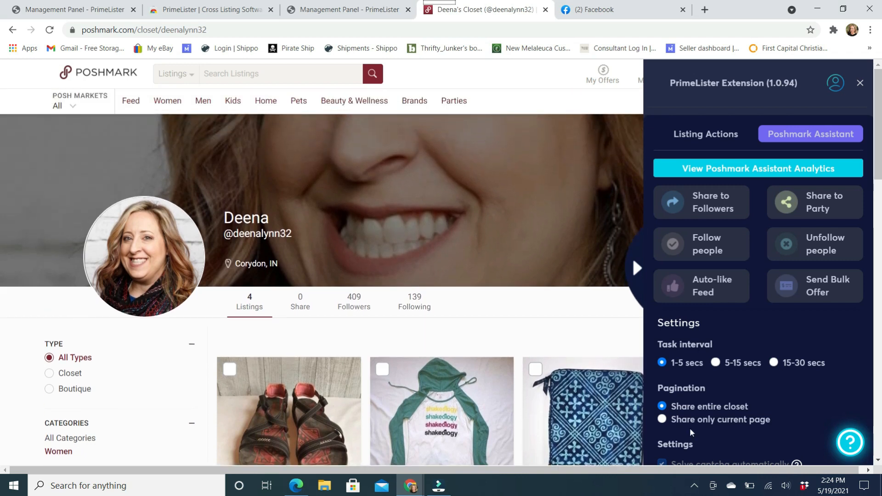
pyautogui.moveTo(839, 405)
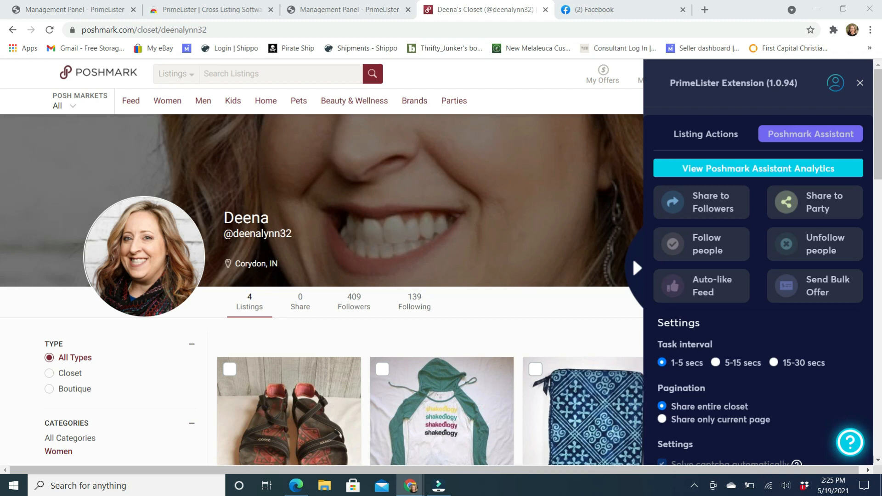
pyautogui.moveTo(669, 363)
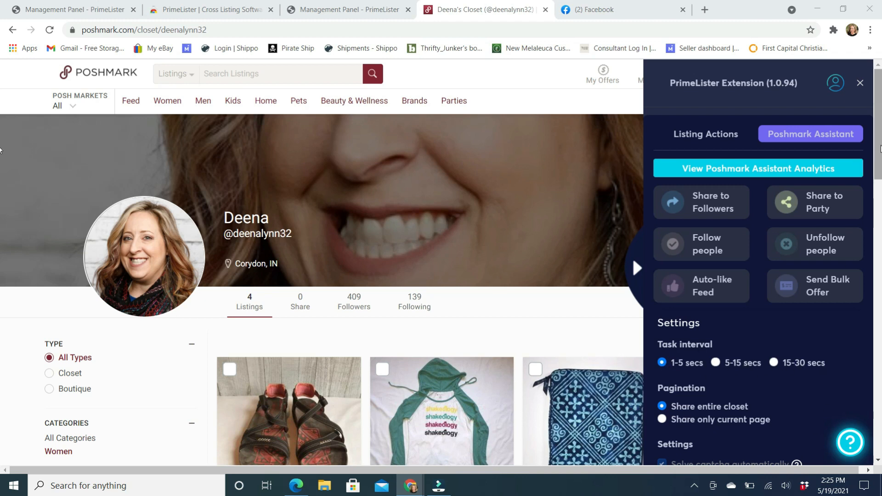
pyautogui.scroll(-3)
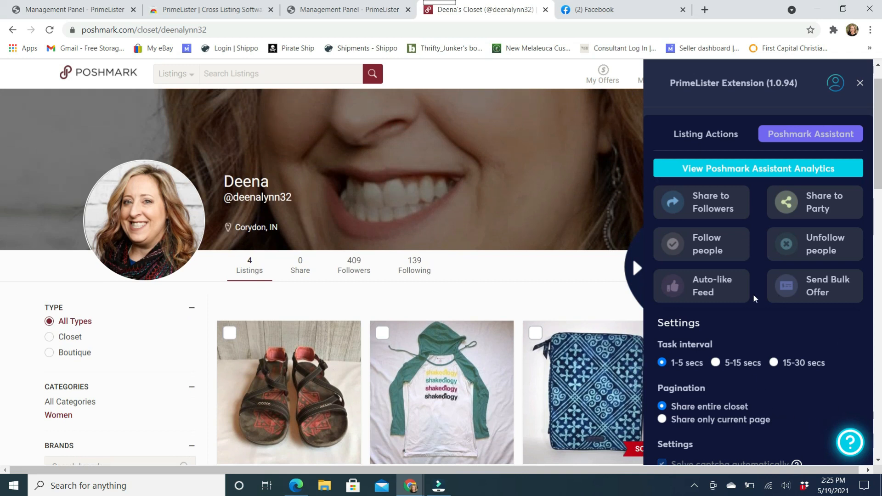
pyautogui.moveTo(792, 322)
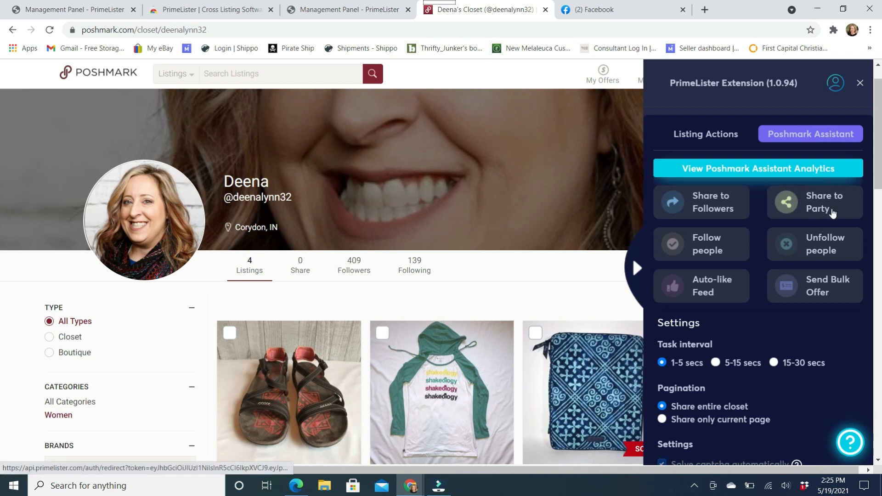
pyautogui.moveTo(802, 229)
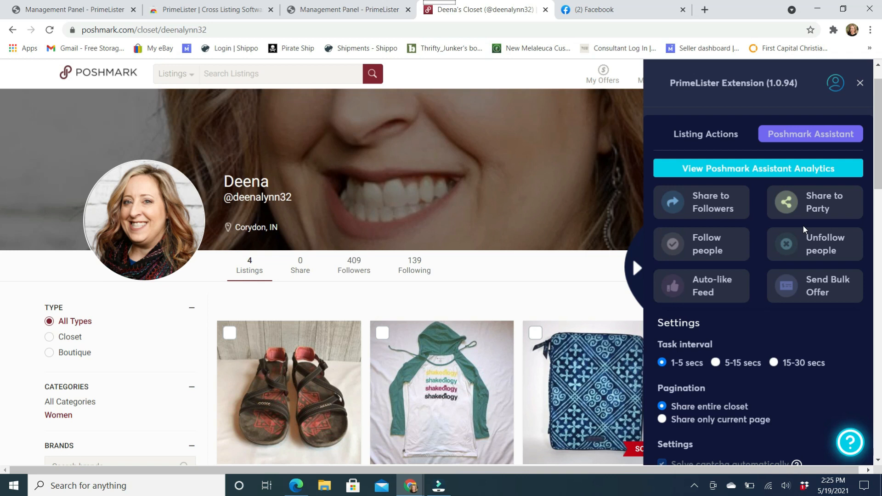
pyautogui.click(705, 134)
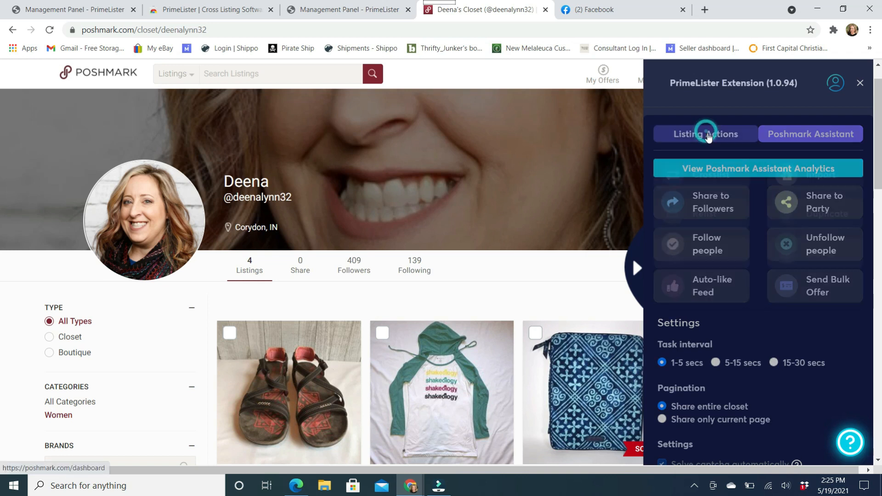
# - Show the crosslist, relist and delist actions, then return to the PrimeLister Inventory of listed products
pyautogui.click(705, 135)
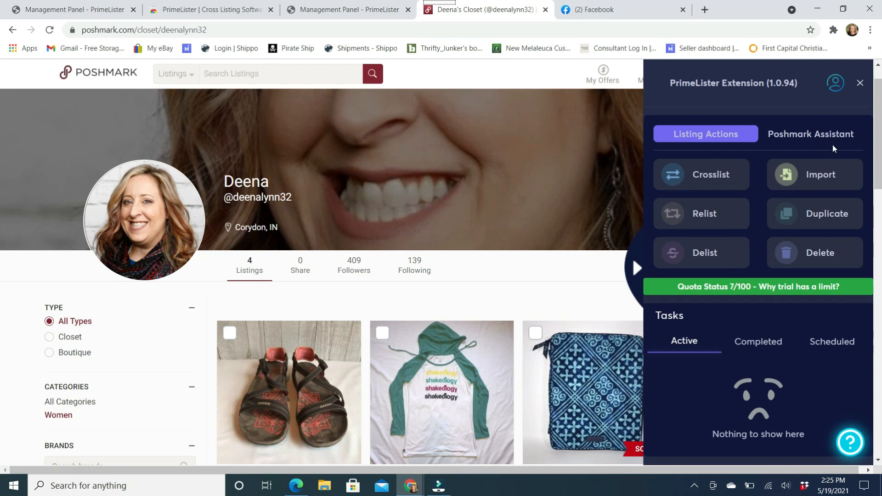
pyautogui.click(810, 134)
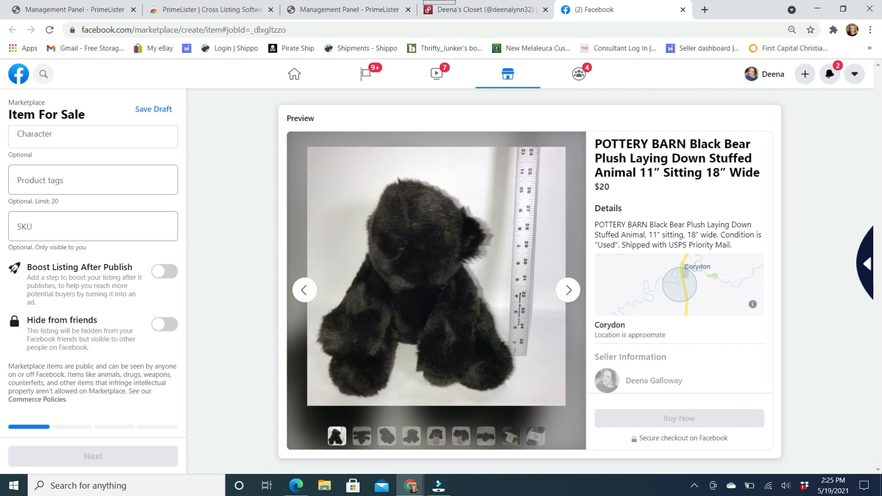
pyautogui.click(67, 9)
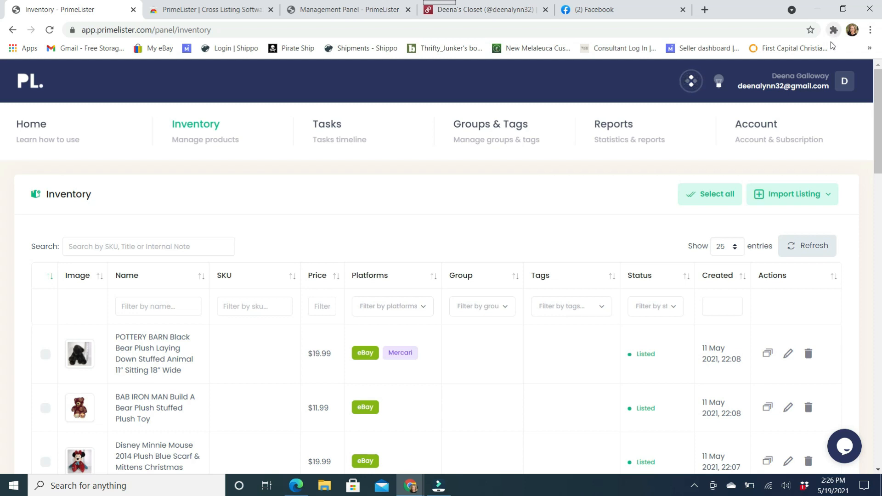
# - Start the PrimeLister extension on eBay so Seller Hub active listings open
pyautogui.click(834, 30)
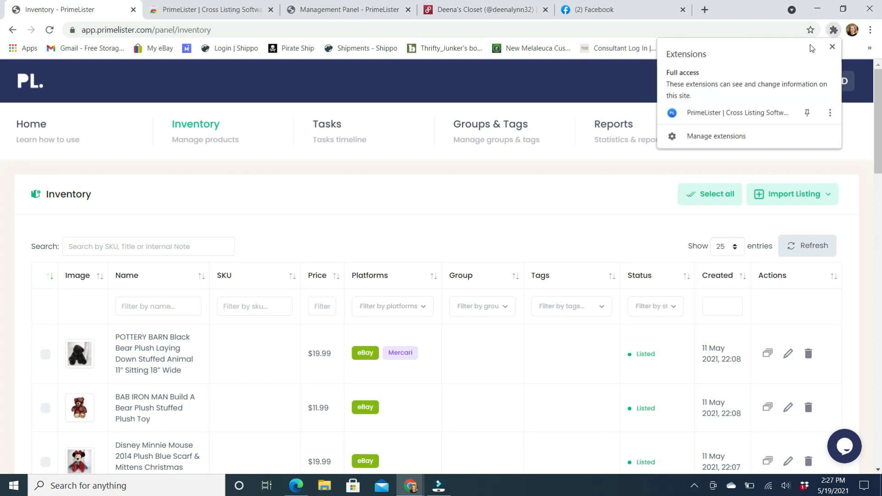
pyautogui.moveTo(736, 119)
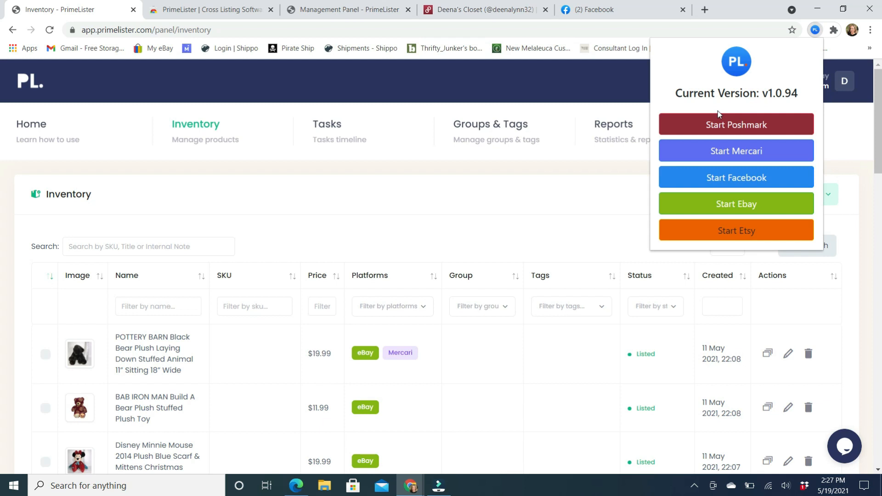
pyautogui.moveTo(735, 150)
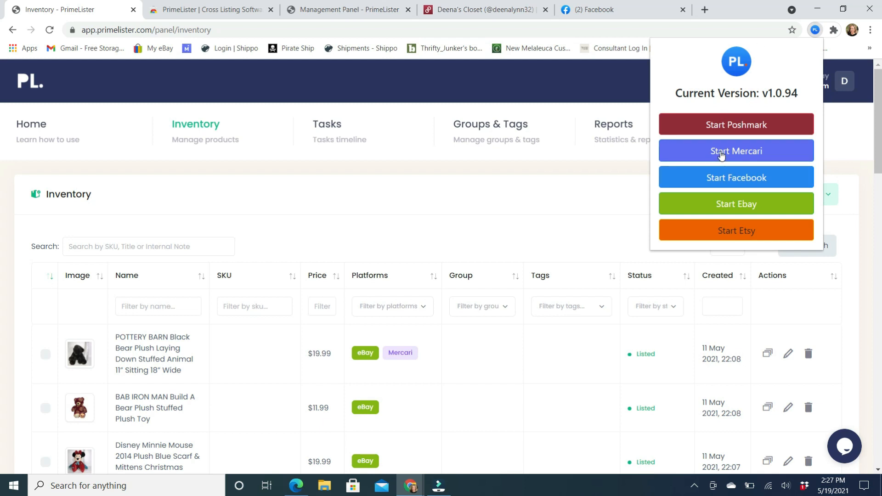
pyautogui.moveTo(724, 153)
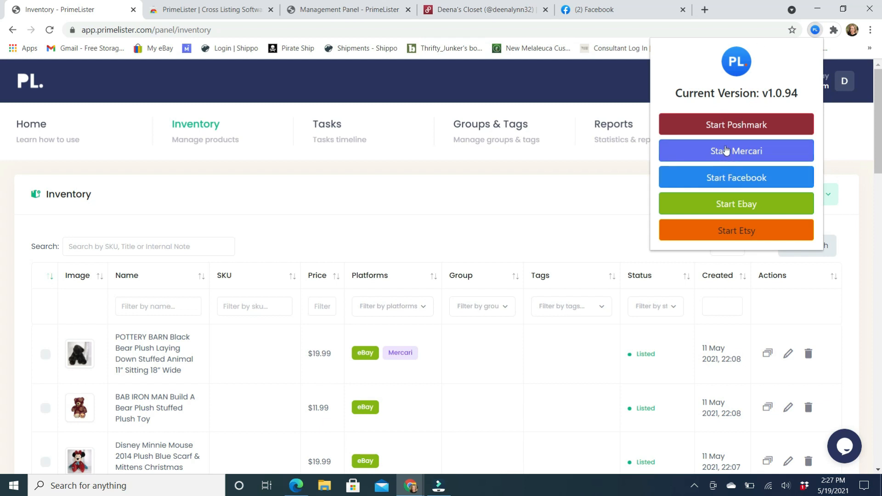
pyautogui.click(736, 204)
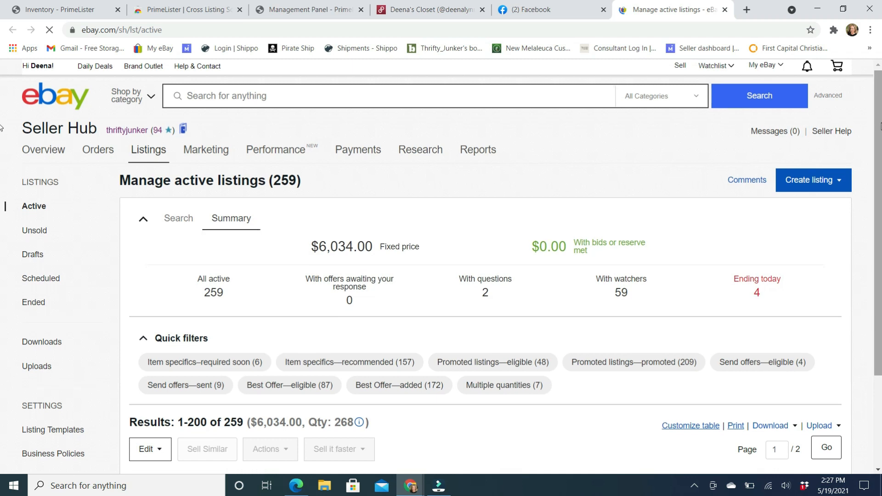
# - Select the Adidas and Franco Vanucci shoe listings and begin cross-listing them
pyautogui.scroll(-3)
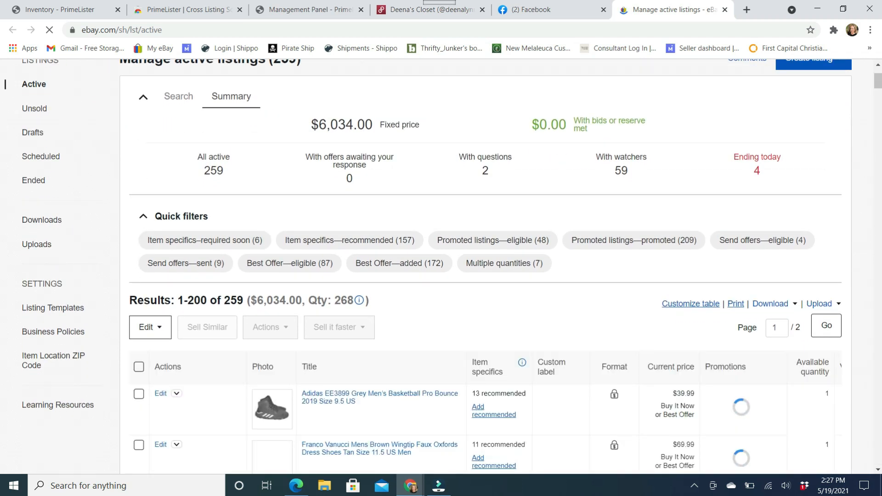
pyautogui.scroll(-3)
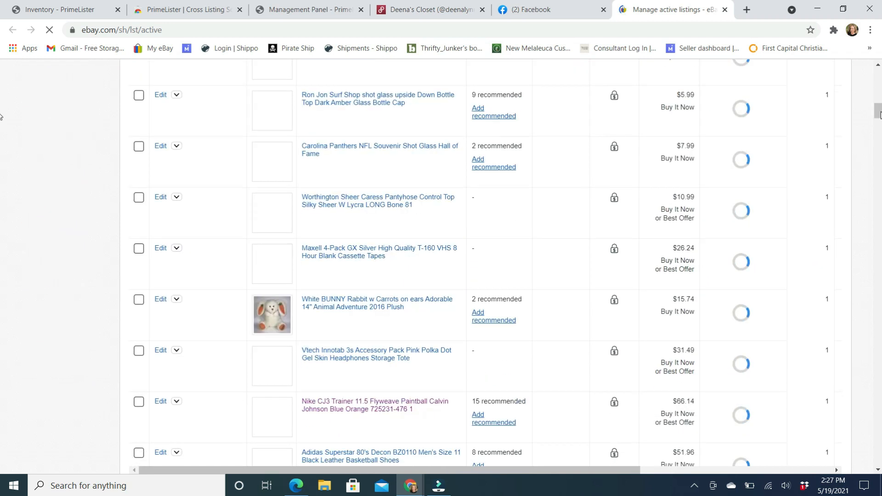
pyautogui.scroll(-3)
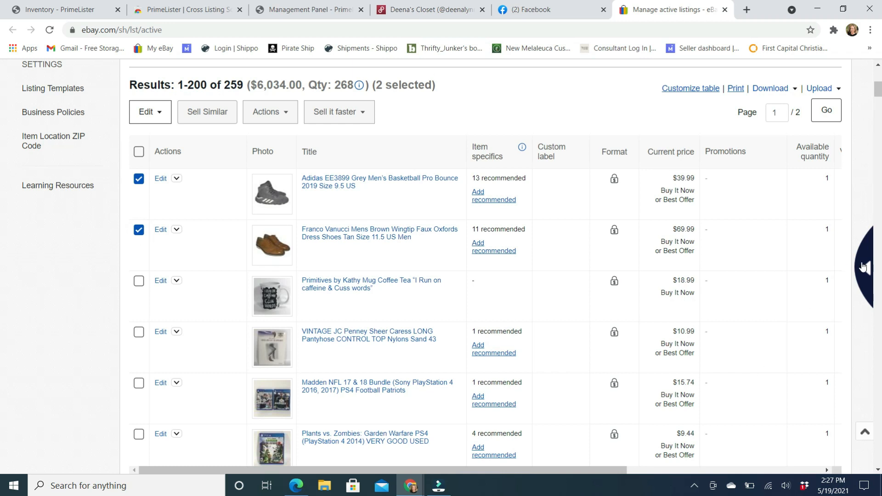
pyautogui.click(864, 266)
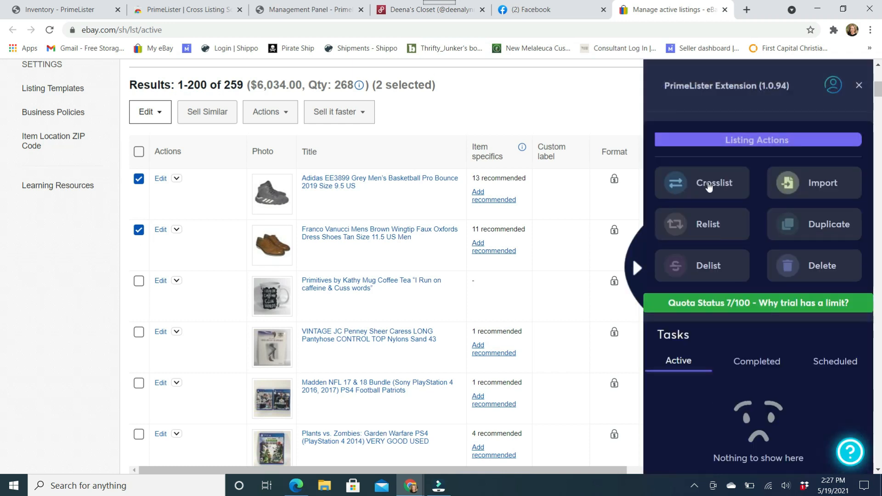
pyautogui.click(713, 183)
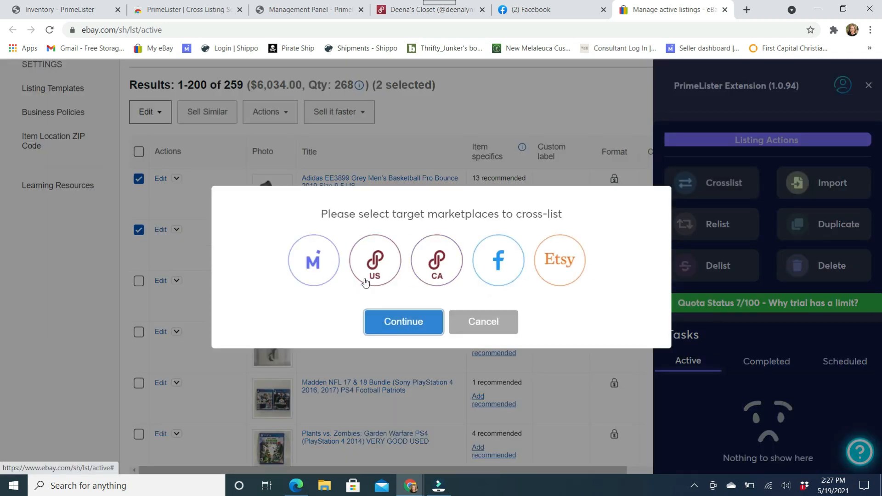
# - Choose Poshmark US as target and approve cross-listing 2 listings to 1 marketplace
pyautogui.click(375, 260)
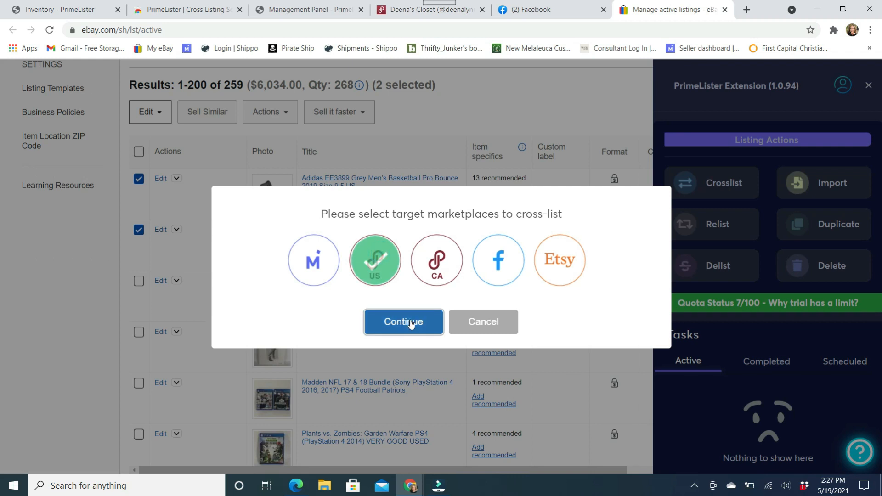
pyautogui.click(403, 321)
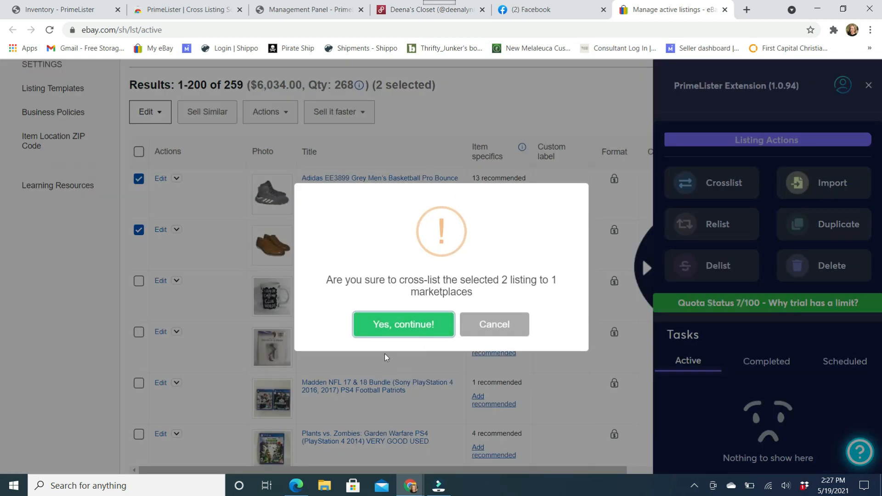
pyautogui.click(404, 325)
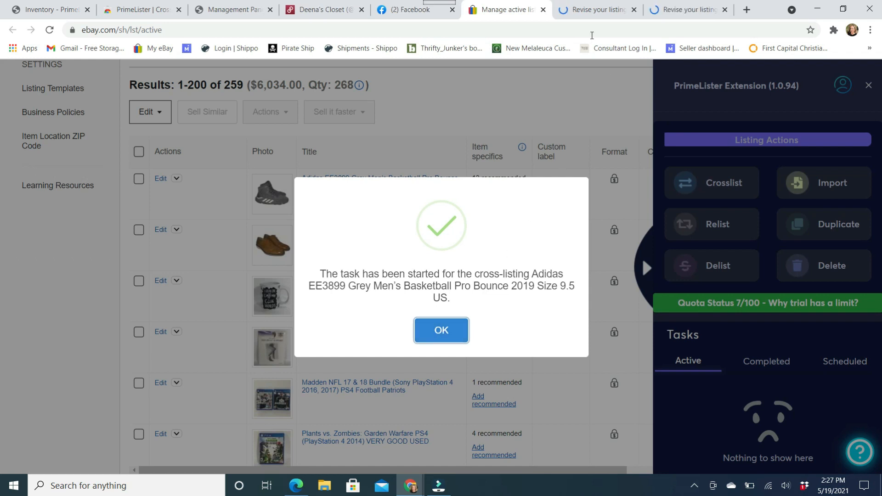
# - Dismiss the task-started and blank-fields notices on the $70 Poshmark listing form with $56 earnings
pyautogui.click(441, 330)
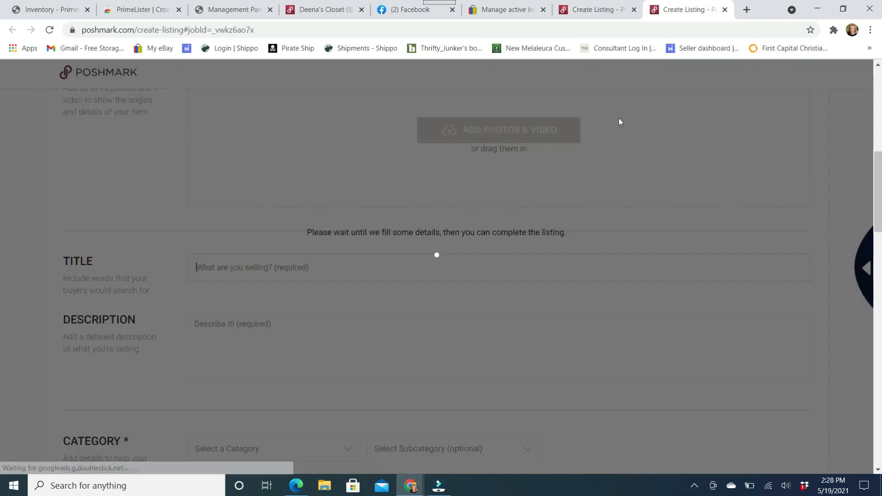
pyautogui.scroll(-3)
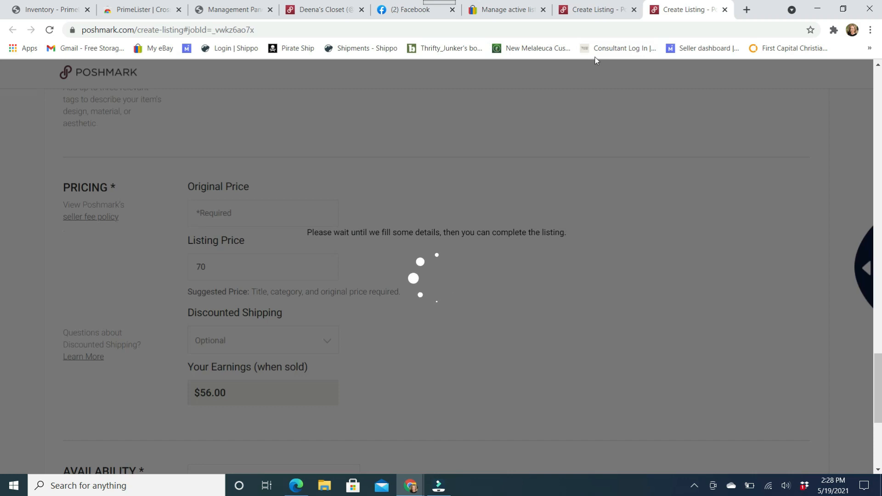
pyautogui.moveTo(615, 48)
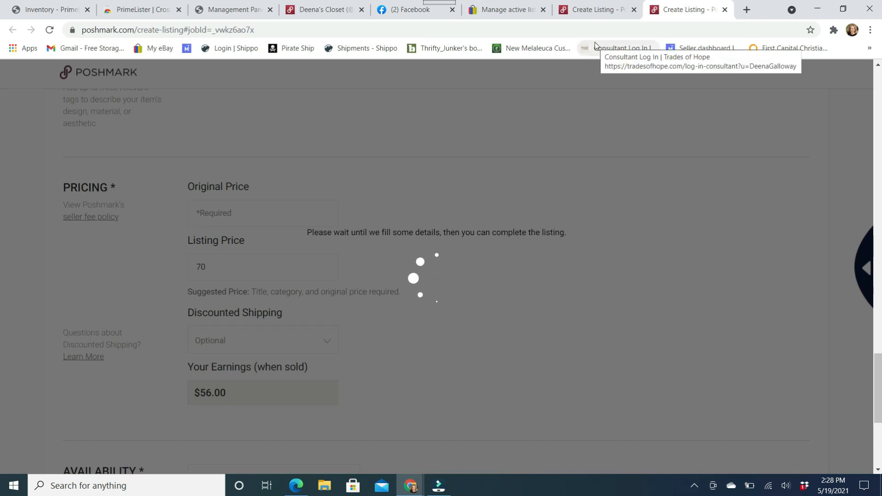
pyautogui.moveTo(443, 142)
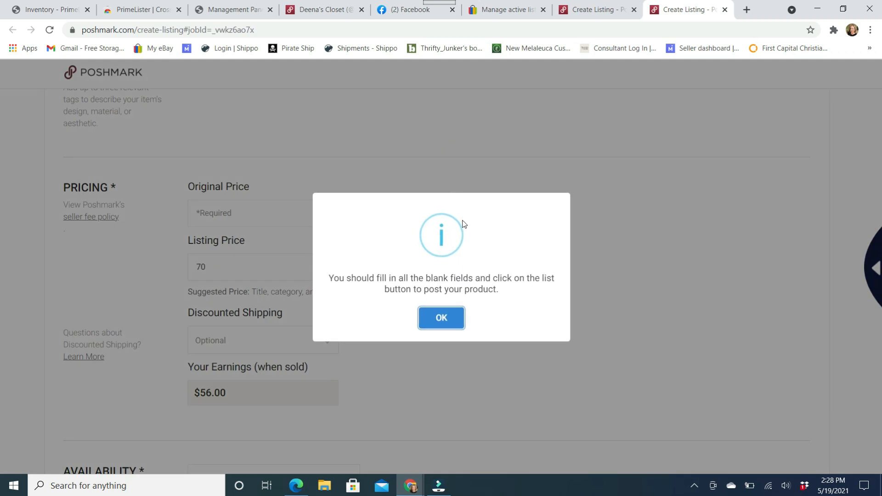
pyautogui.click(441, 318)
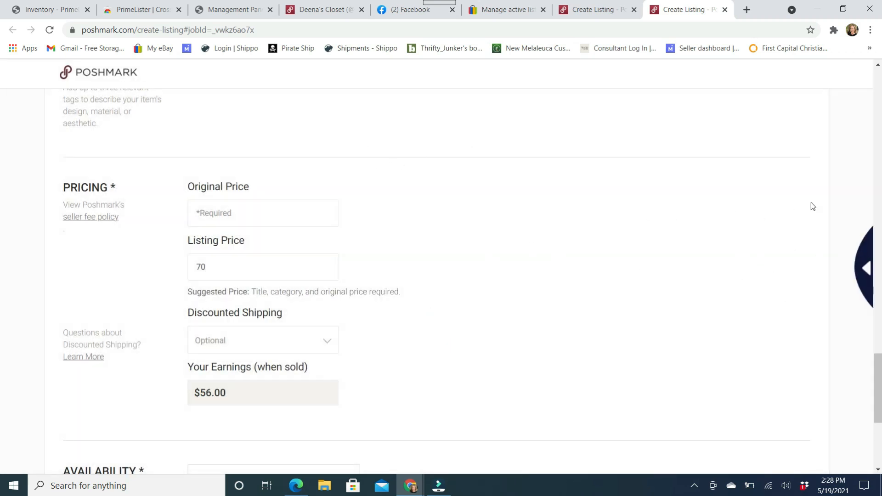
pyautogui.scroll(-3)
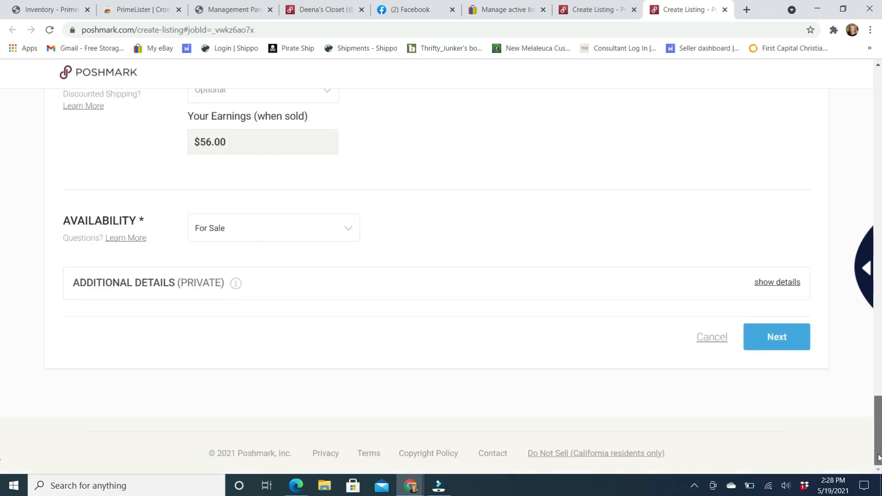
pyautogui.scroll(3)
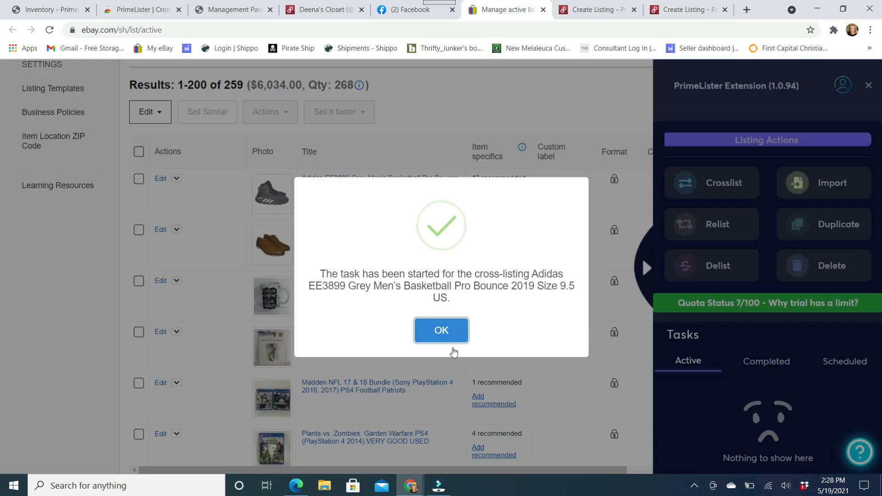
# - Acknowledge the Adidas shoes cross-listing task started, collapse PrimeLister and switch to Mercari's listings
pyautogui.click(441, 329)
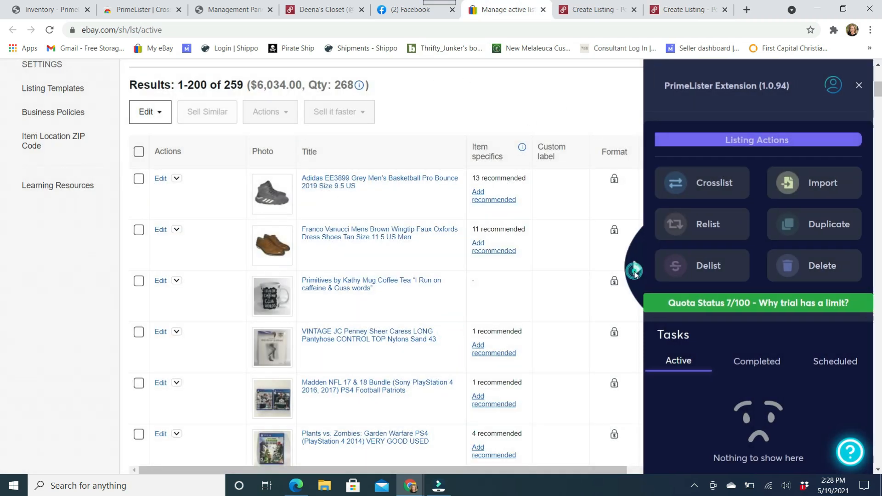
pyautogui.click(860, 84)
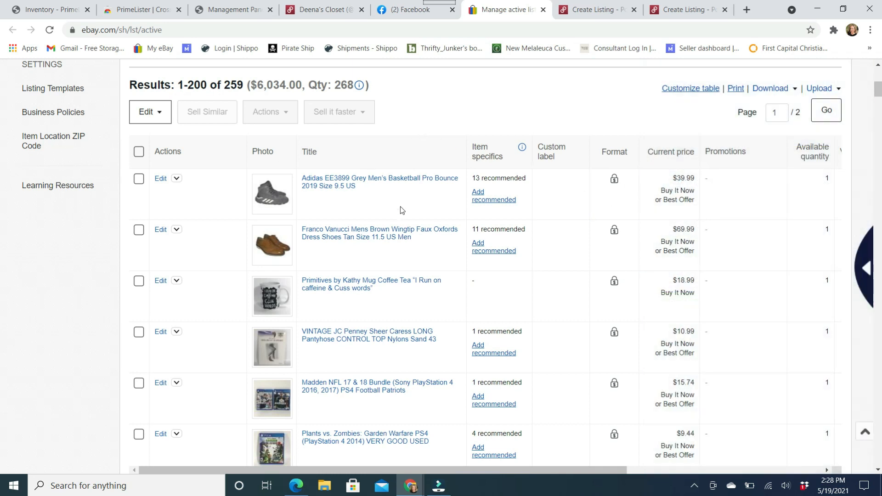
pyautogui.moveTo(410, 192)
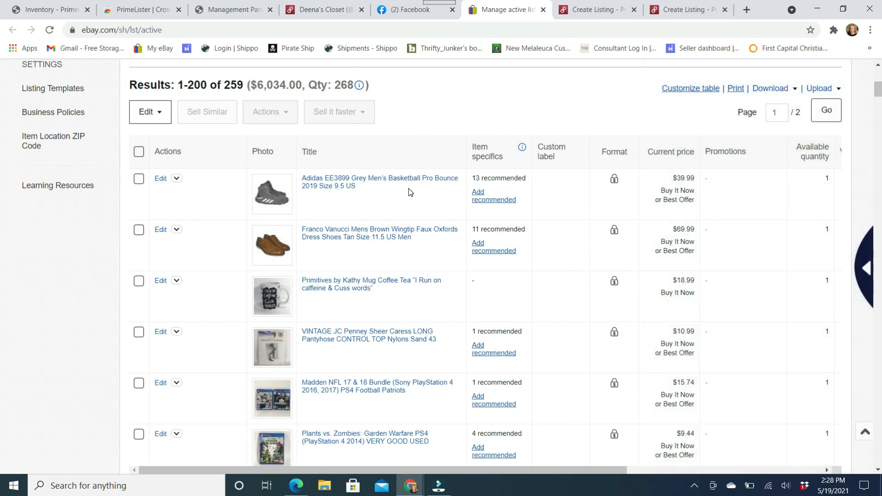
pyautogui.moveTo(425, 299)
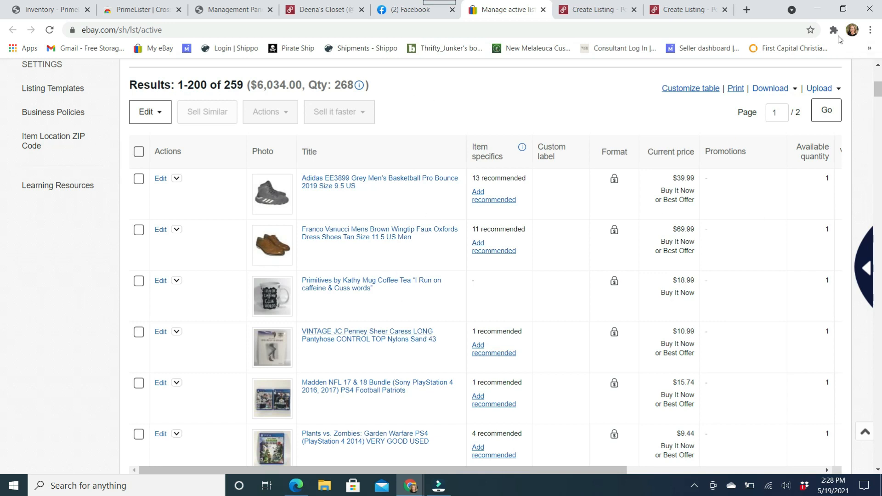
pyautogui.click(668, 9)
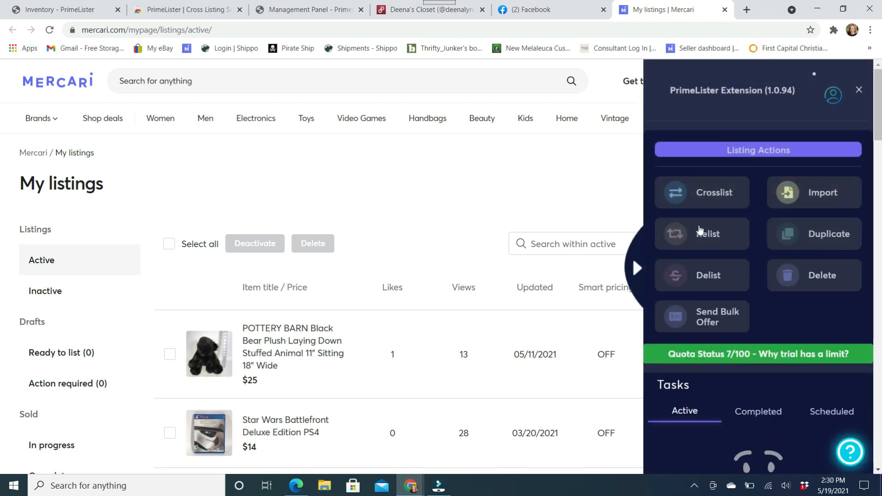
pyautogui.moveTo(709, 253)
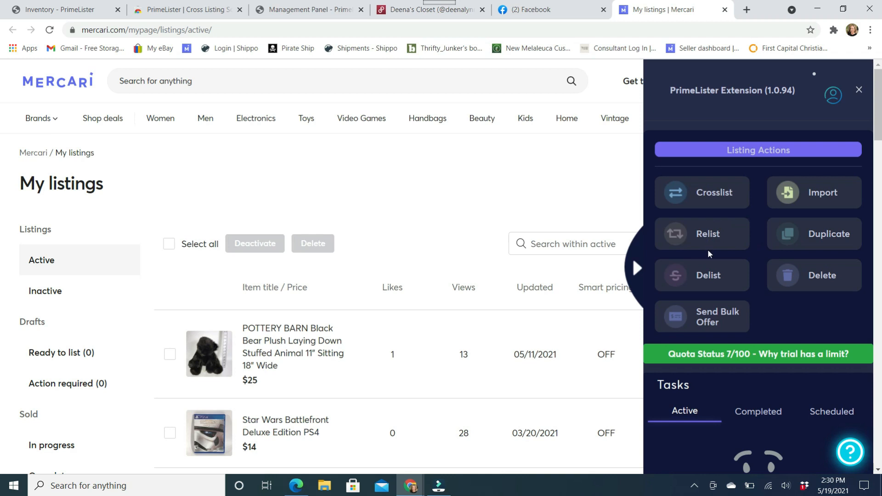
pyautogui.moveTo(712, 274)
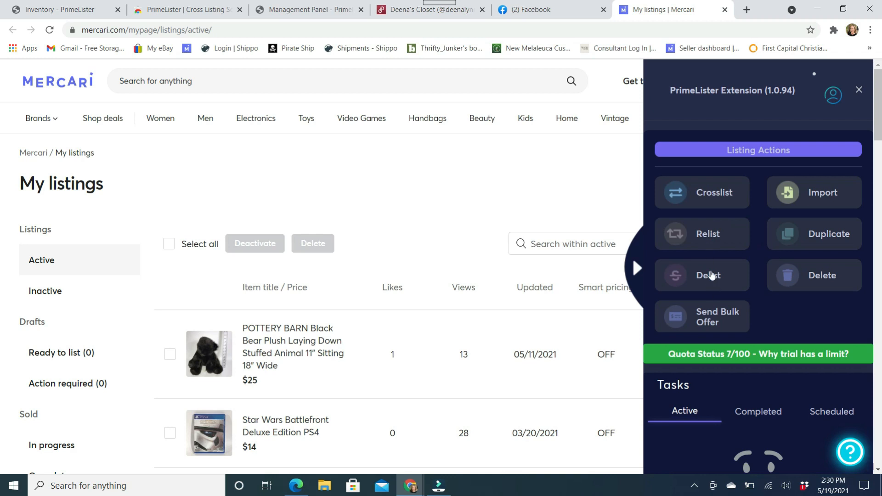
pyautogui.moveTo(180, 356)
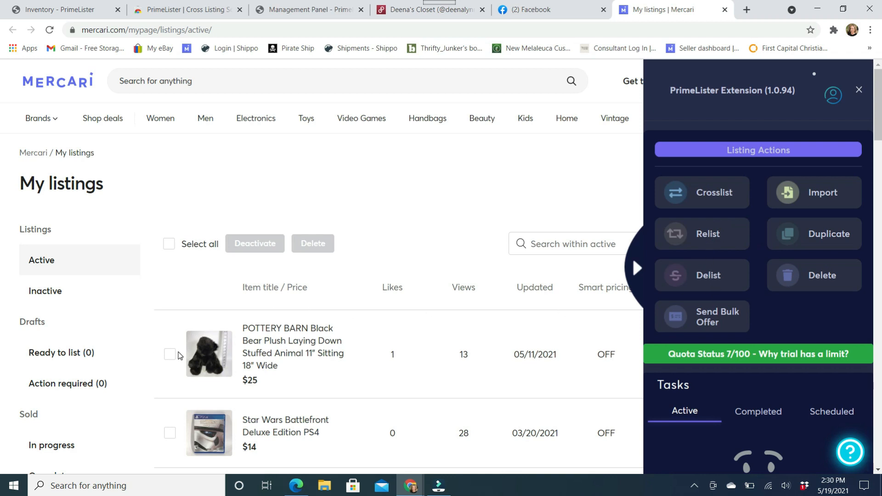
# - Select the POTTERY BARN bear, bring up the delist confirmation and cancel so it stays active
pyautogui.click(169, 354)
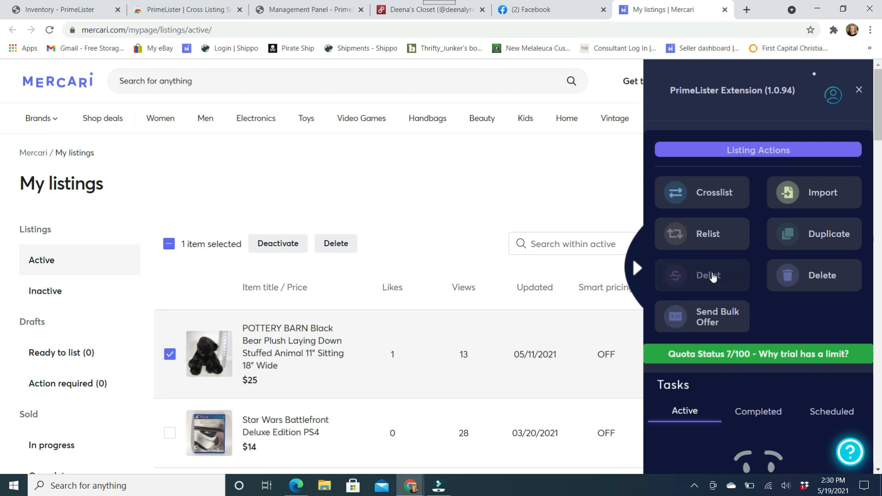
pyautogui.click(707, 274)
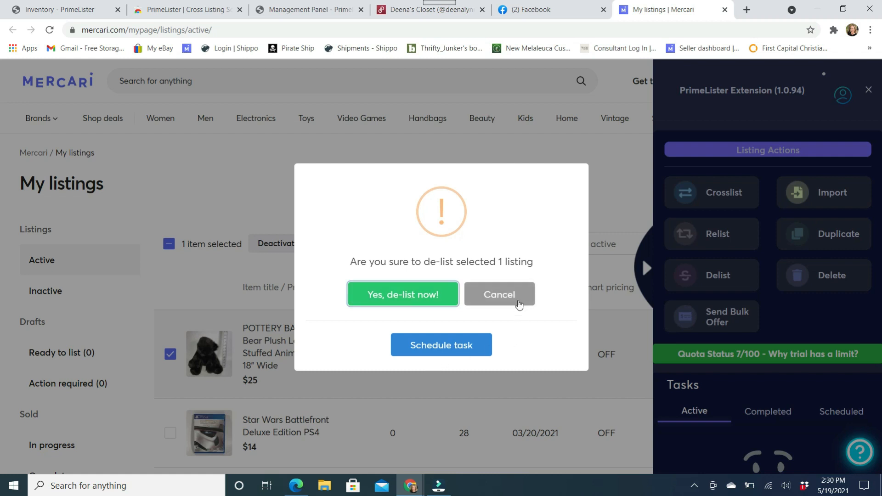
pyautogui.click(498, 294)
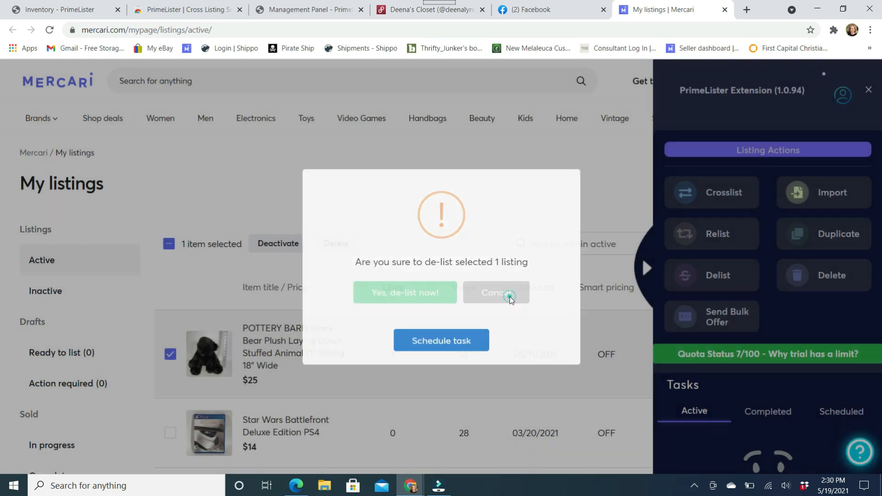
pyautogui.click(495, 292)
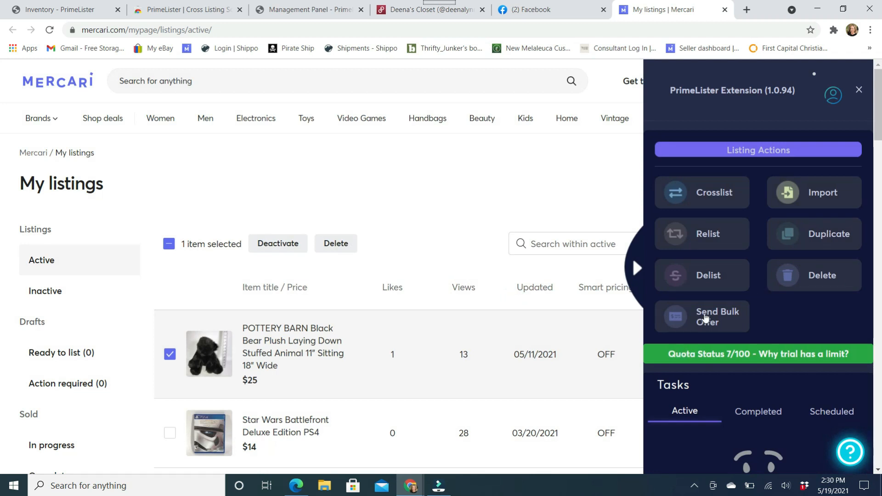
# - Preview a 10% bulk offer on the bear listing, cancel it and clear the selection
pyautogui.click(717, 317)
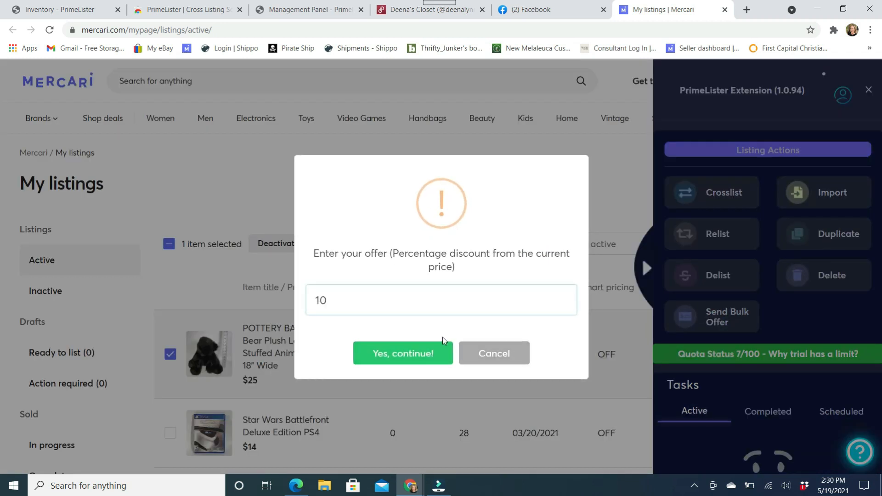
pyautogui.moveTo(128, 471)
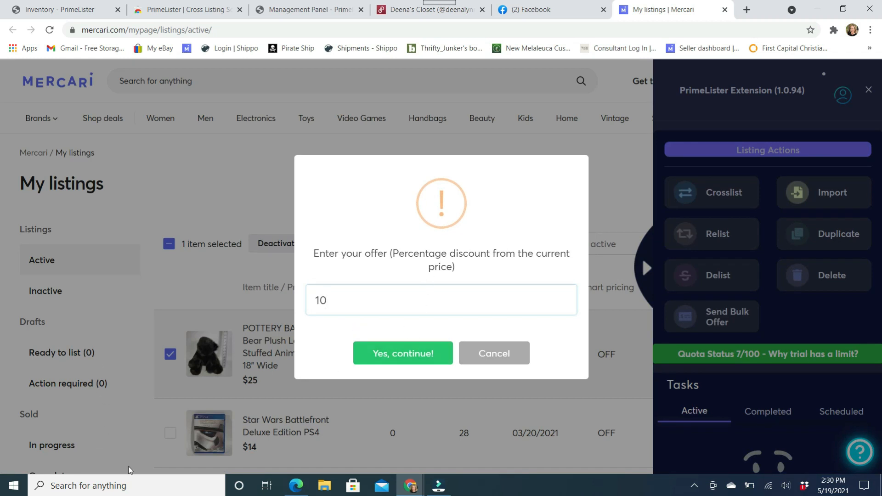
pyautogui.moveTo(319, 449)
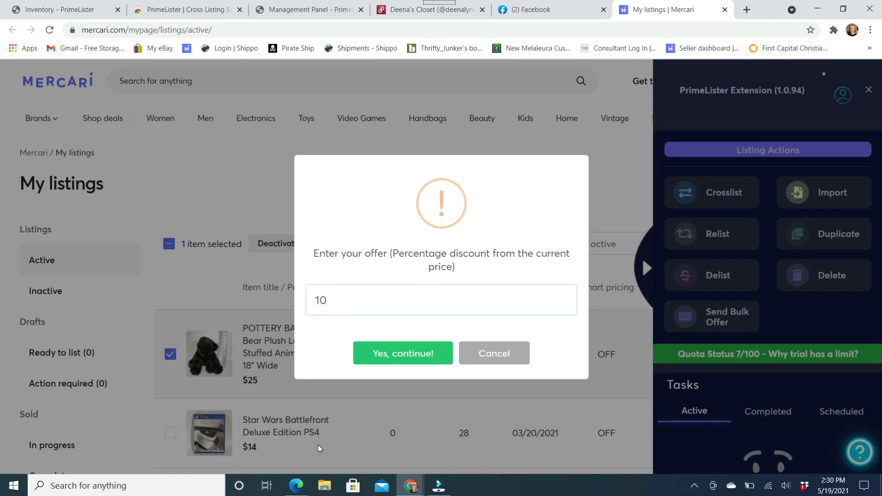
pyautogui.moveTo(392, 320)
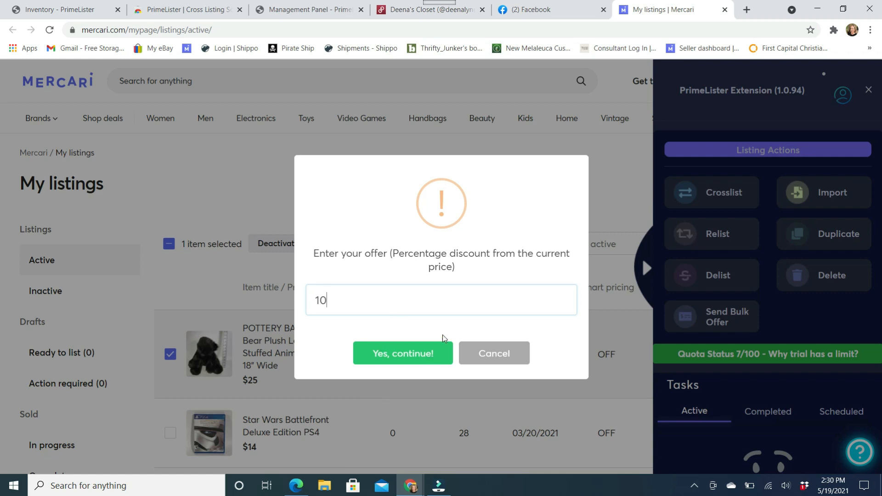
pyautogui.moveTo(387, 328)
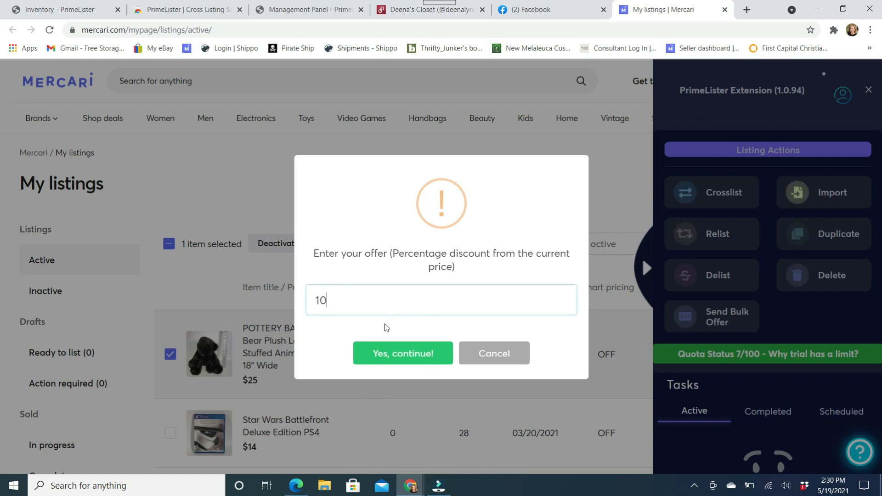
pyautogui.moveTo(401, 352)
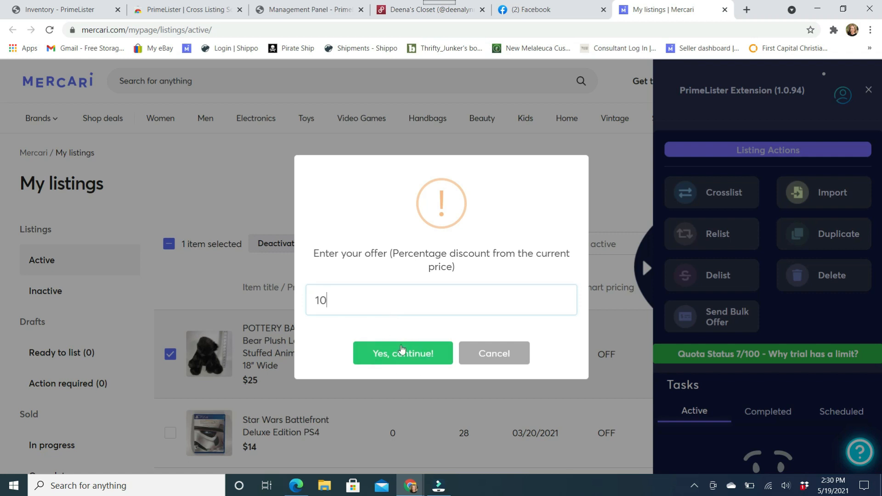
pyautogui.moveTo(494, 353)
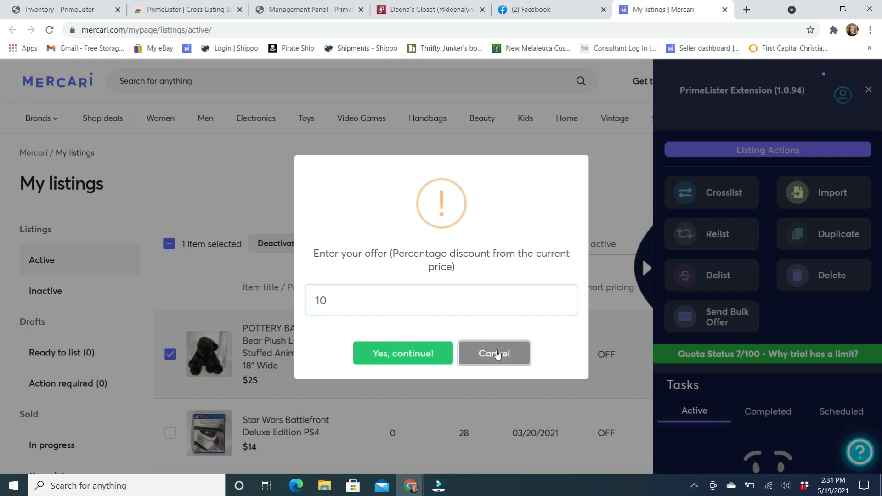
pyautogui.click(494, 352)
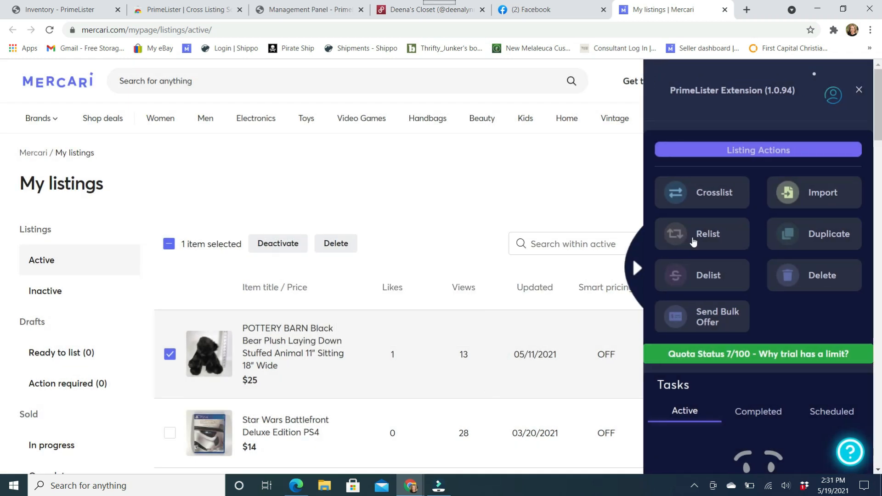
pyautogui.moveTo(742, 329)
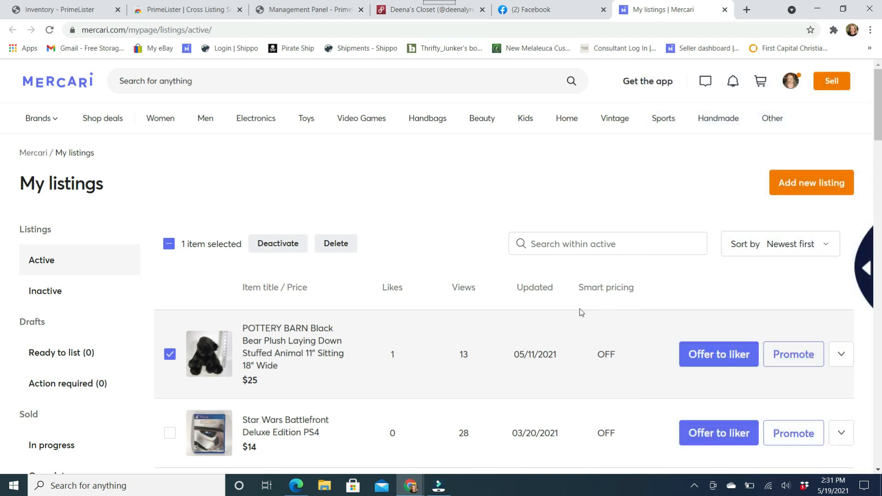
pyautogui.click(169, 354)
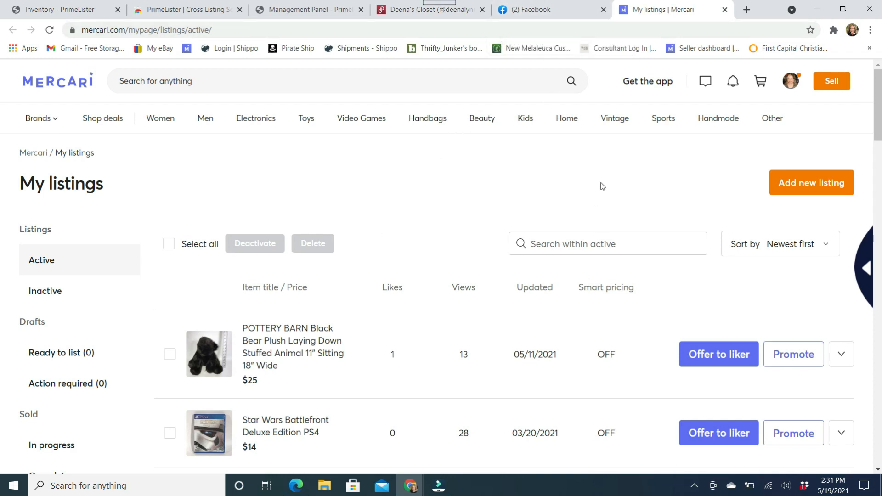
pyautogui.moveTo(425, 470)
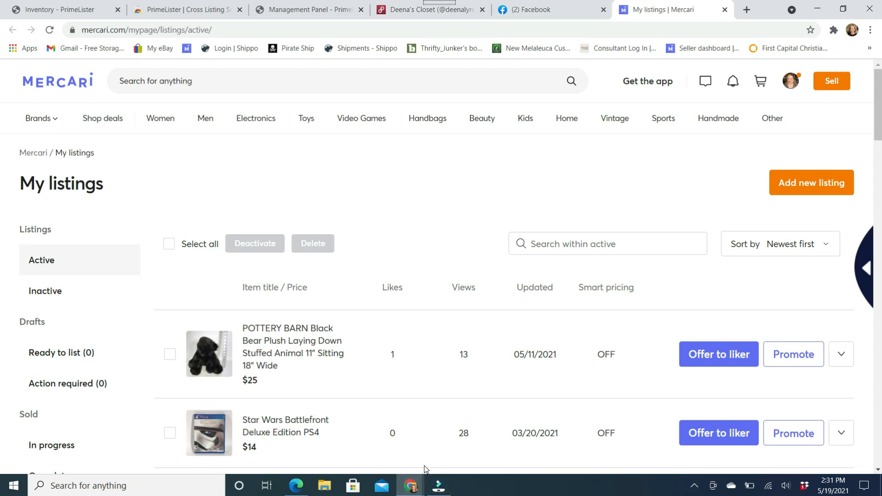